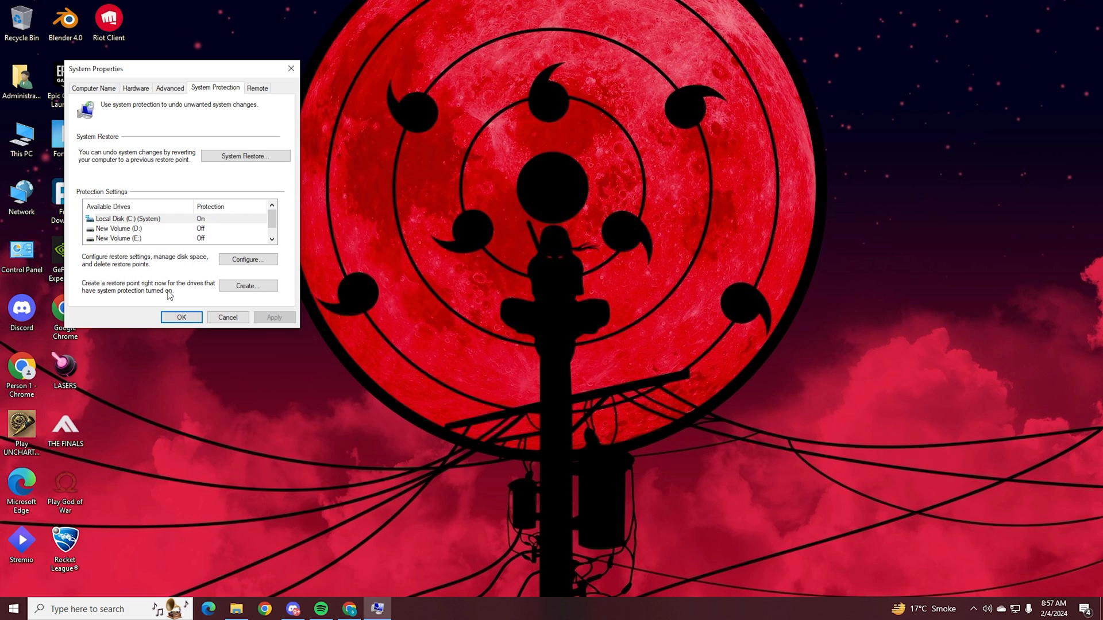
- Create a restore point described as "subscribe" and dismiss the success message
click(248, 285)
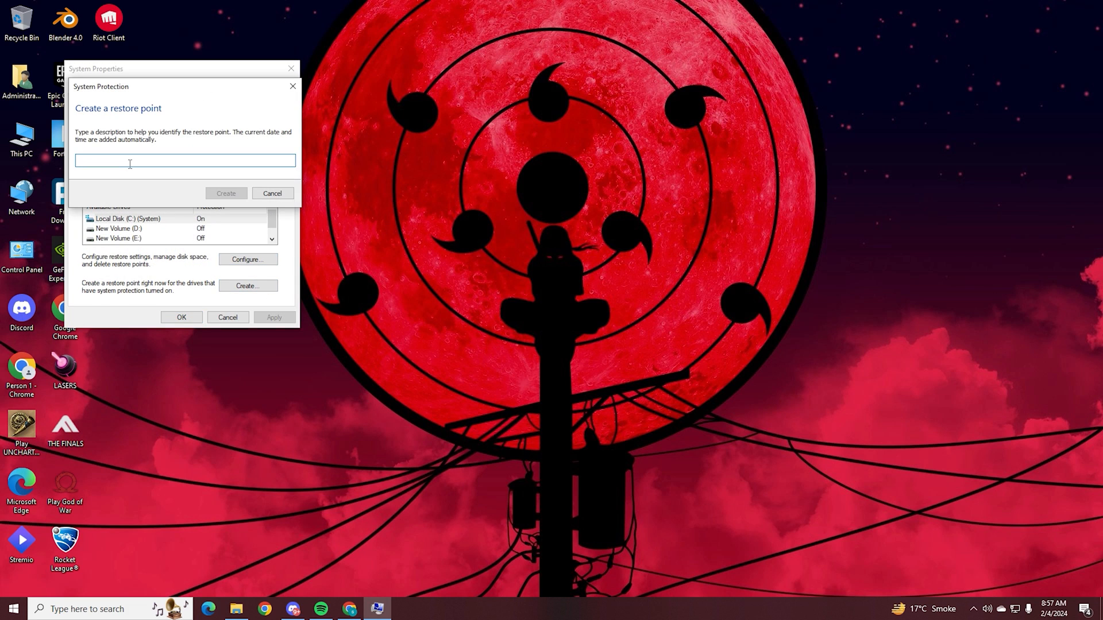
text(sub)
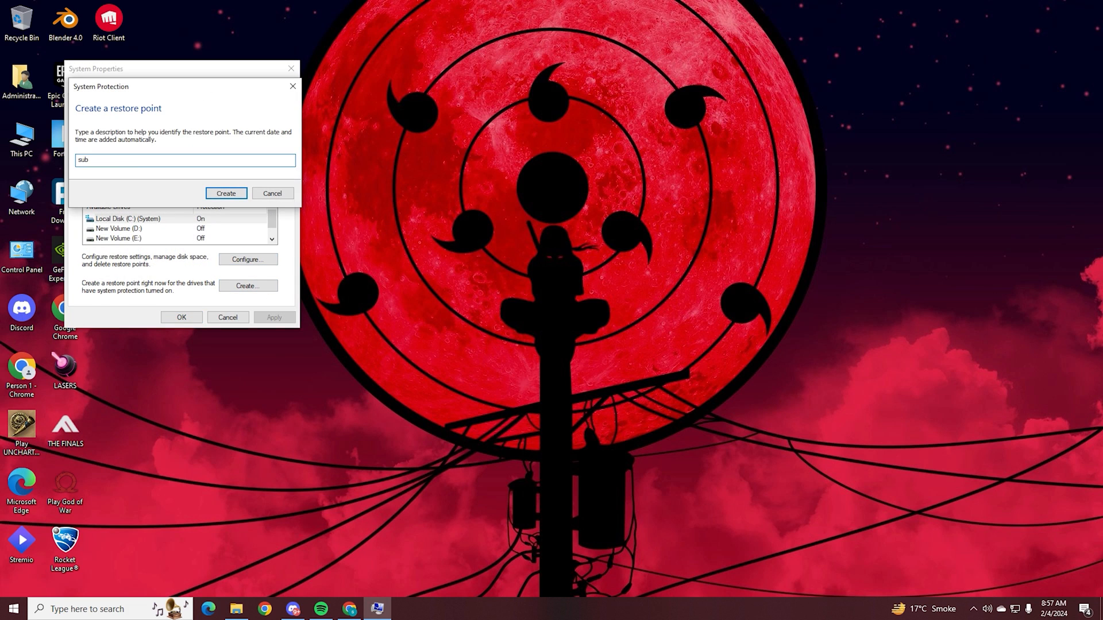
text(scri)
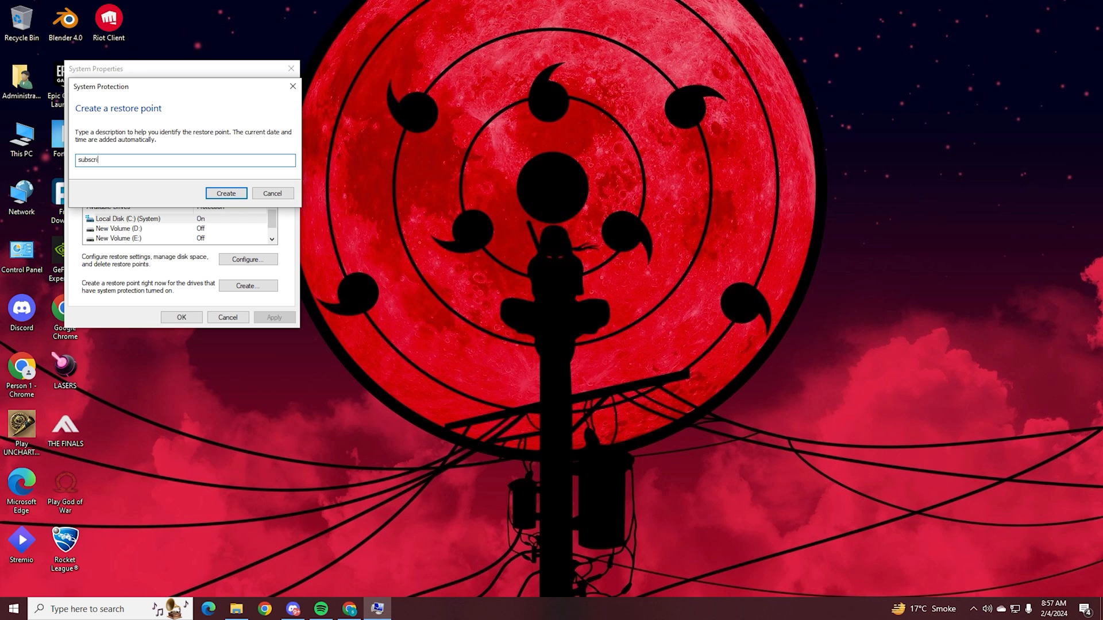
text(be)
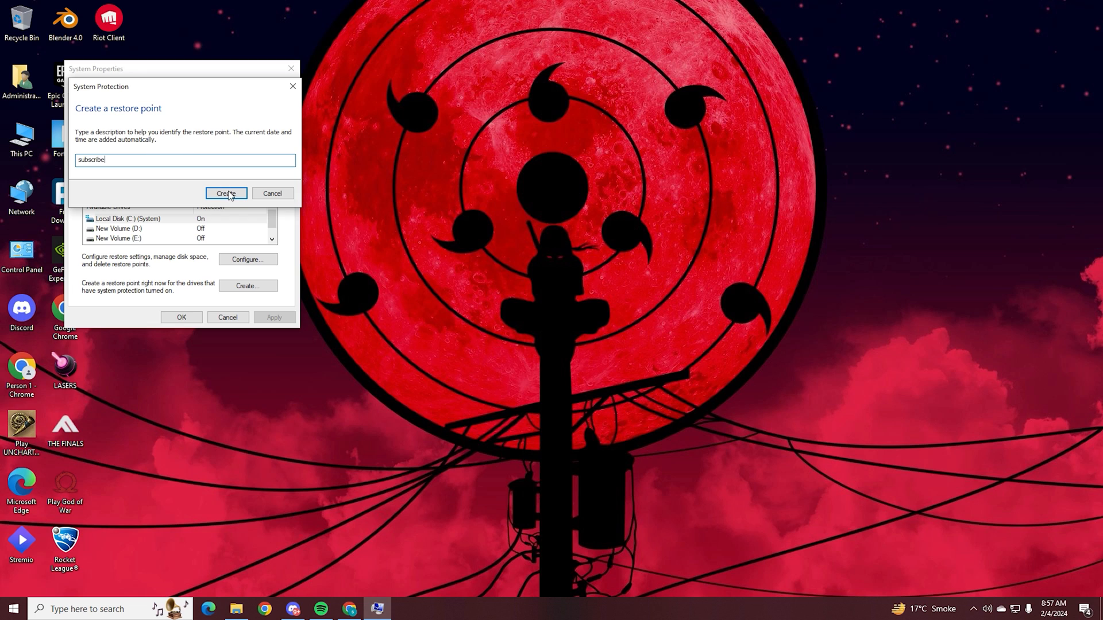
click(227, 193)
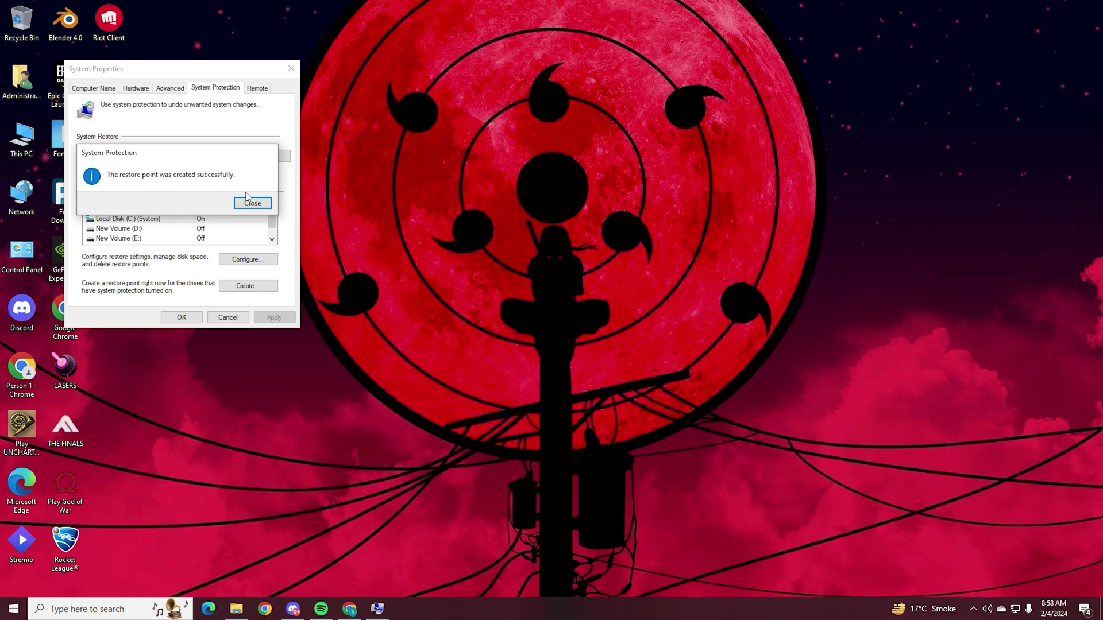
click(253, 202)
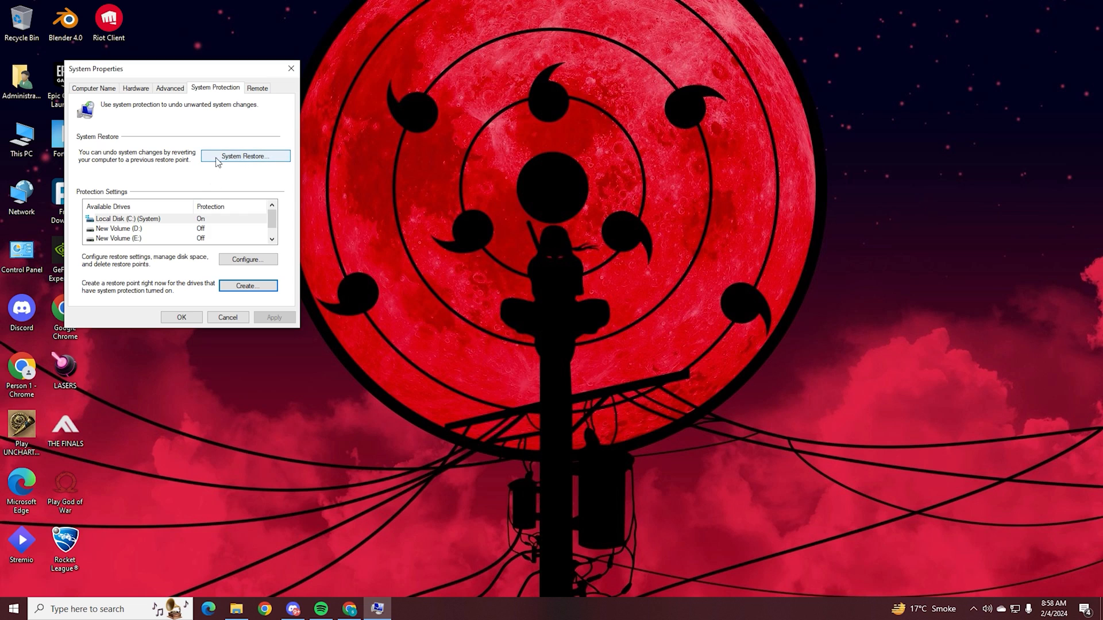
mouse_move(236, 164)
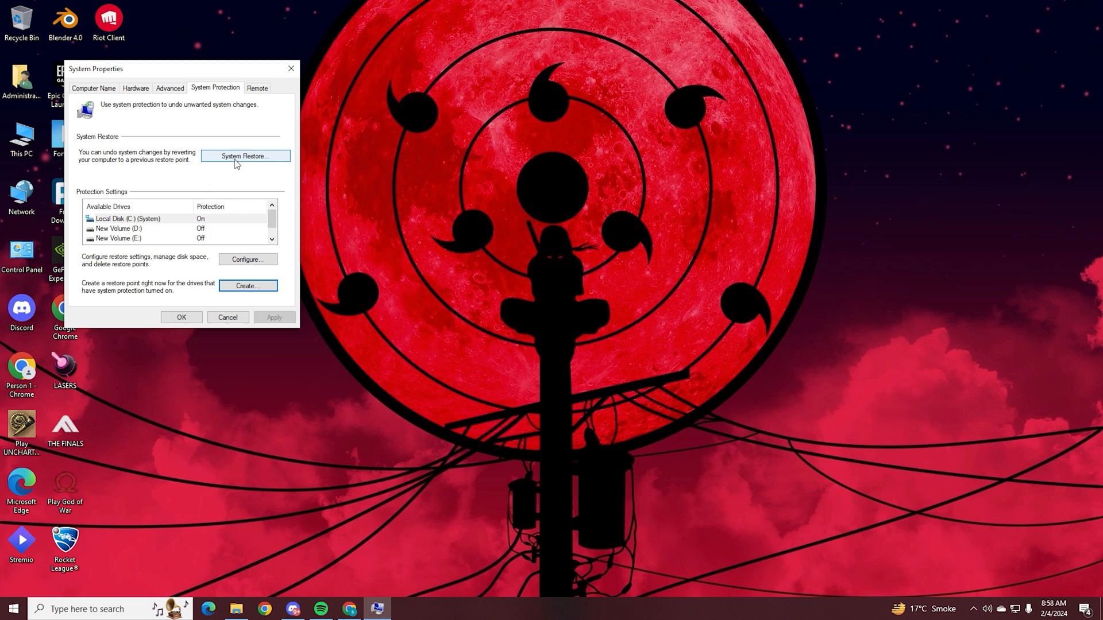
mouse_move(99, 321)
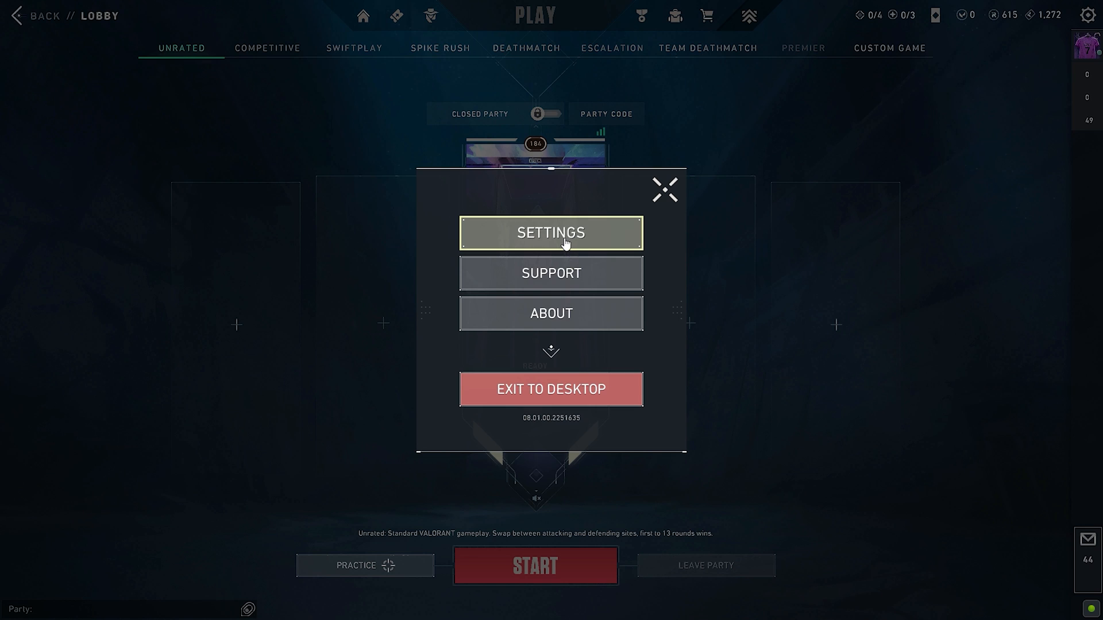
- In Video settings, choose resolution 1,024 x 768 4:3 and NVIDIA Reflex Low Latency On + Boost
click(551, 232)
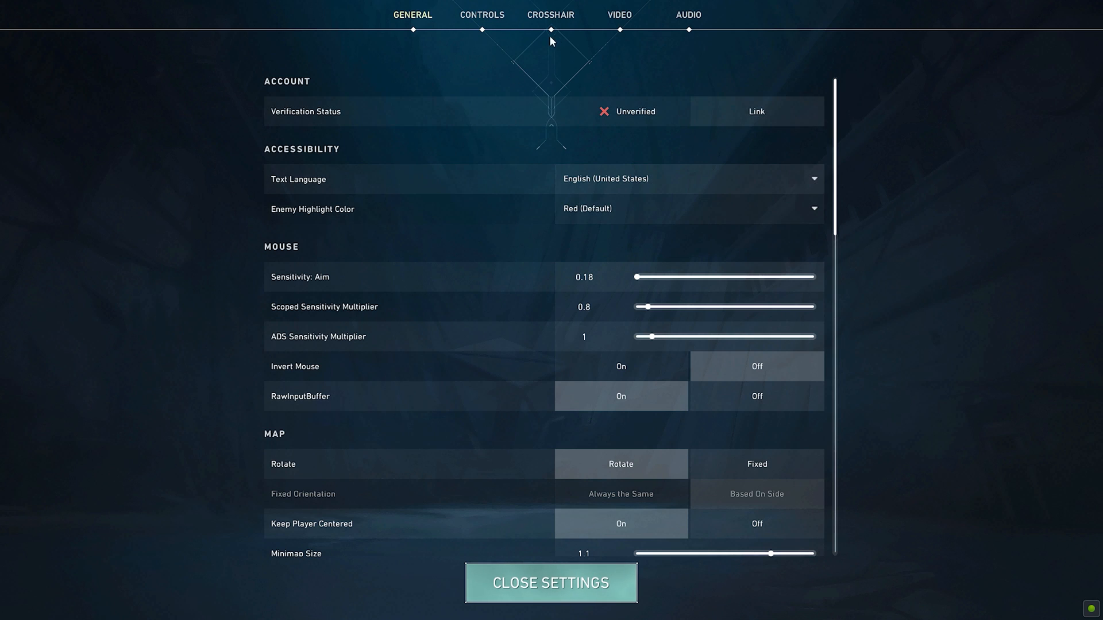
click(622, 15)
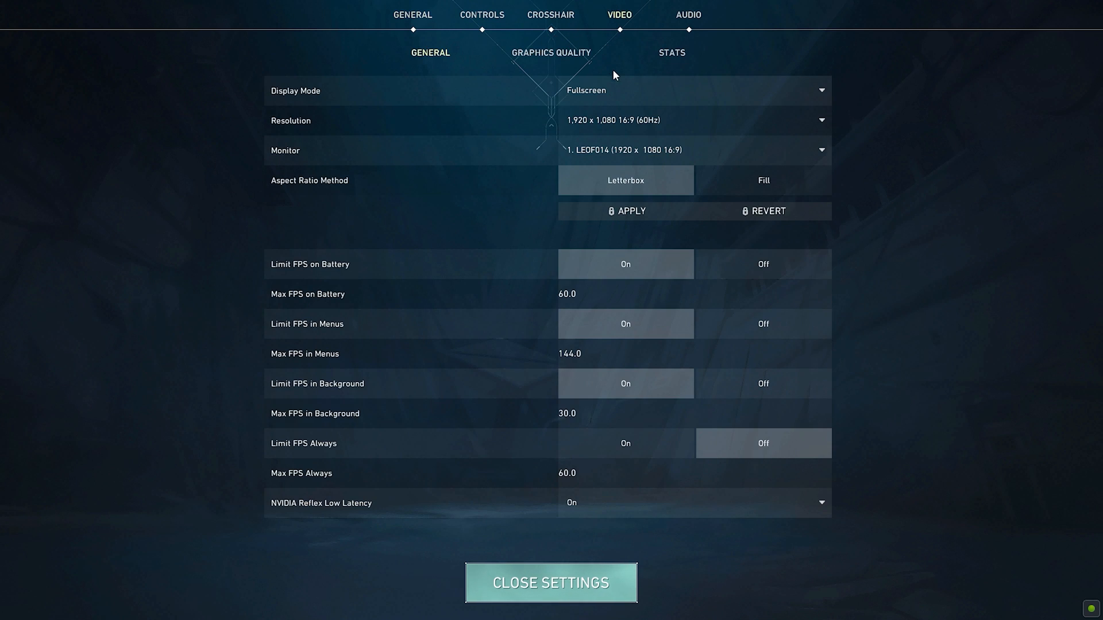
click(695, 90)
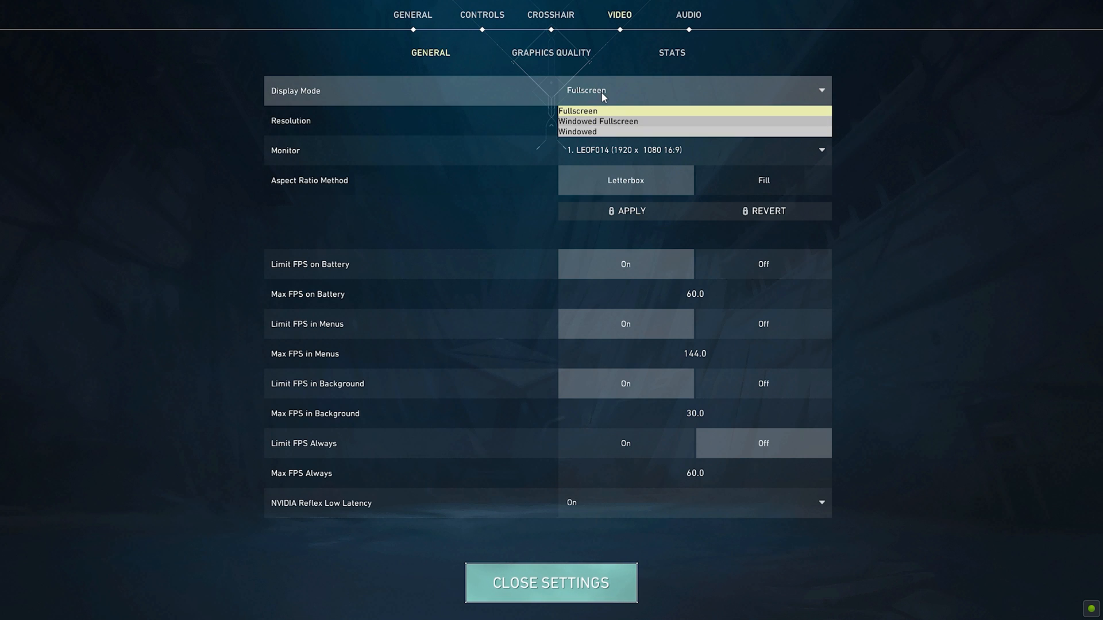
click(692, 119)
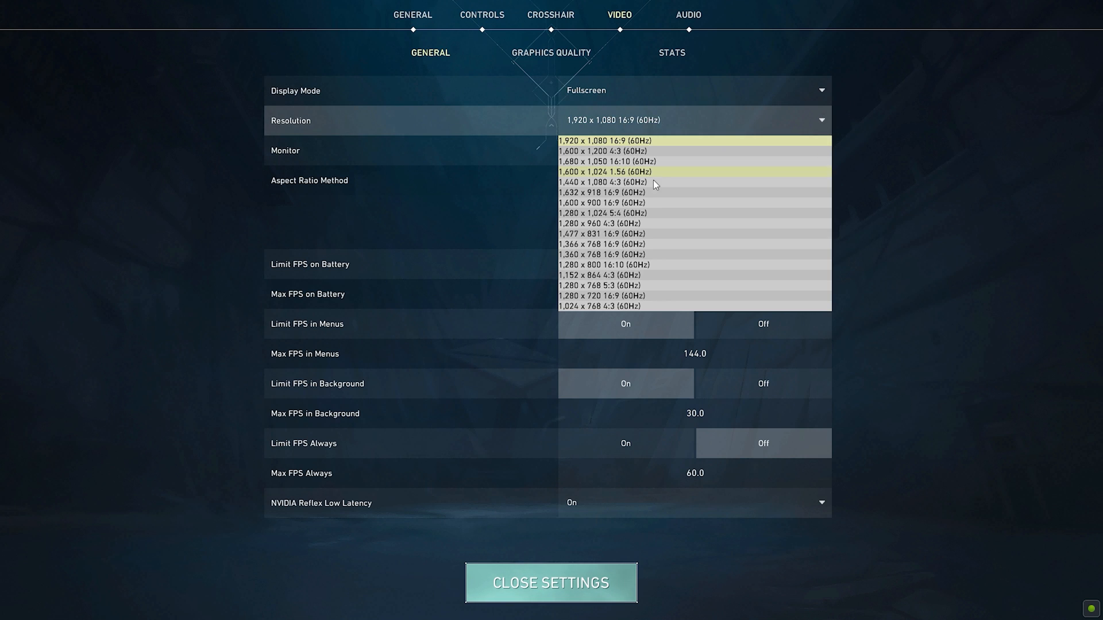
click(603, 305)
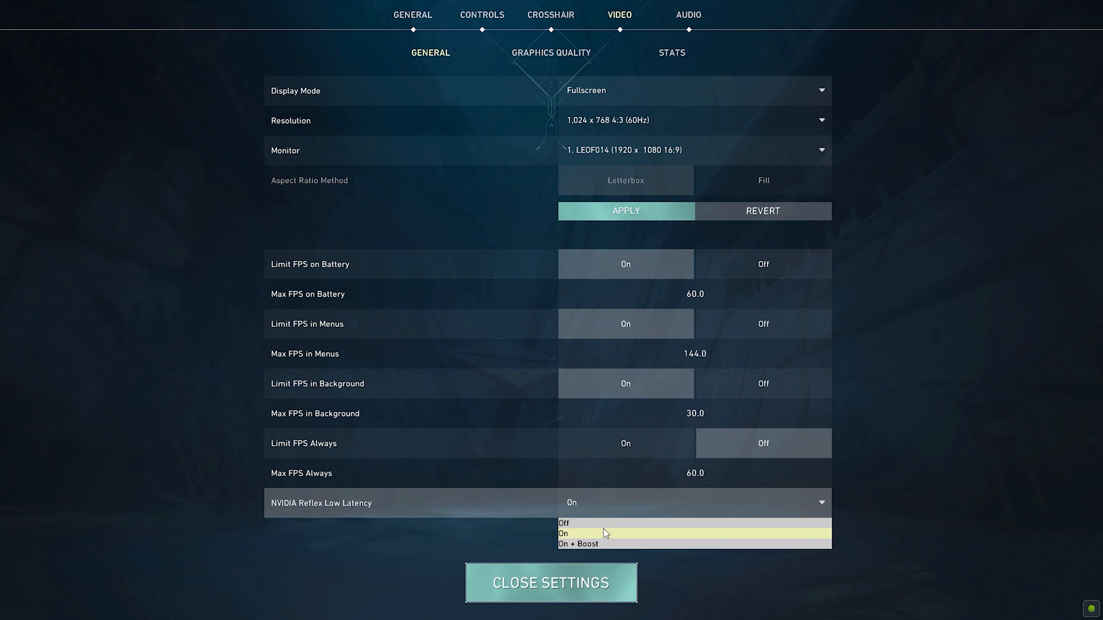
mouse_move(582, 551)
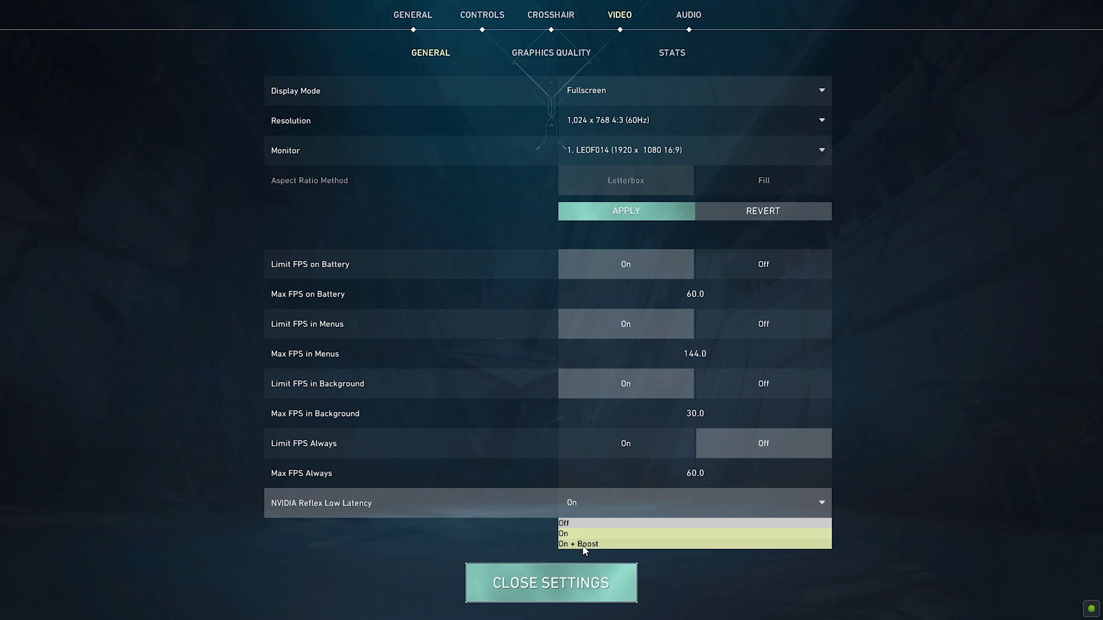
click(570, 543)
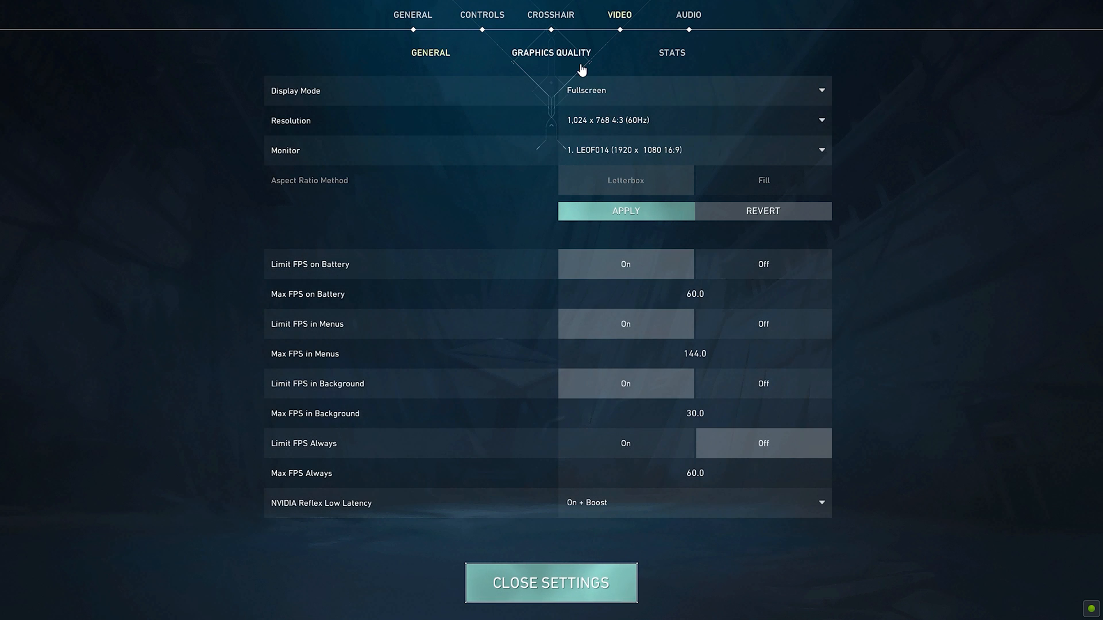
- Show the Graphics Quality settings to adjust Improve Clarity and Multithreaded Rendering
click(549, 53)
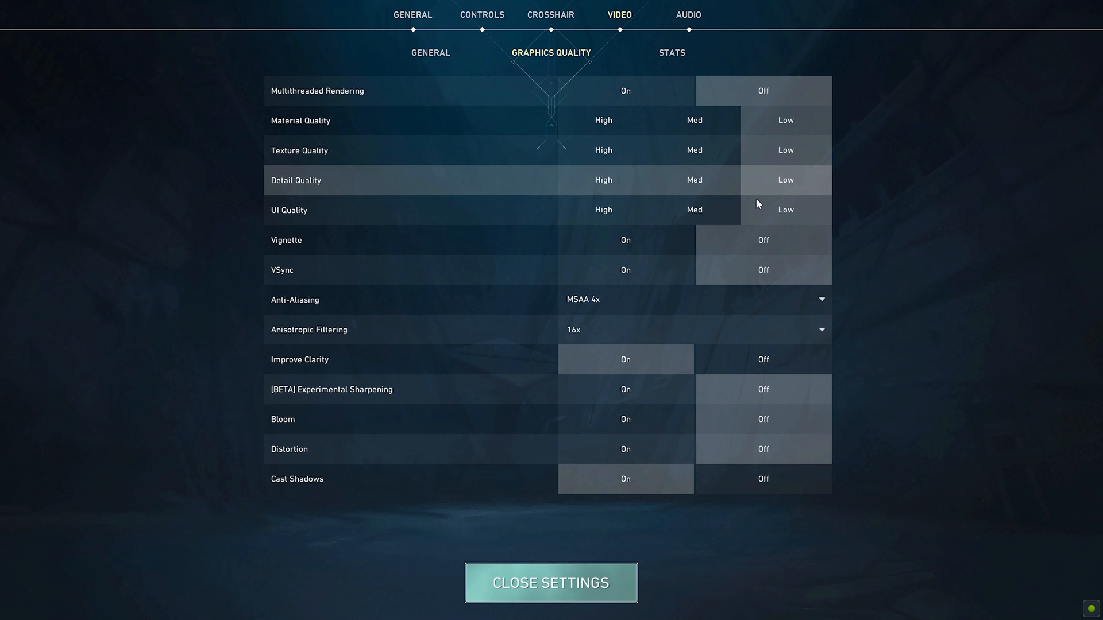
mouse_move(708, 244)
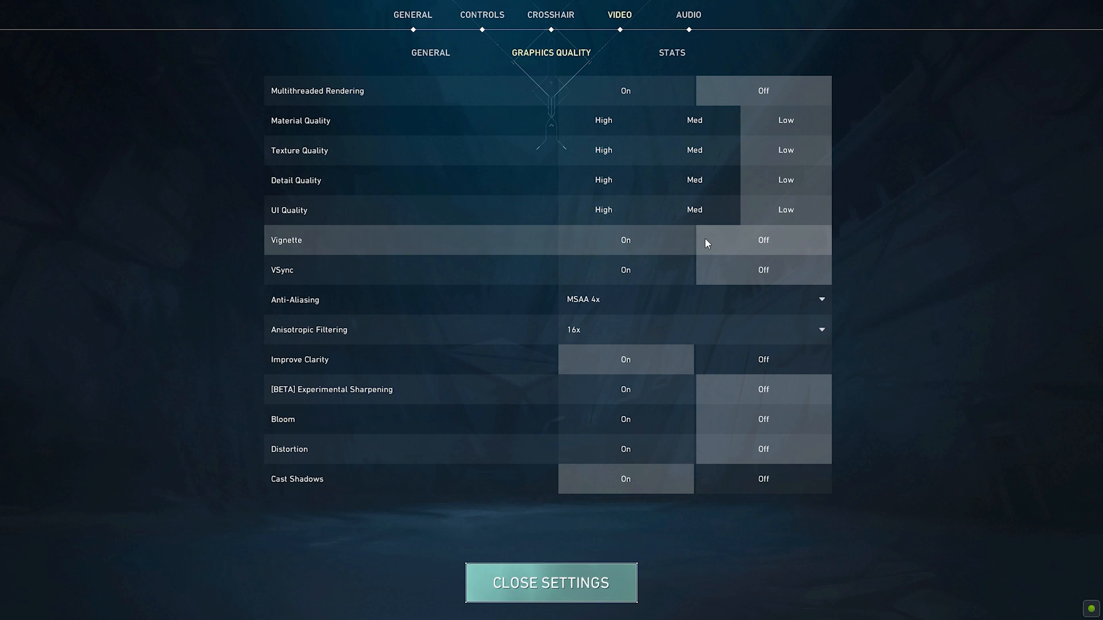
mouse_move(715, 270)
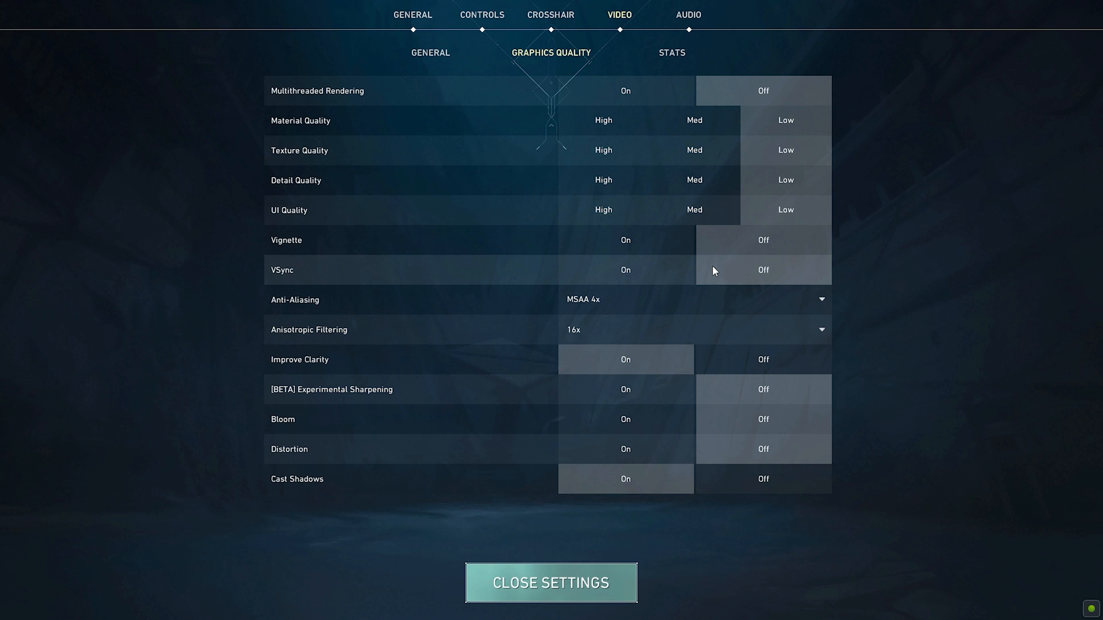
mouse_move(793, 294)
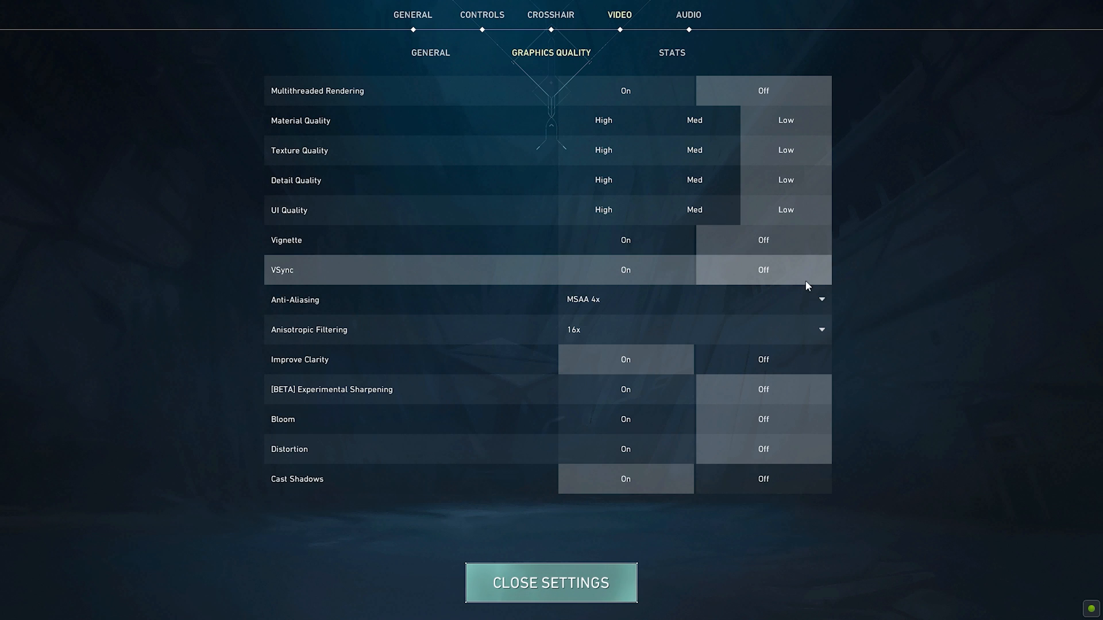
mouse_move(592, 340)
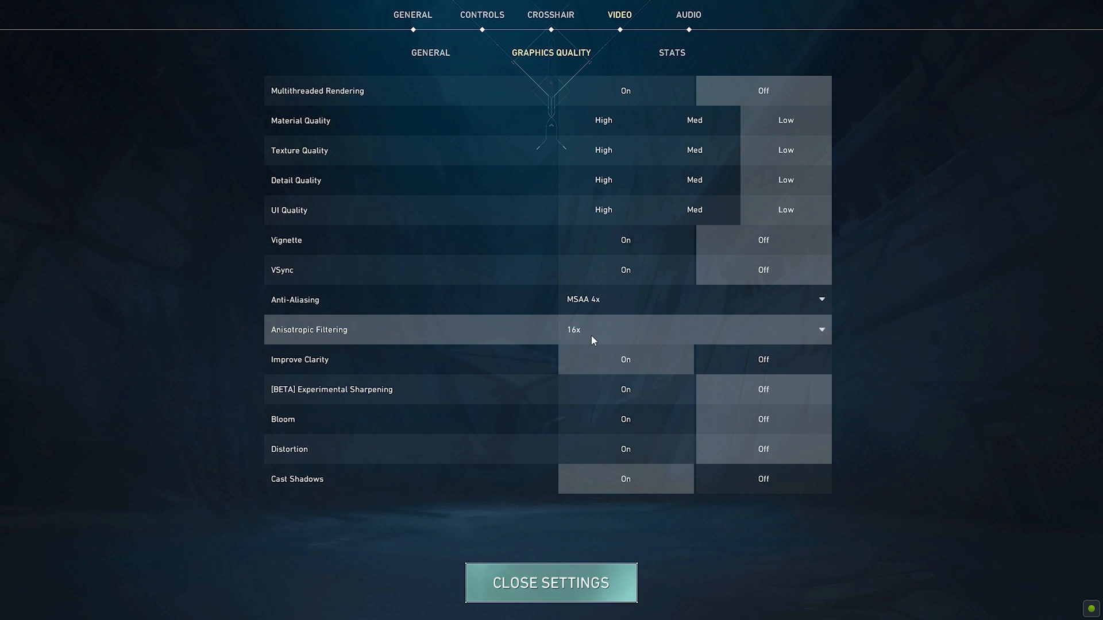
mouse_move(526, 372)
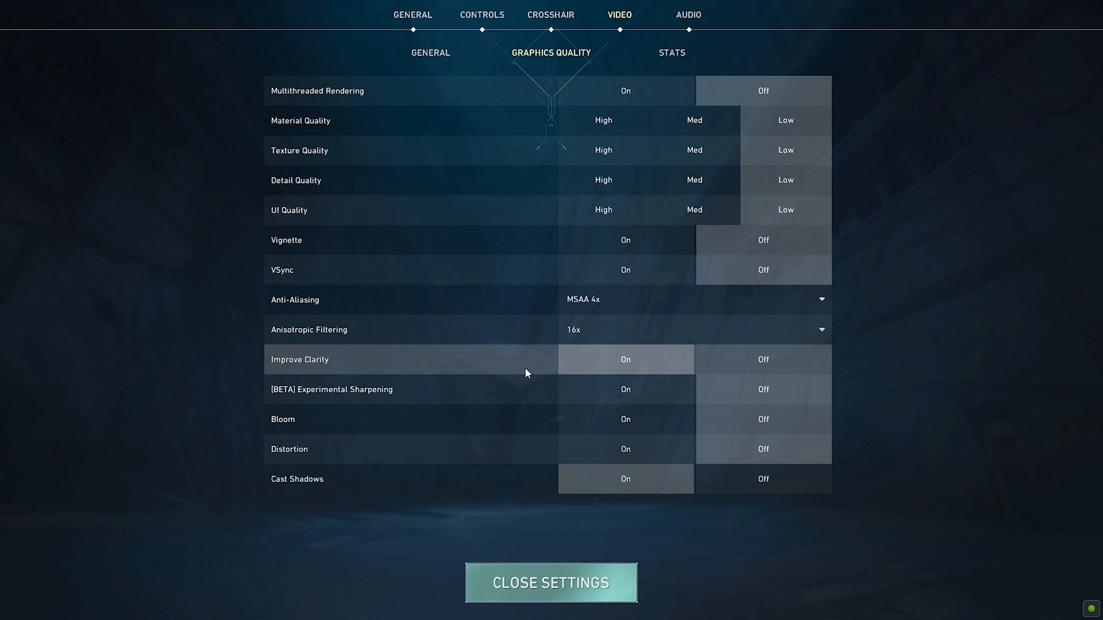
mouse_move(724, 368)
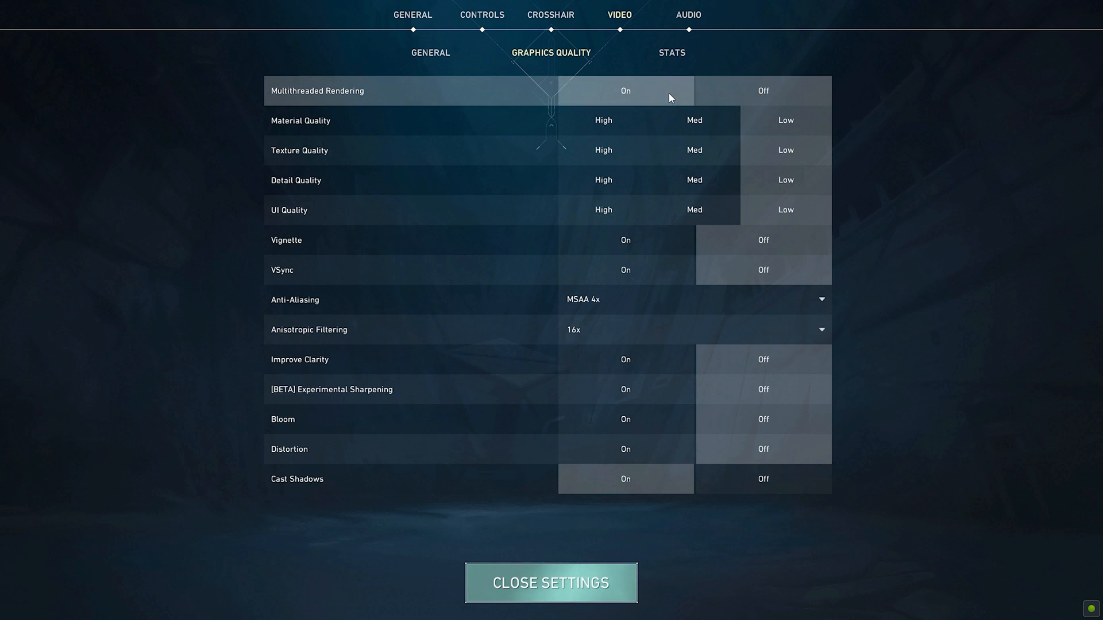
mouse_move(327, 396)
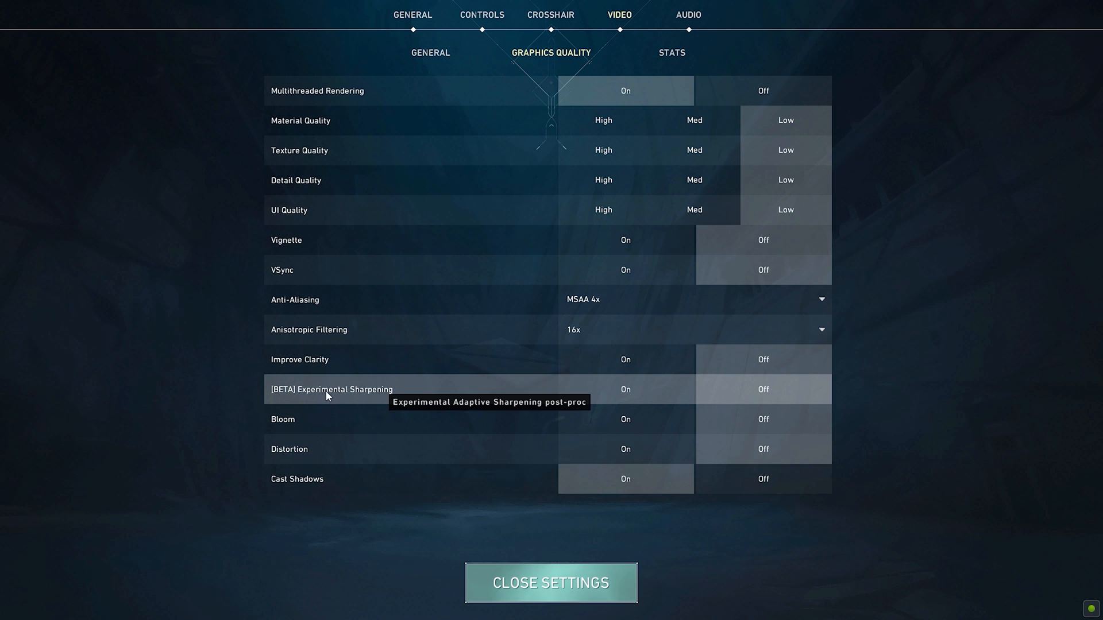
mouse_move(324, 407)
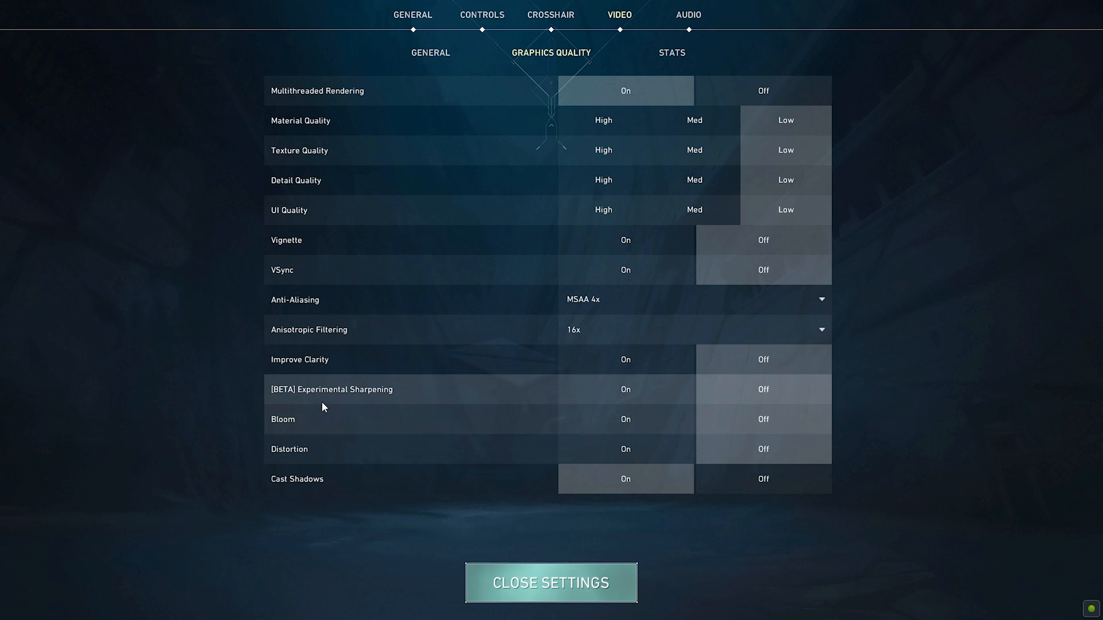
mouse_move(478, 418)
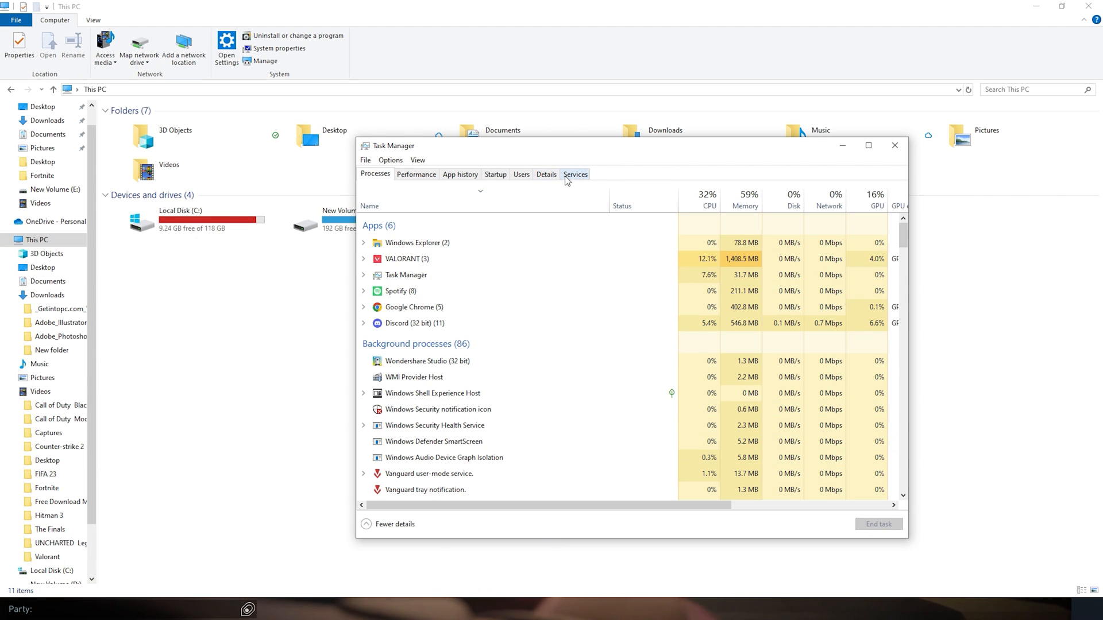
- From the Details list, set the game process priority to High and confirm the change
click(547, 174)
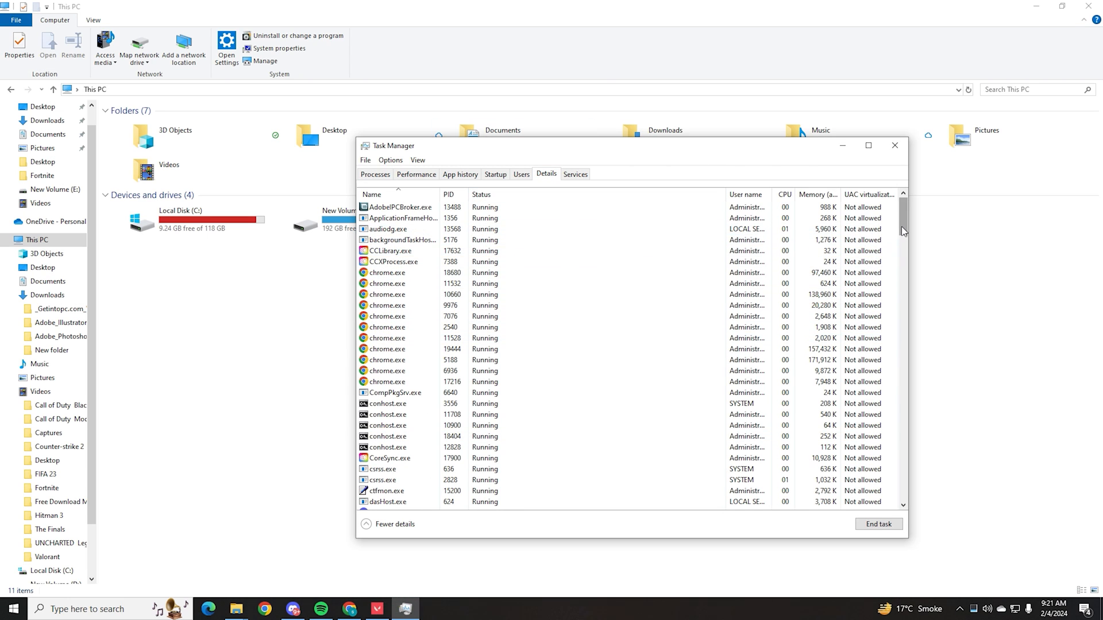
scroll(down, 3)
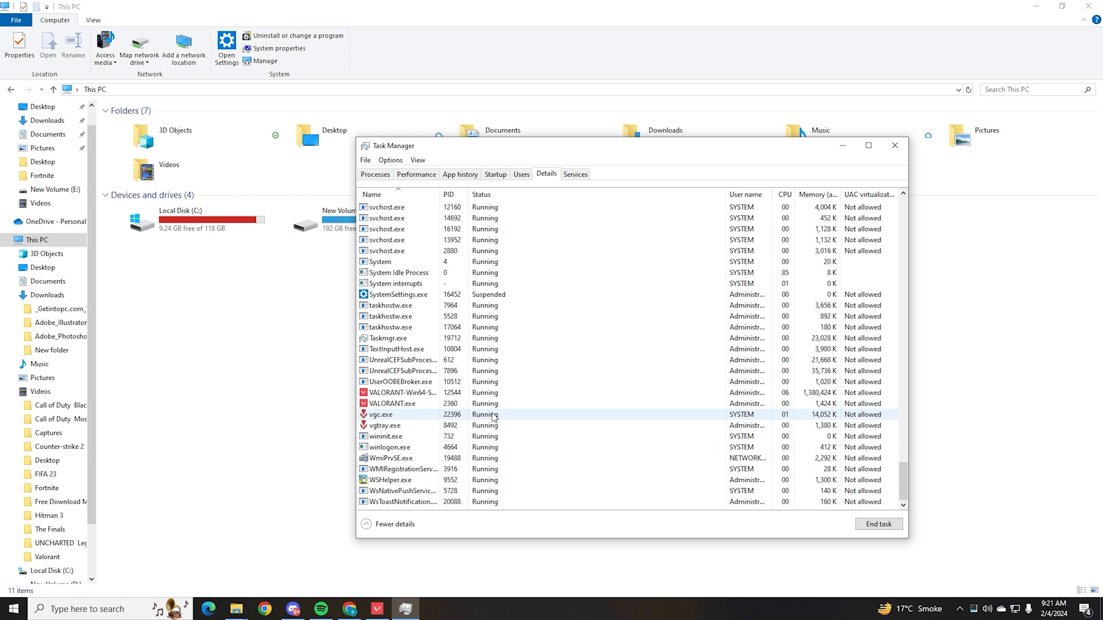
right_click(423, 393)
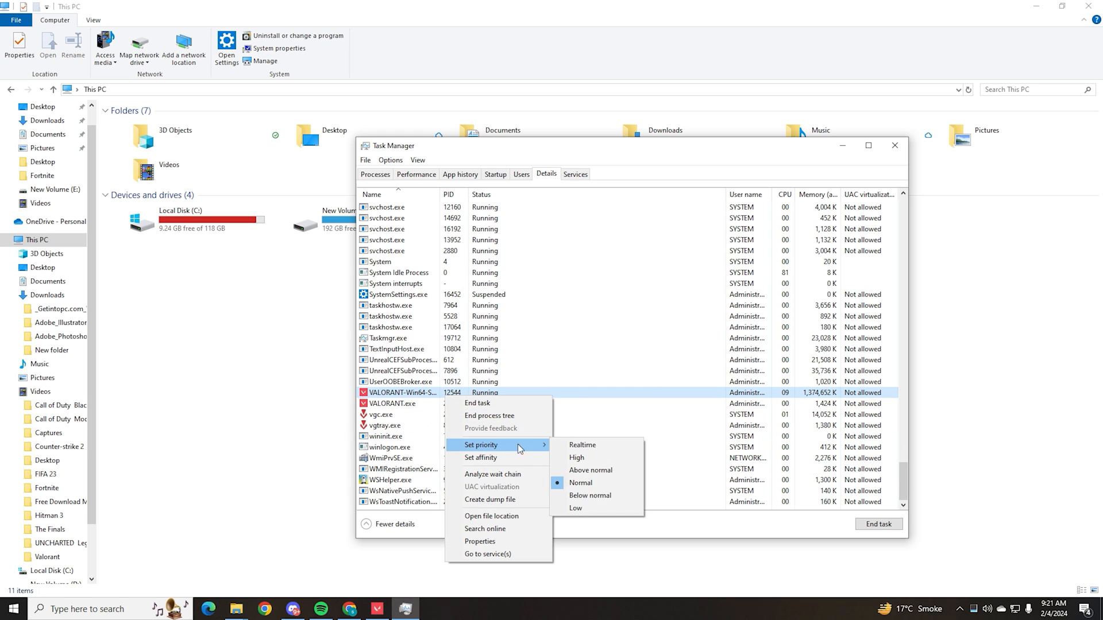
click(577, 457)
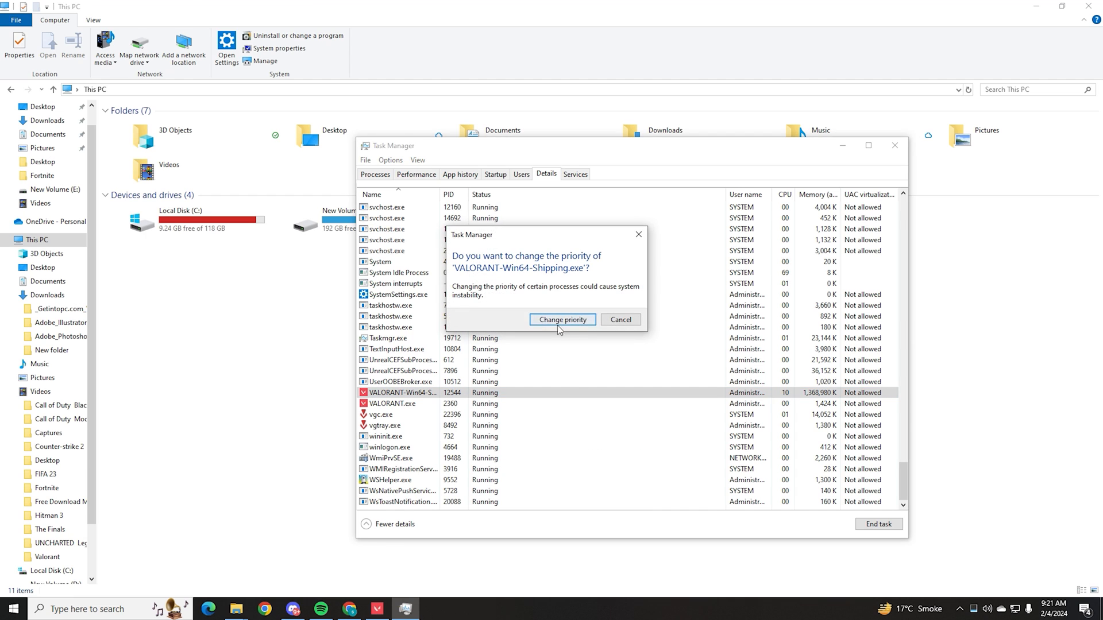
click(563, 319)
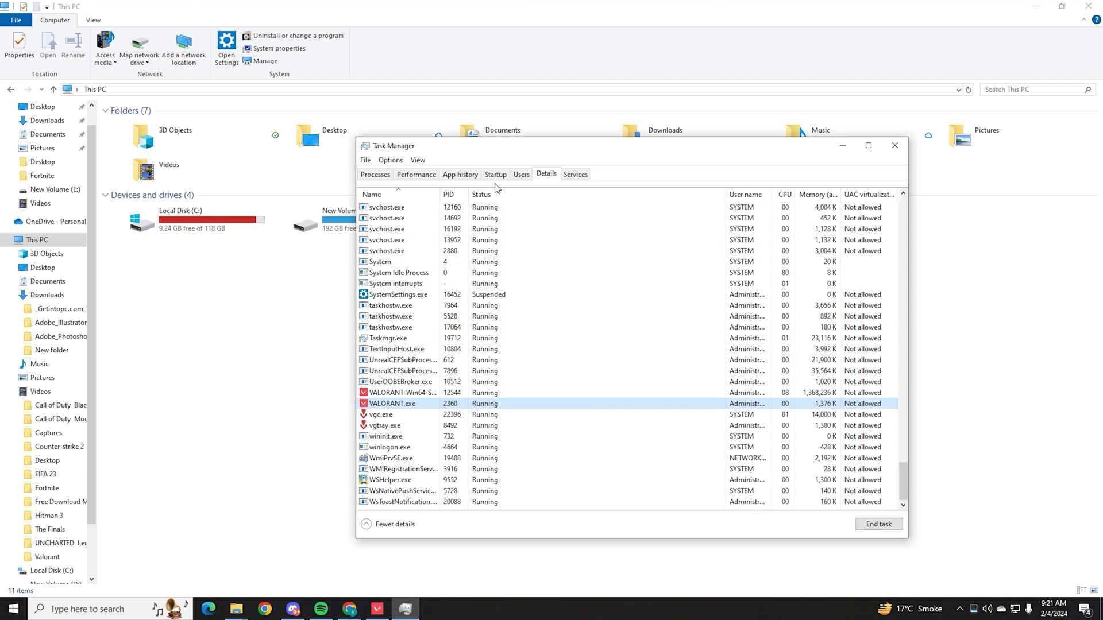
- Show the Startup apps list and select the CCXProcess entry
click(495, 174)
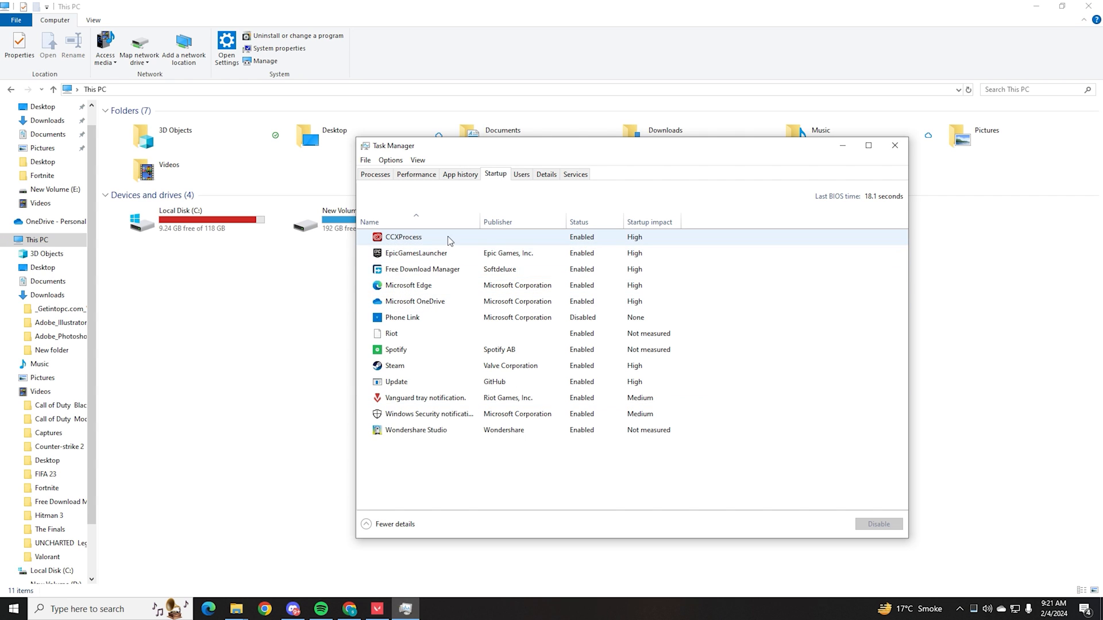
click(879, 523)
text(noti)
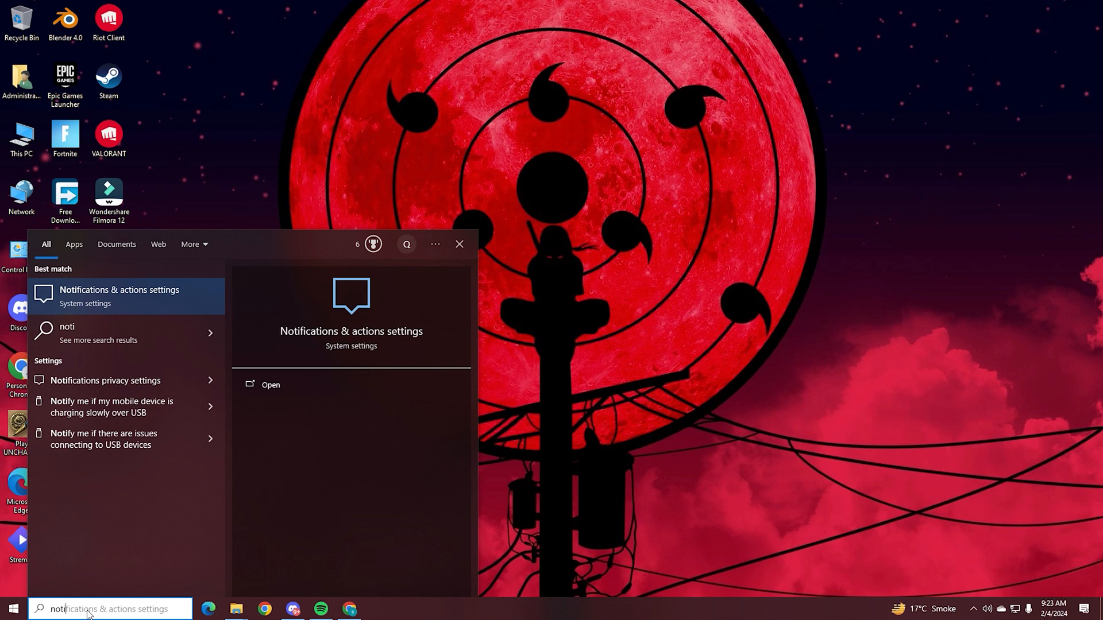
- In Notifications & actions, switch off notifications from apps and other senders, then search for background settings
click(119, 296)
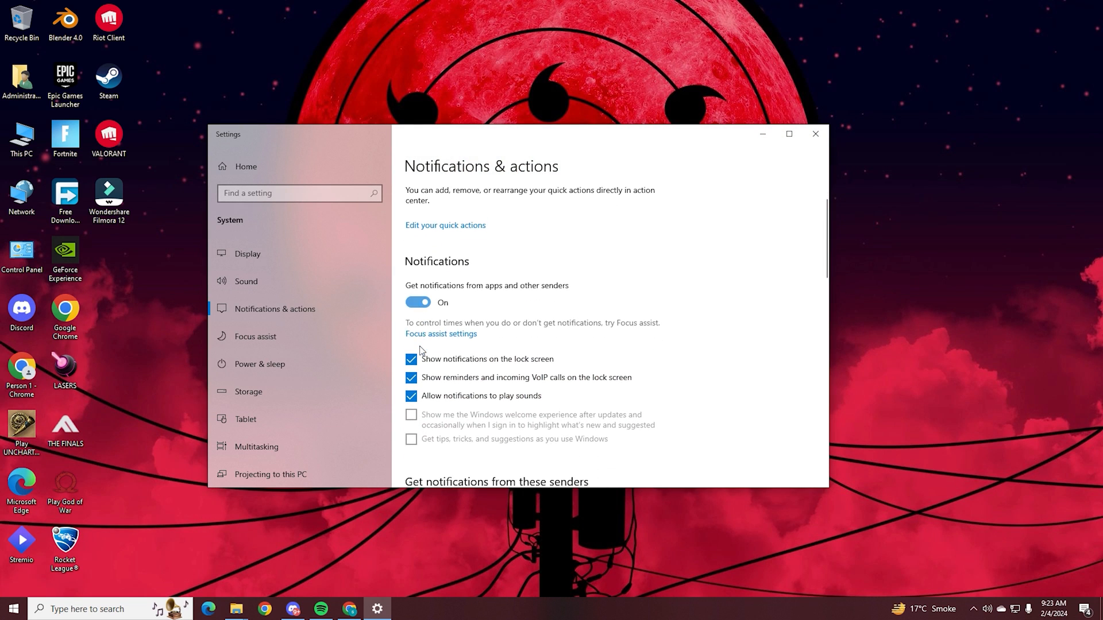
click(418, 301)
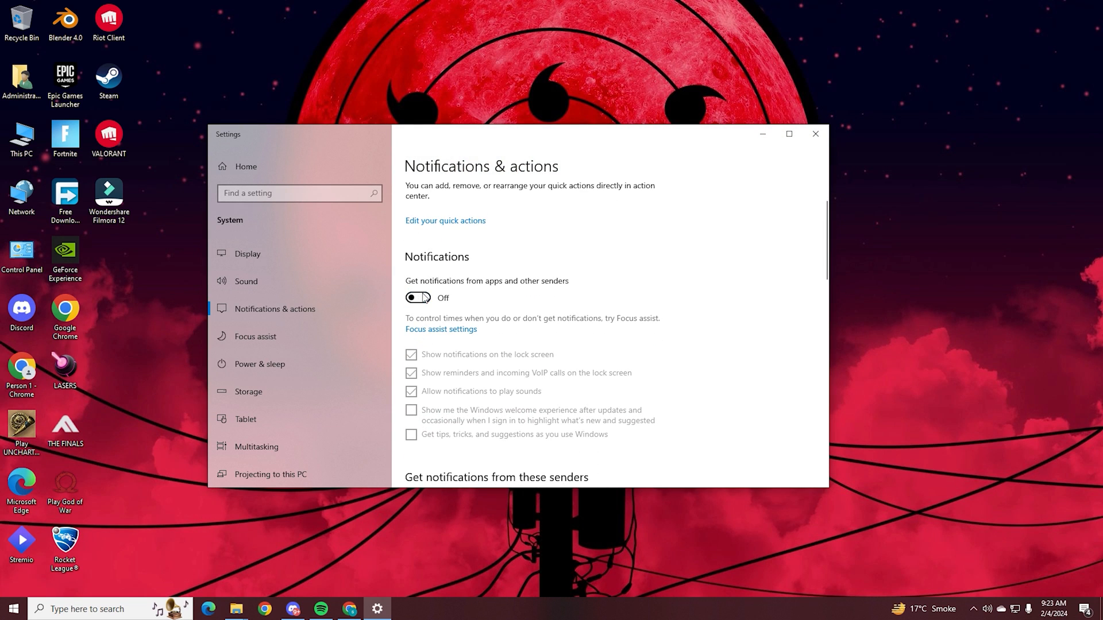
text(backup settings)
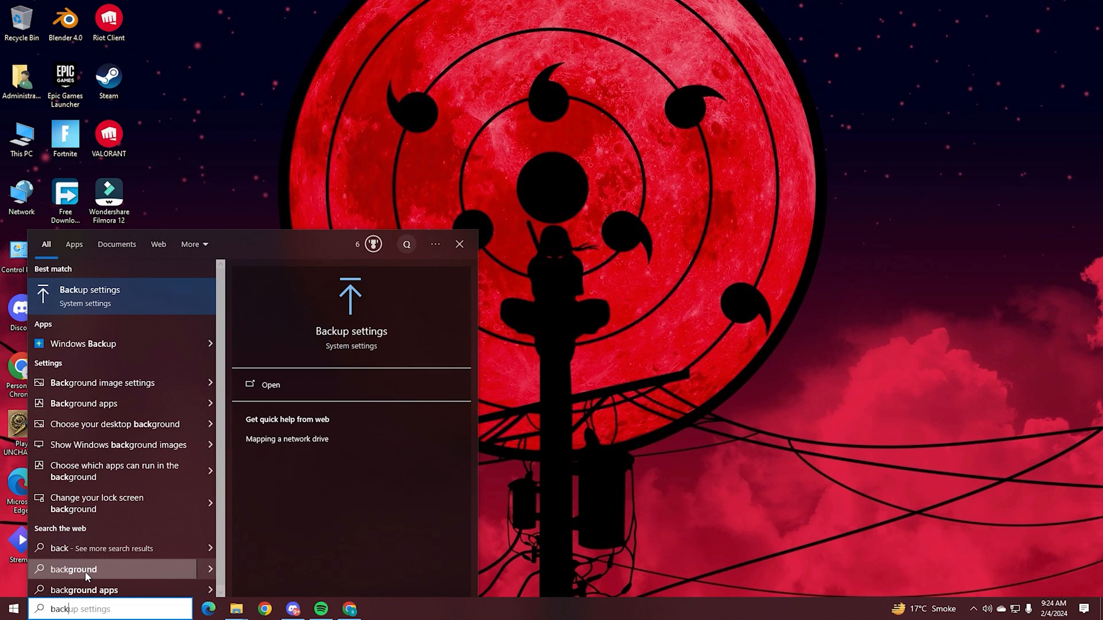
text(background image settings)
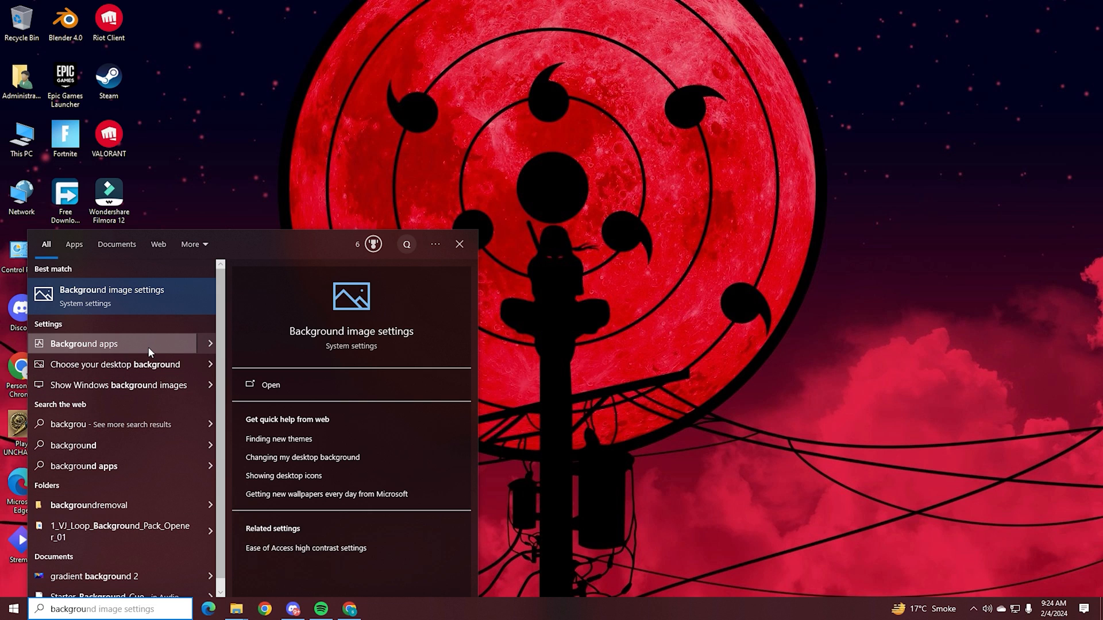
- In Background apps settings, switch 'Let apps run in the background' to Off
click(83, 343)
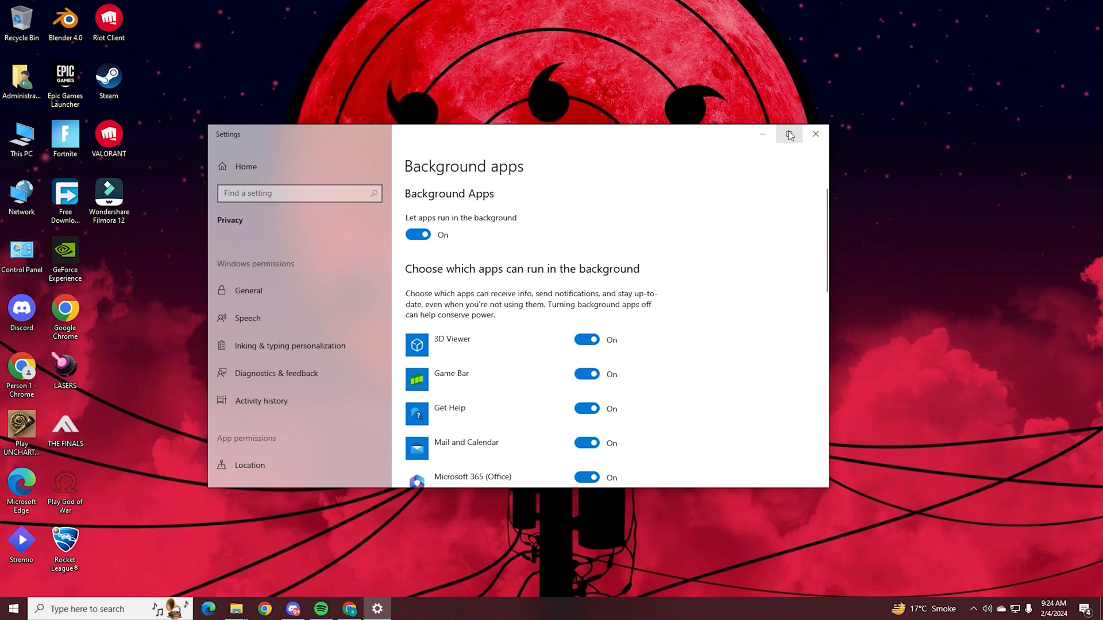
click(789, 133)
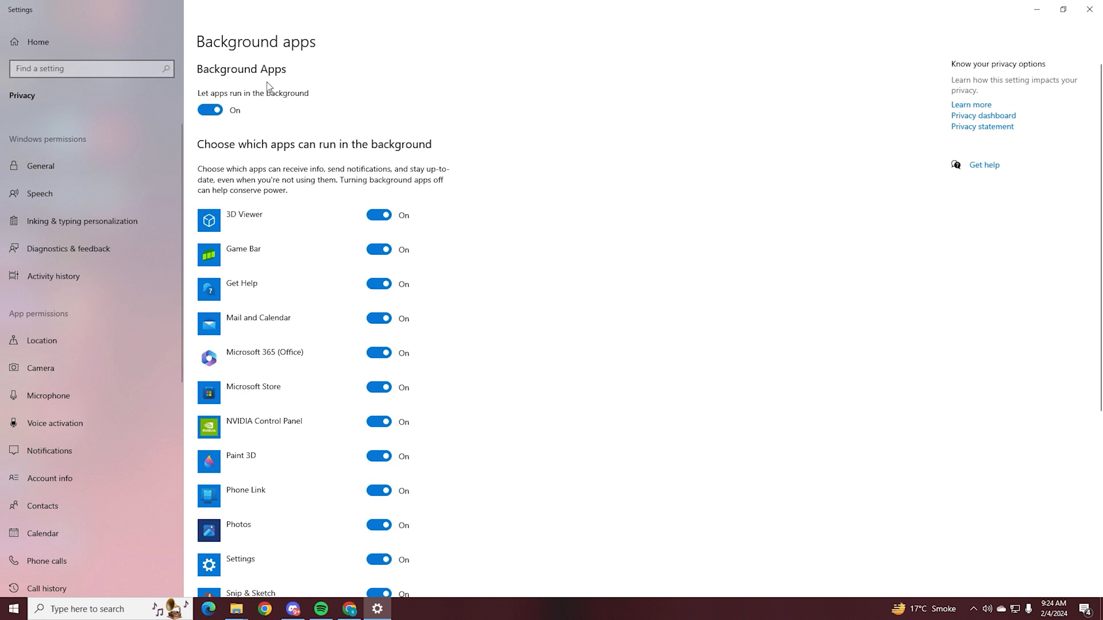
scroll(down, 3)
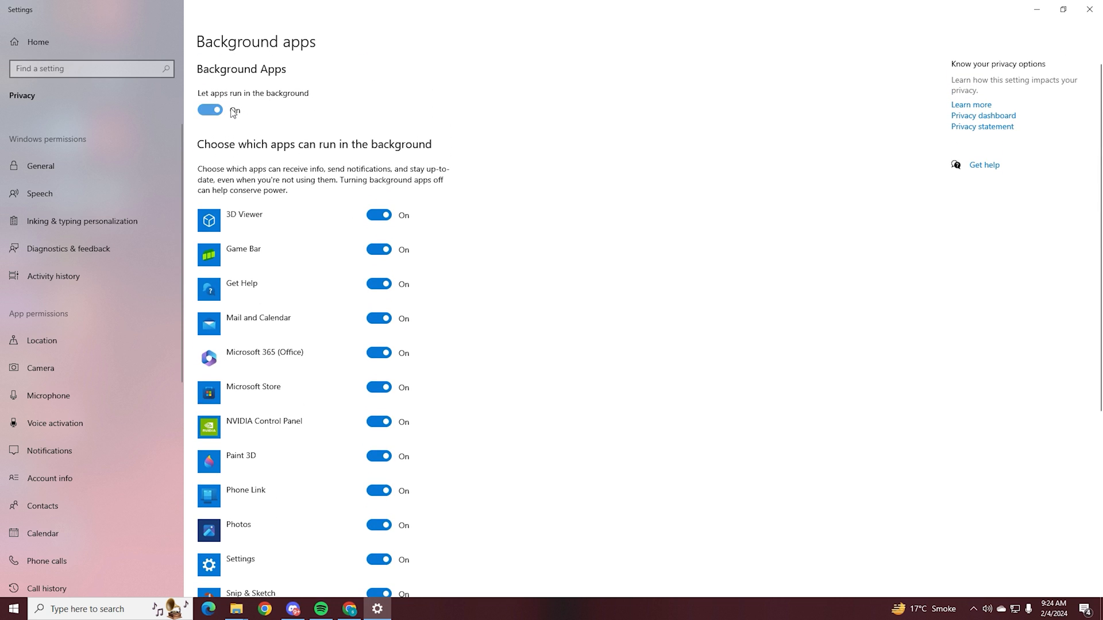
click(209, 109)
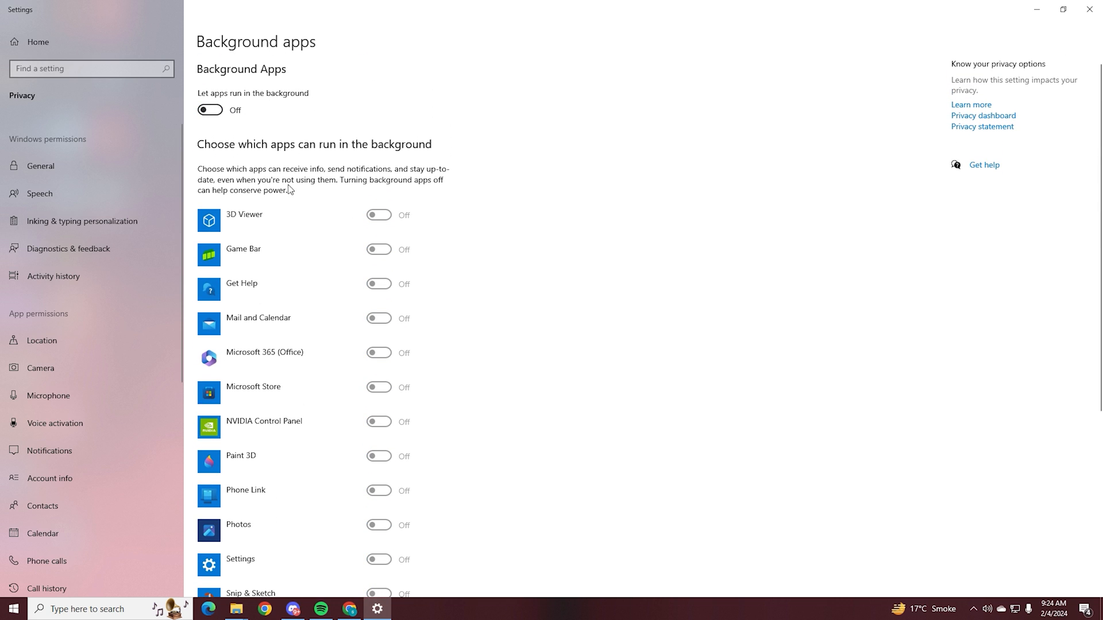
scroll(down, 3)
text(graphic)
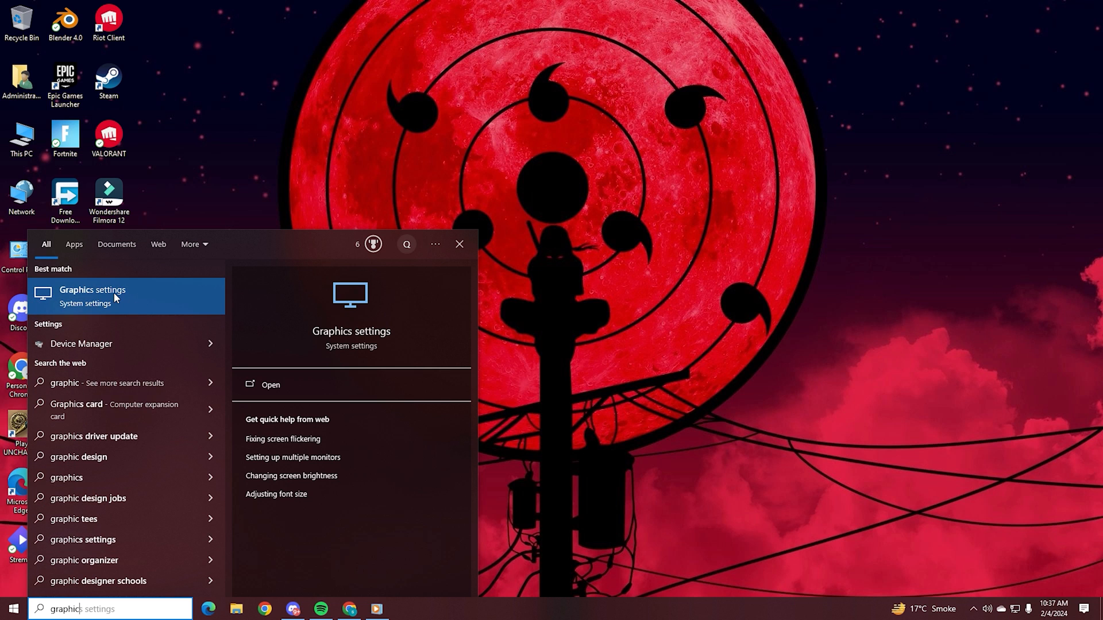
- In Graphics settings, switch Hardware-accelerated GPU scheduling to On
click(92, 290)
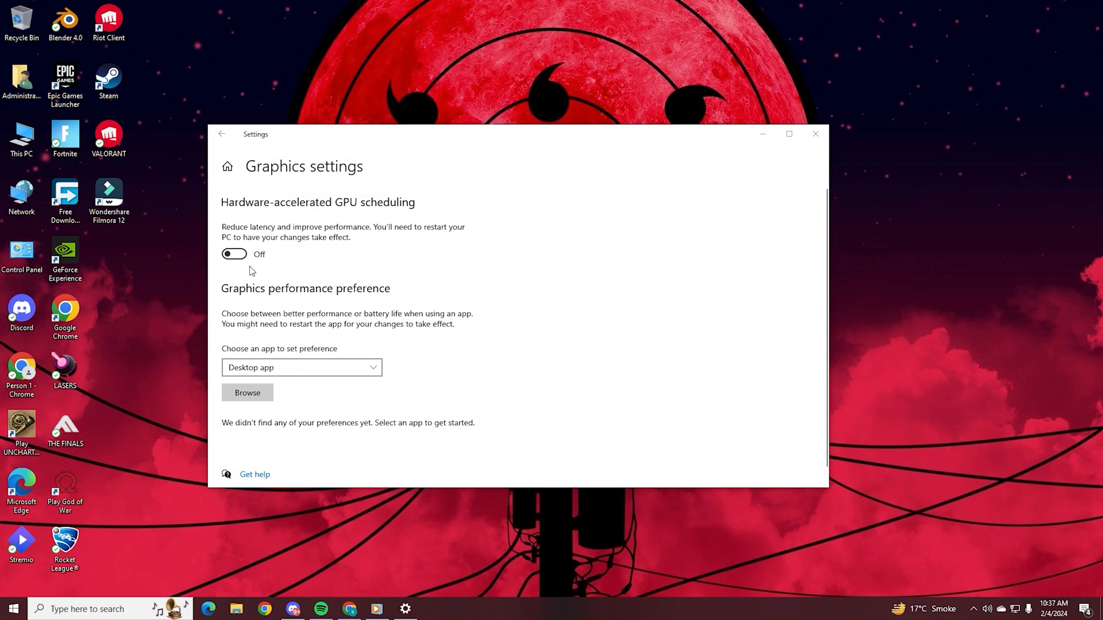
click(234, 253)
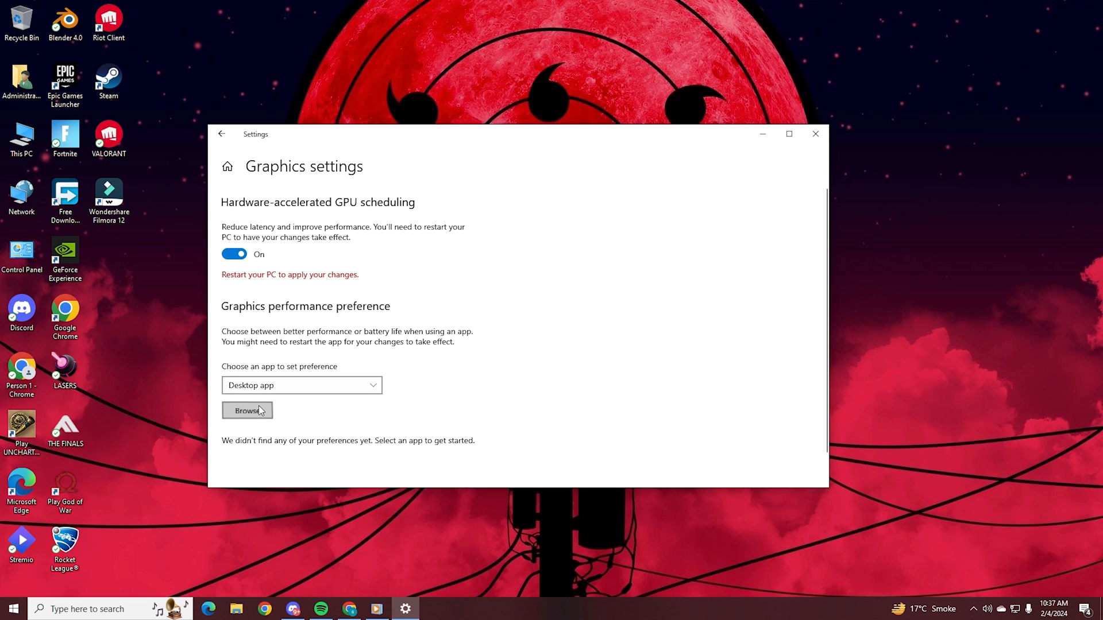
- Add VALORANT.exe from F:\Riot Games\VALORANT\live to the graphics performance list
click(247, 410)
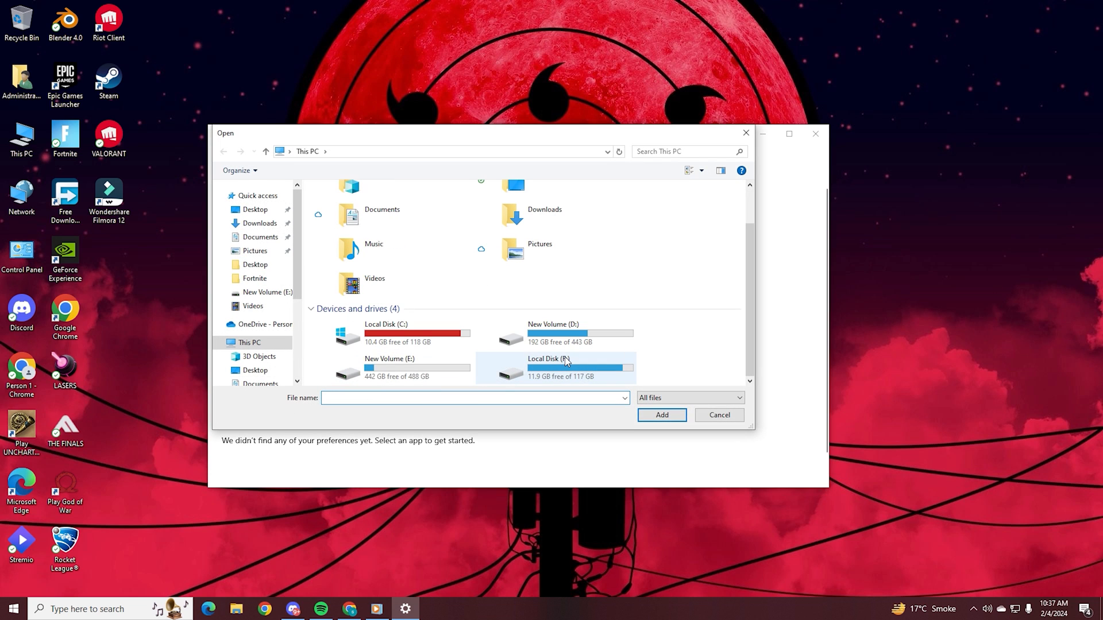
double_click(554, 364)
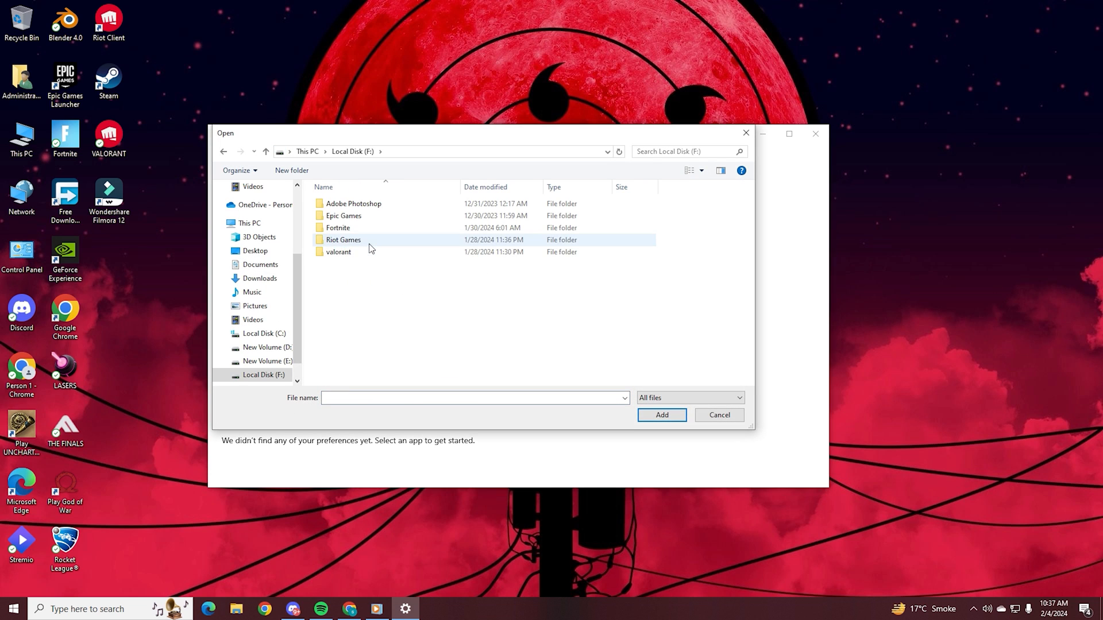
double_click(343, 239)
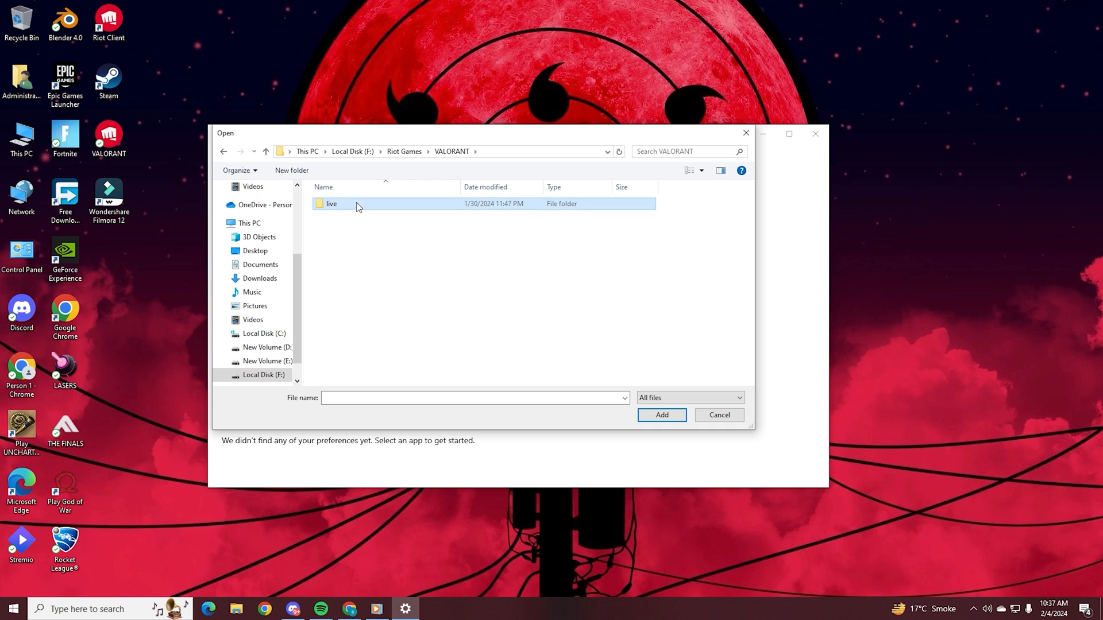
double_click(332, 205)
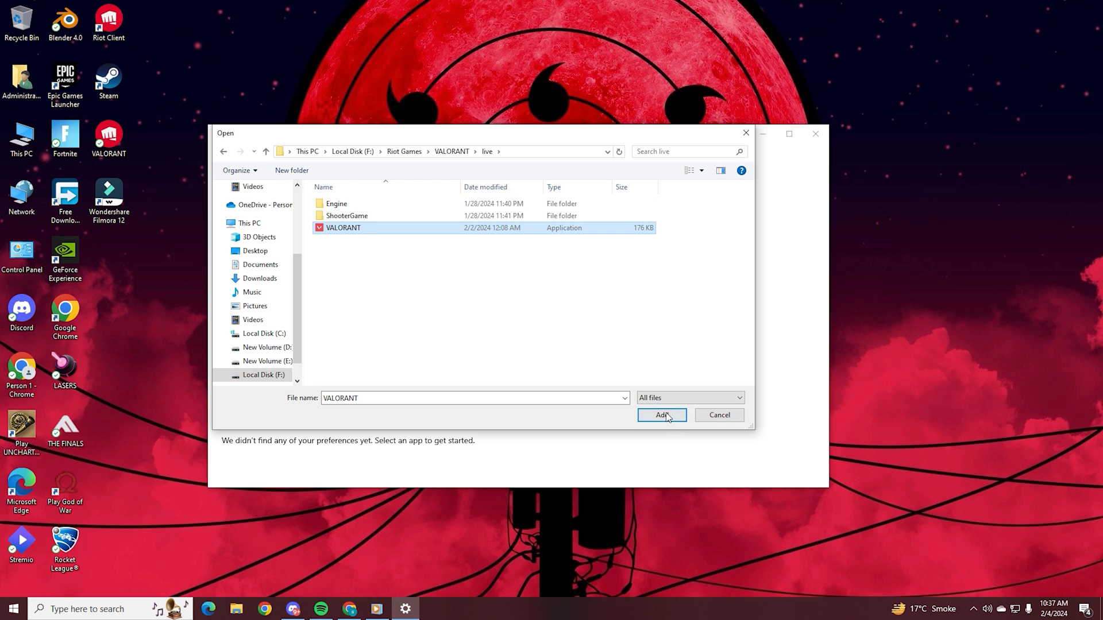
click(662, 416)
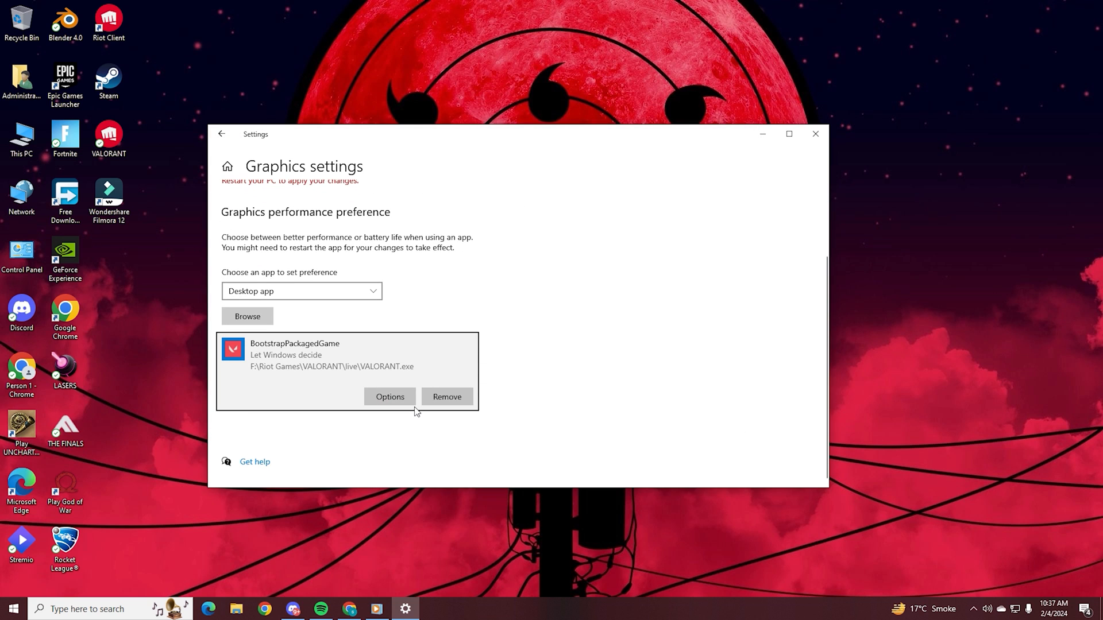
- Set VALORANT.exe's graphics preference to High performance and save it
click(389, 397)
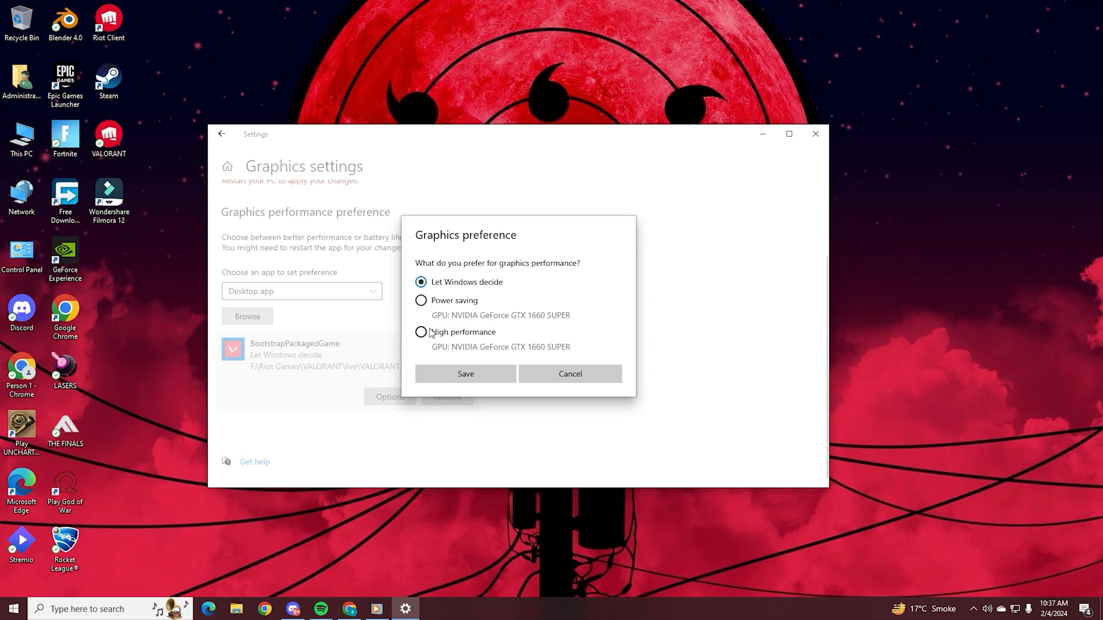
click(466, 374)
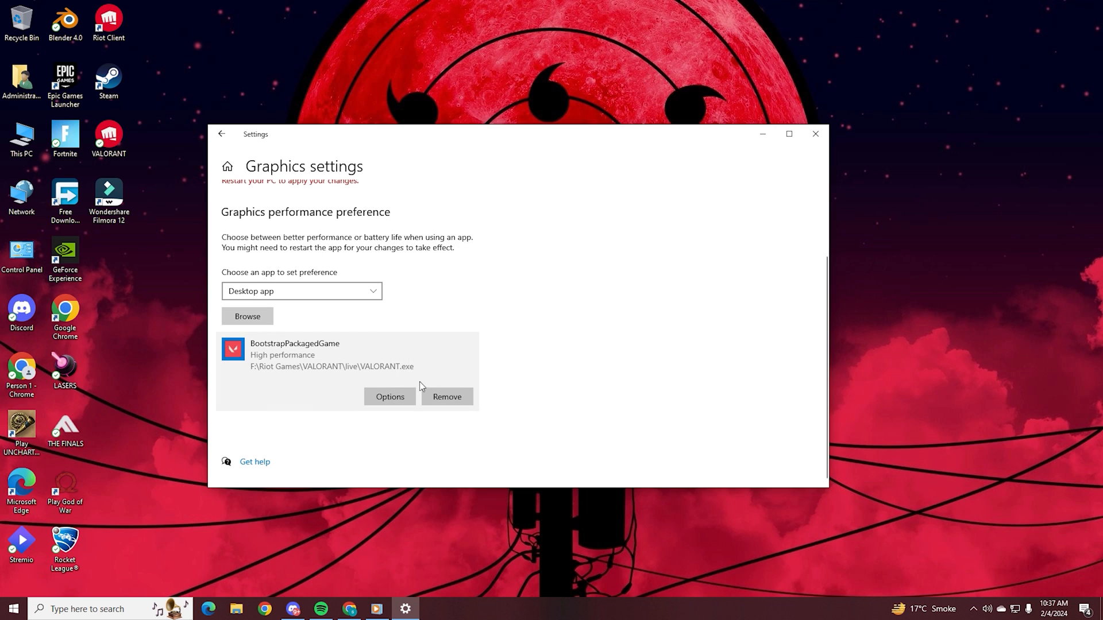
click(247, 316)
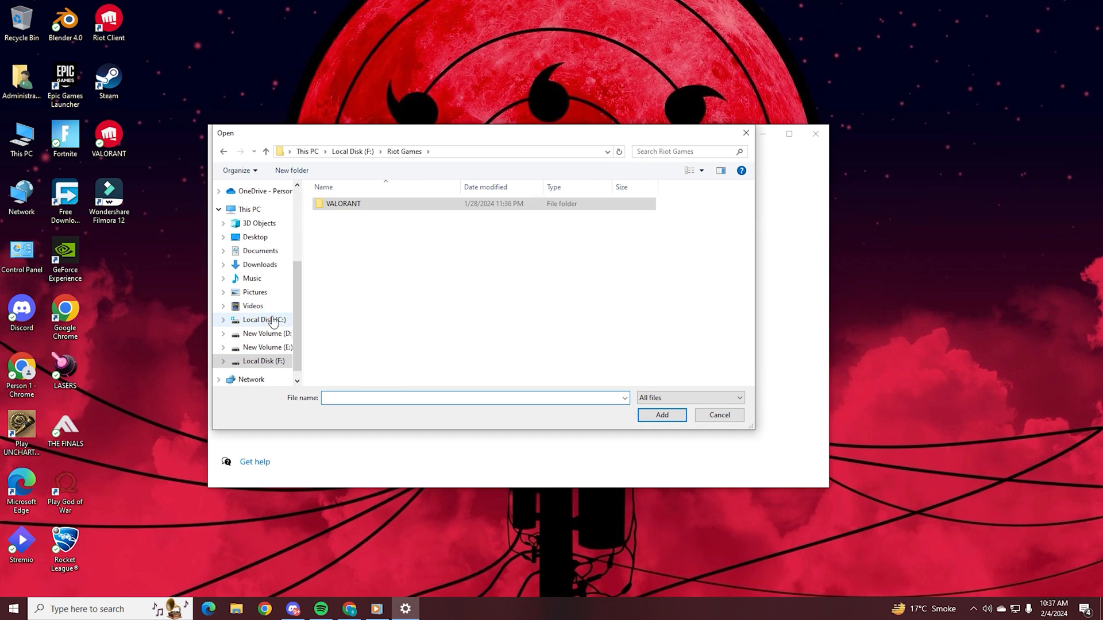
click(263, 320)
text(choos)
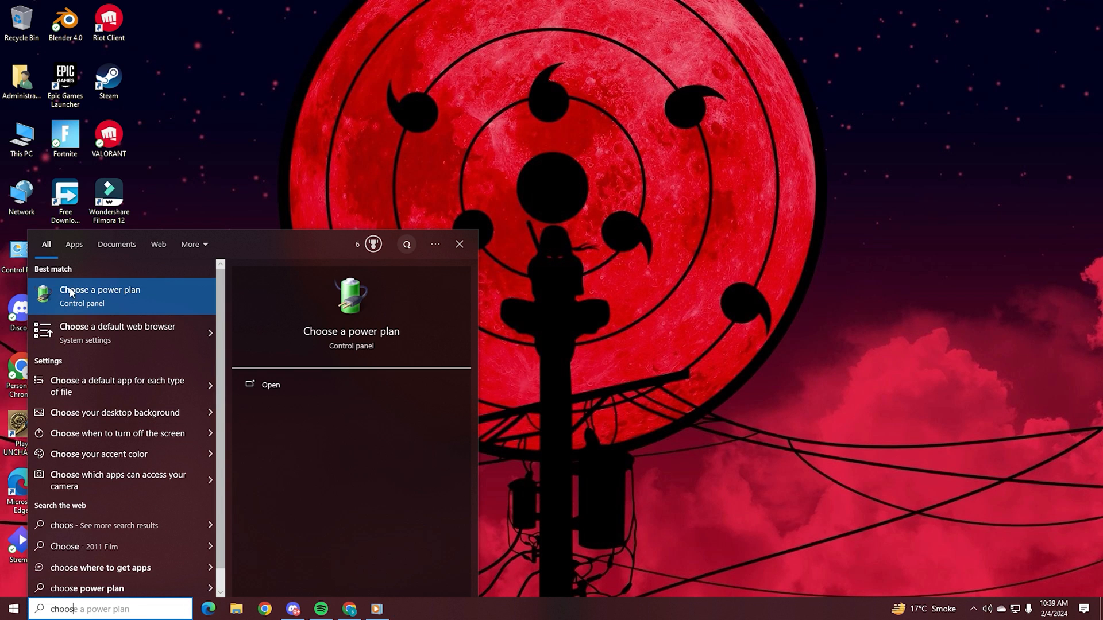
- In Power Options, select the High performance plan and close the window
click(99, 289)
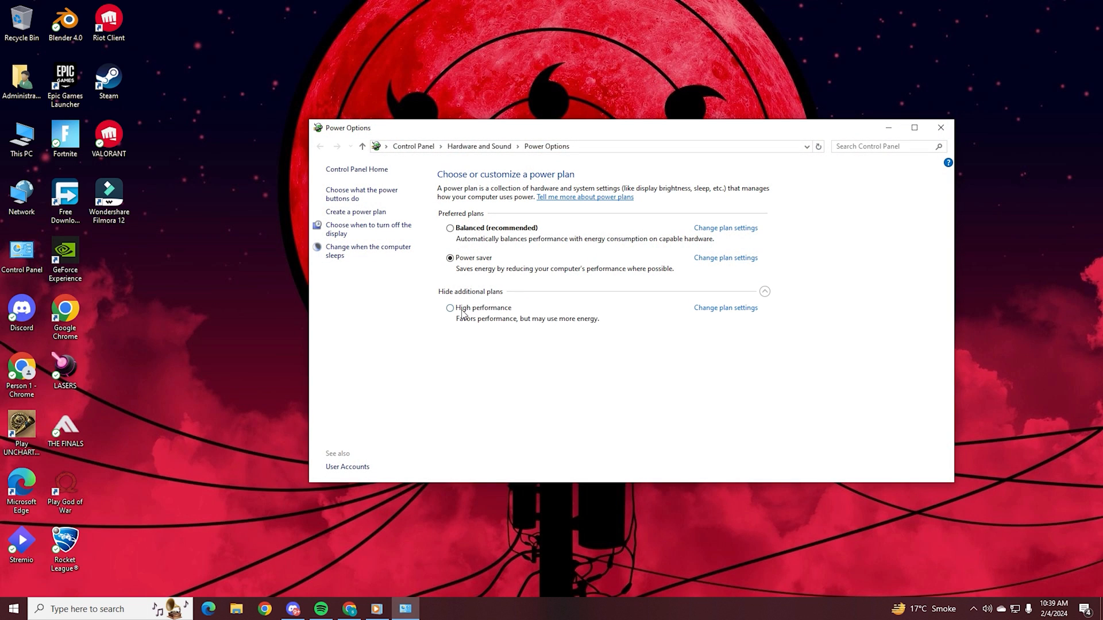
click(449, 308)
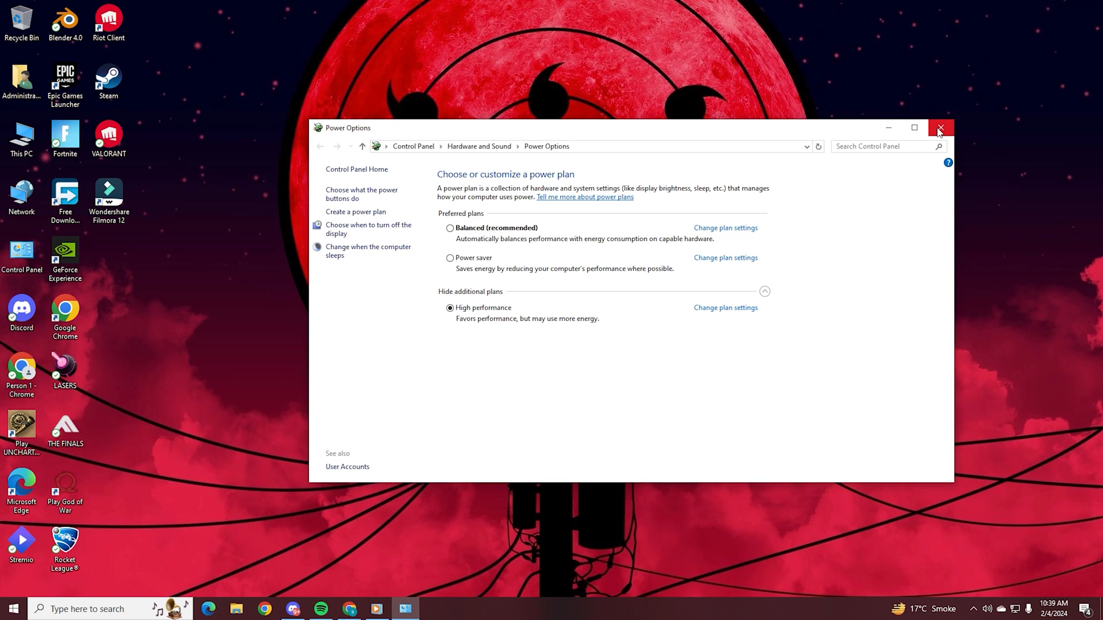
click(941, 126)
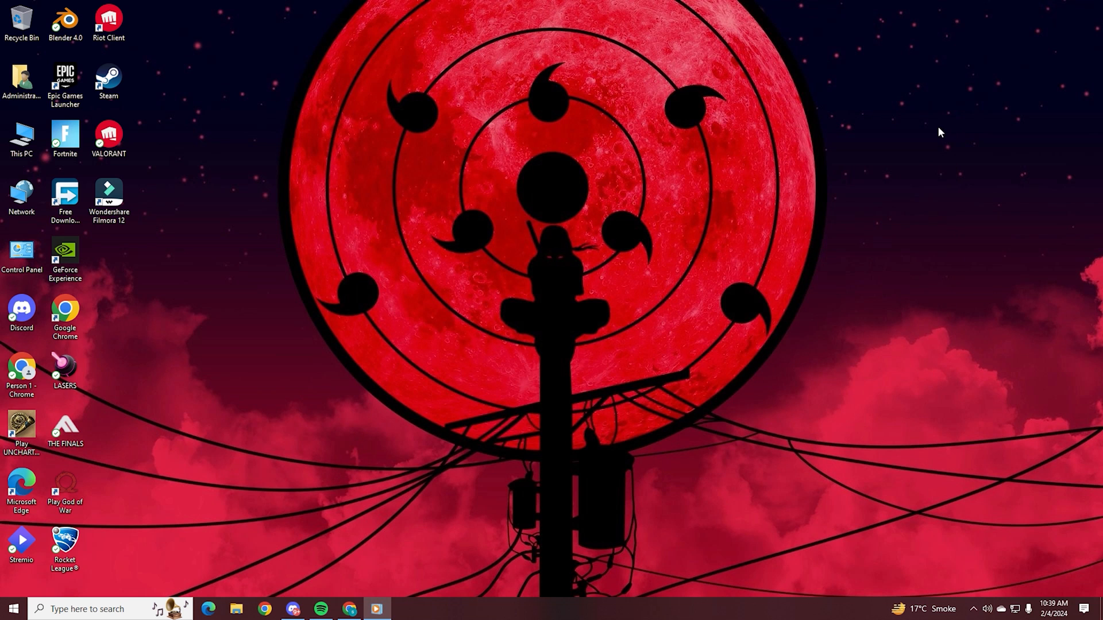
- From Settings > Gaming, switch Game Bar off
text(settings)
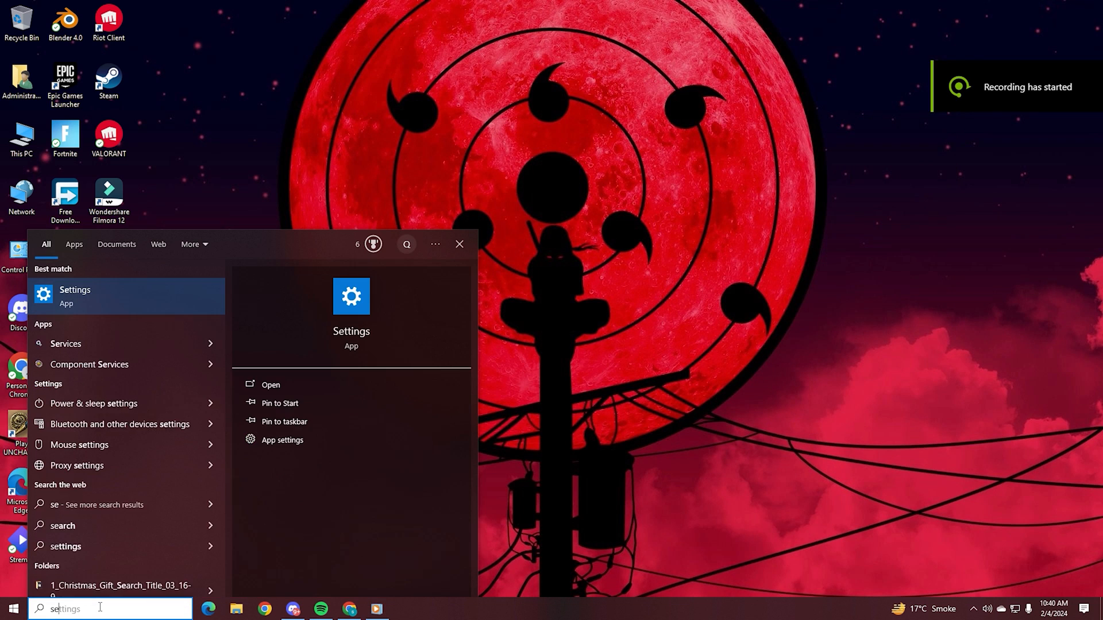
click(75, 297)
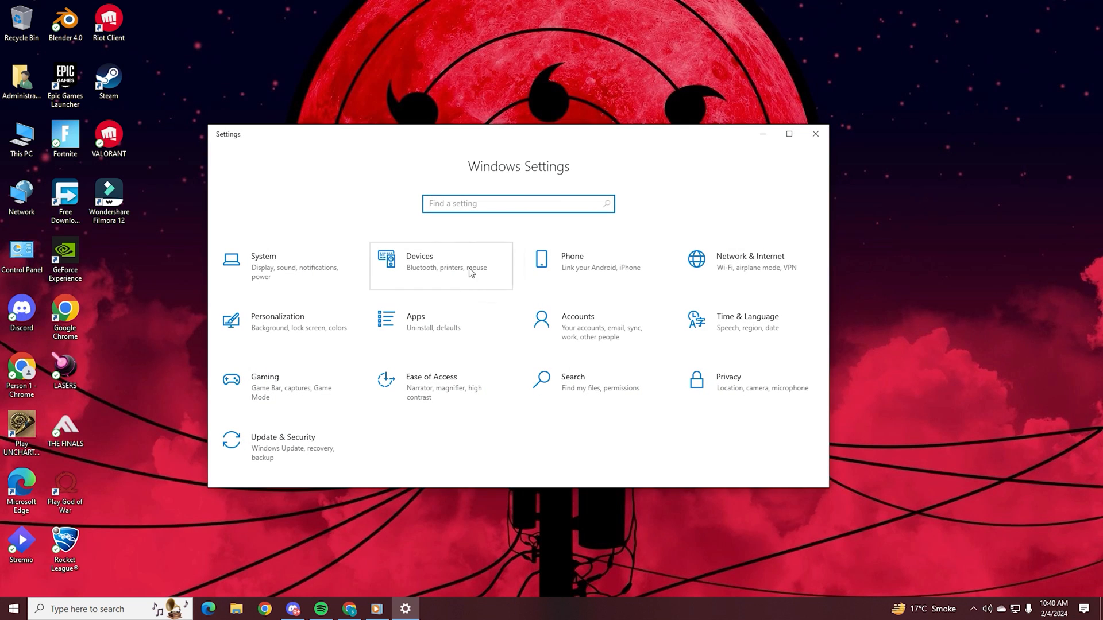
click(264, 377)
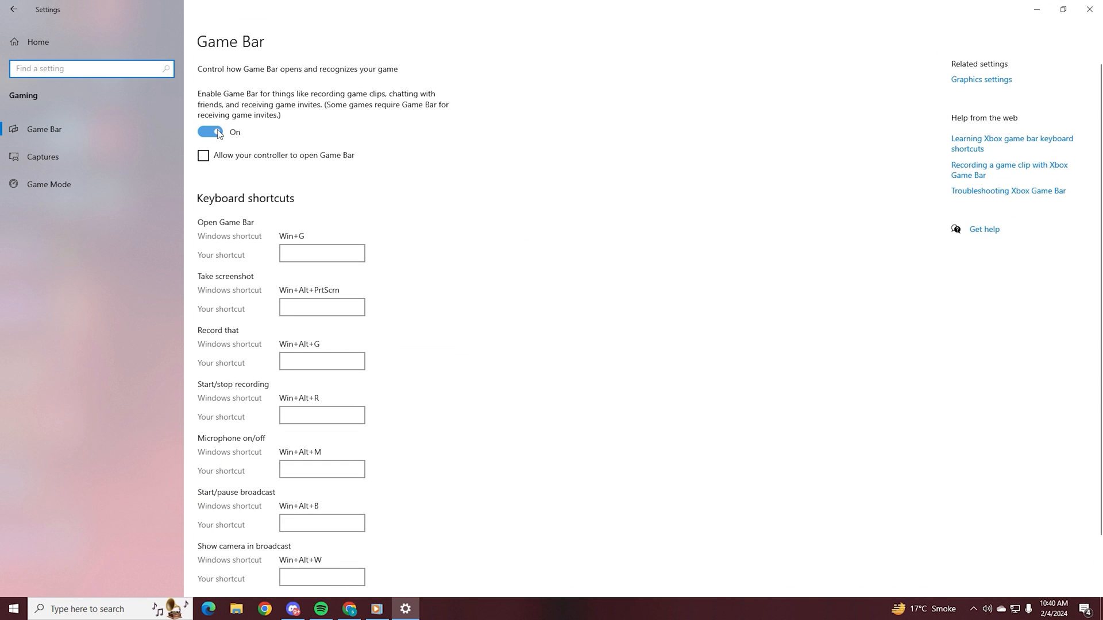
click(210, 132)
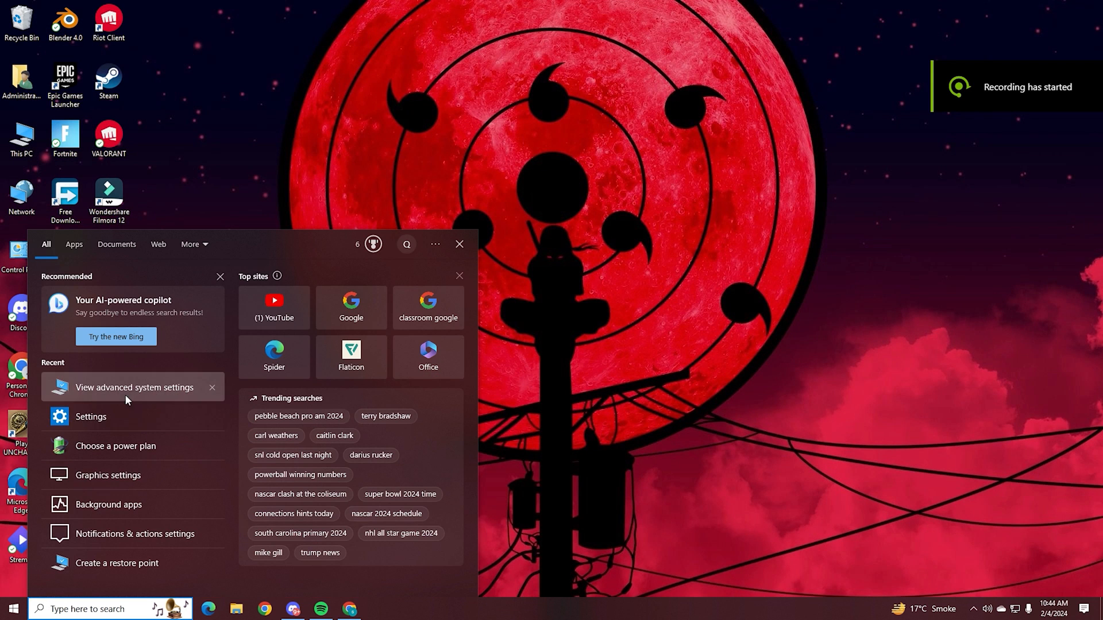
- Set Performance Options visual effects to Adjust for best performance and apply it
click(133, 387)
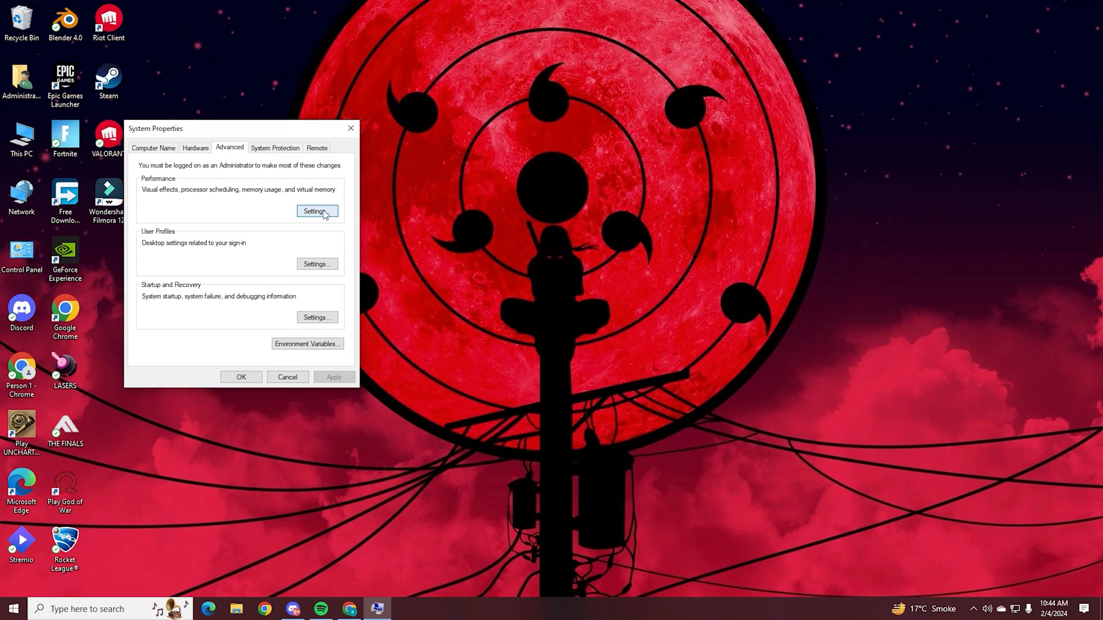
click(317, 211)
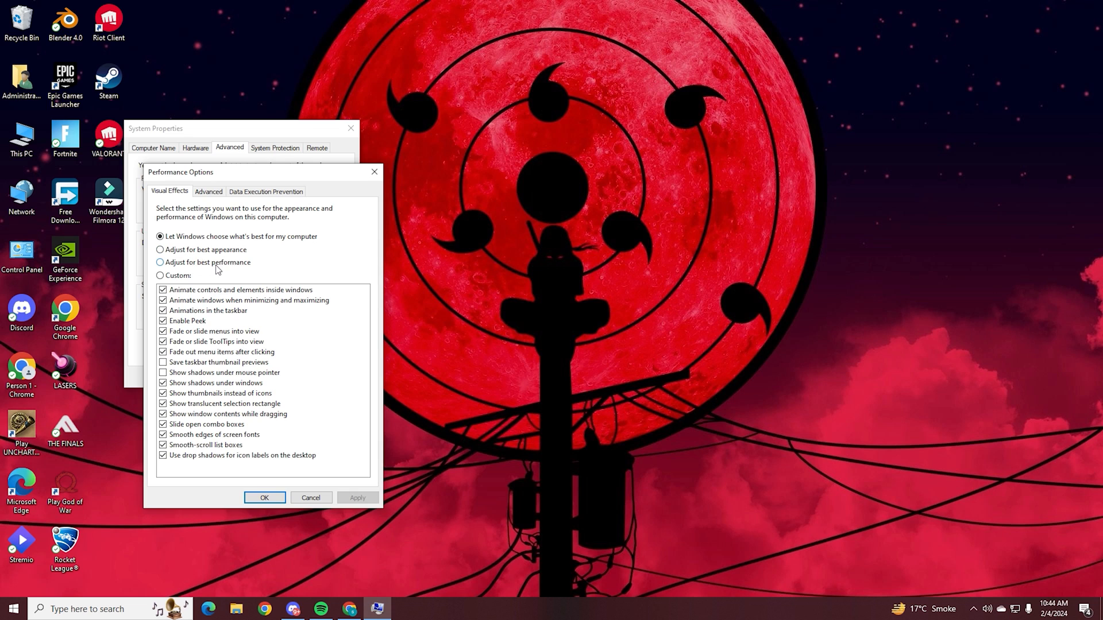
click(159, 262)
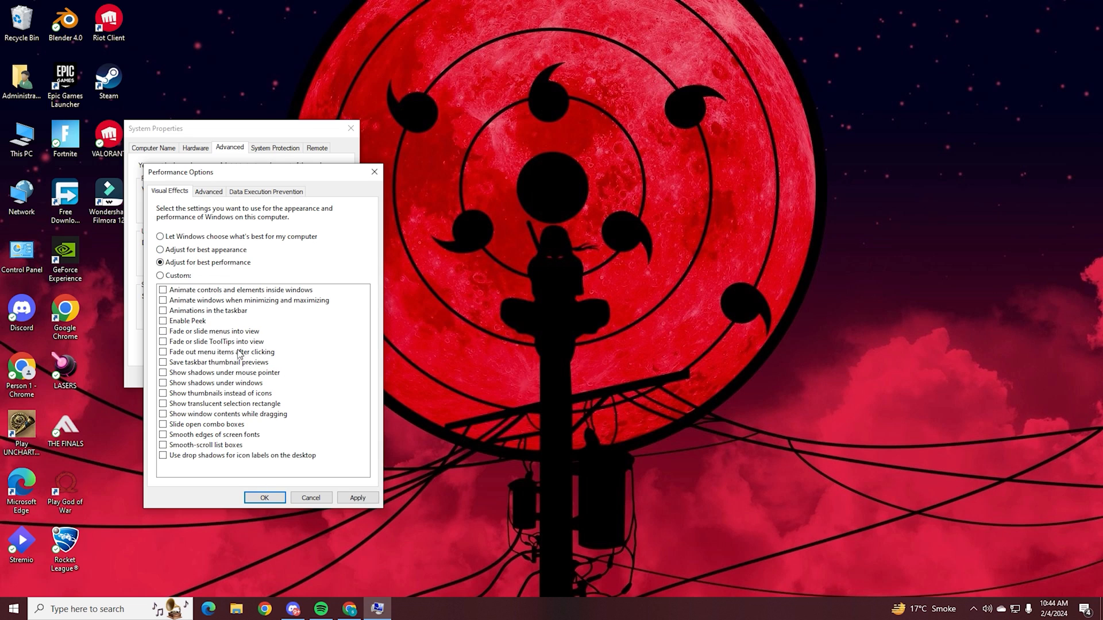
mouse_move(232, 463)
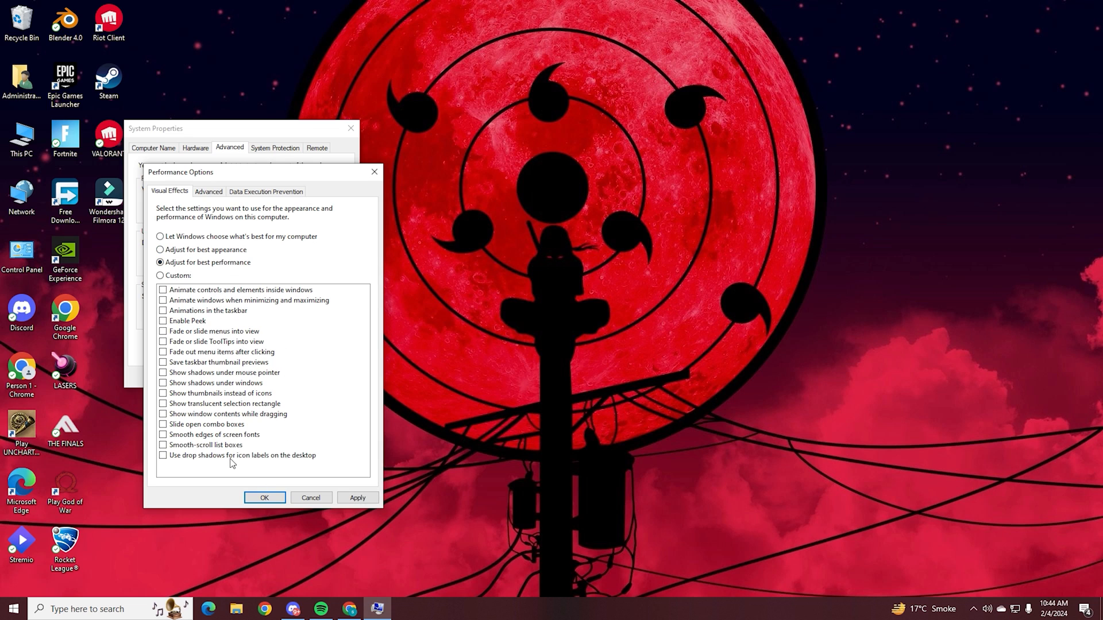
click(264, 497)
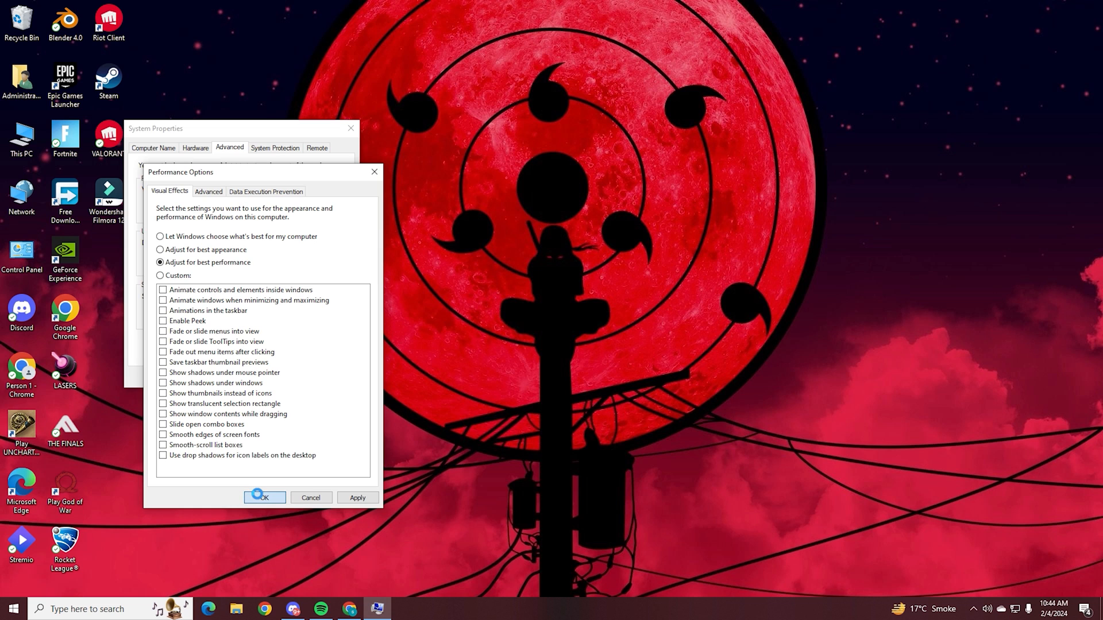
click(264, 497)
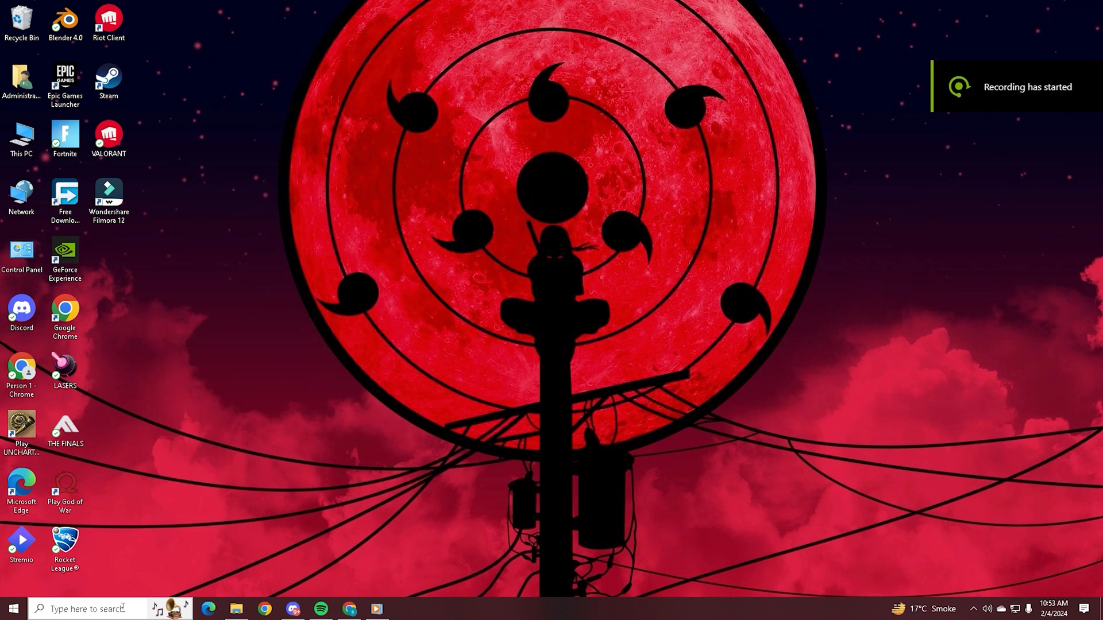
- Launch Run from Start search and open the %temp% folder in File Explorer
text(run)
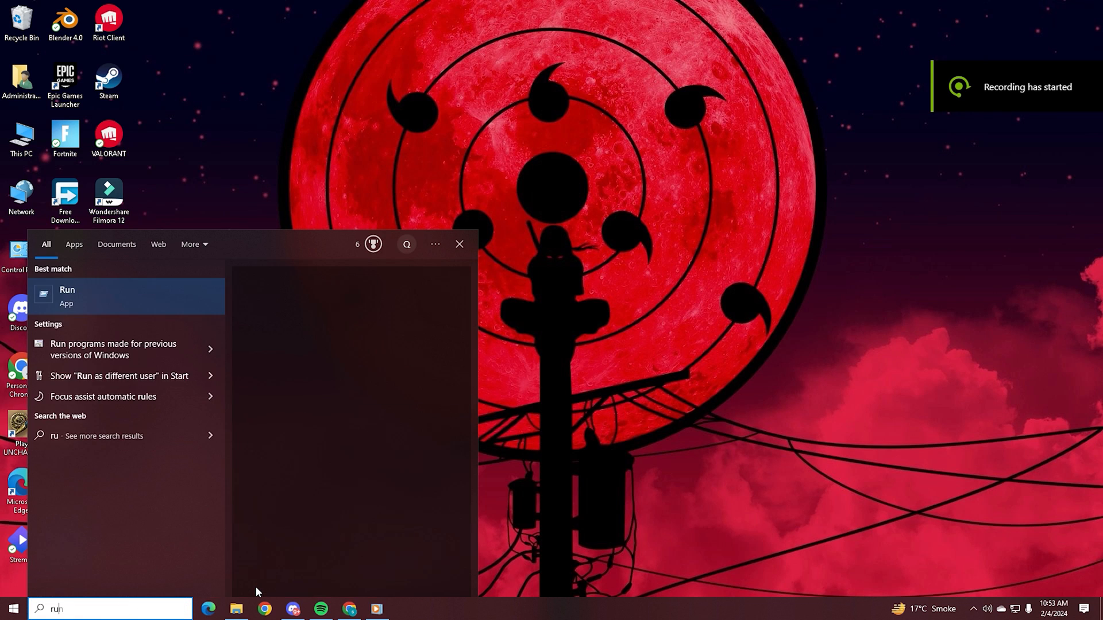
click(67, 297)
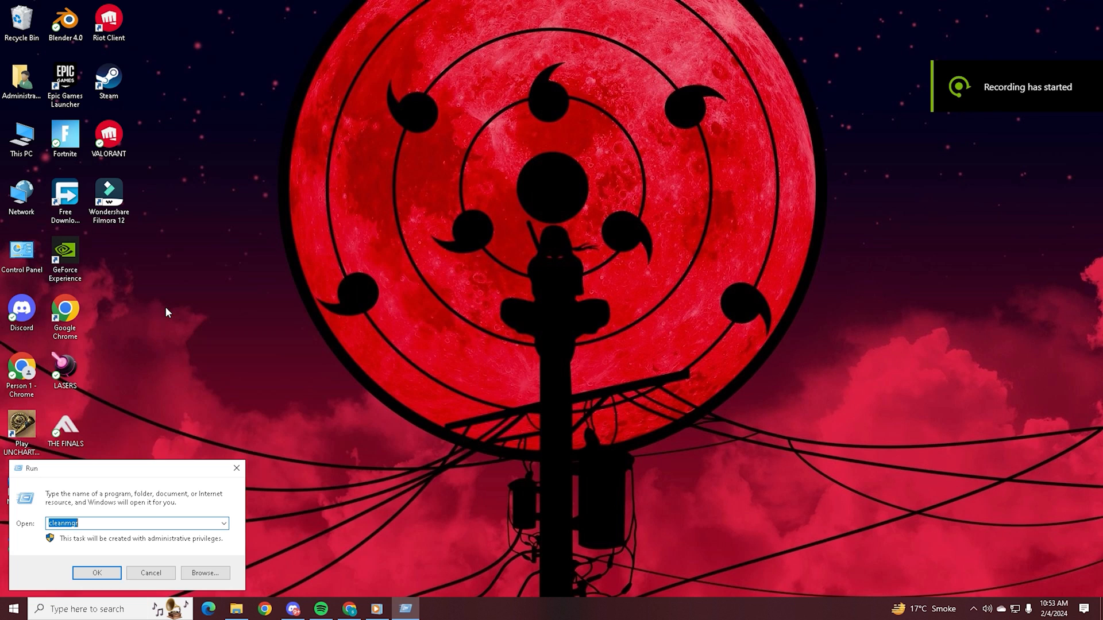
text(%t)
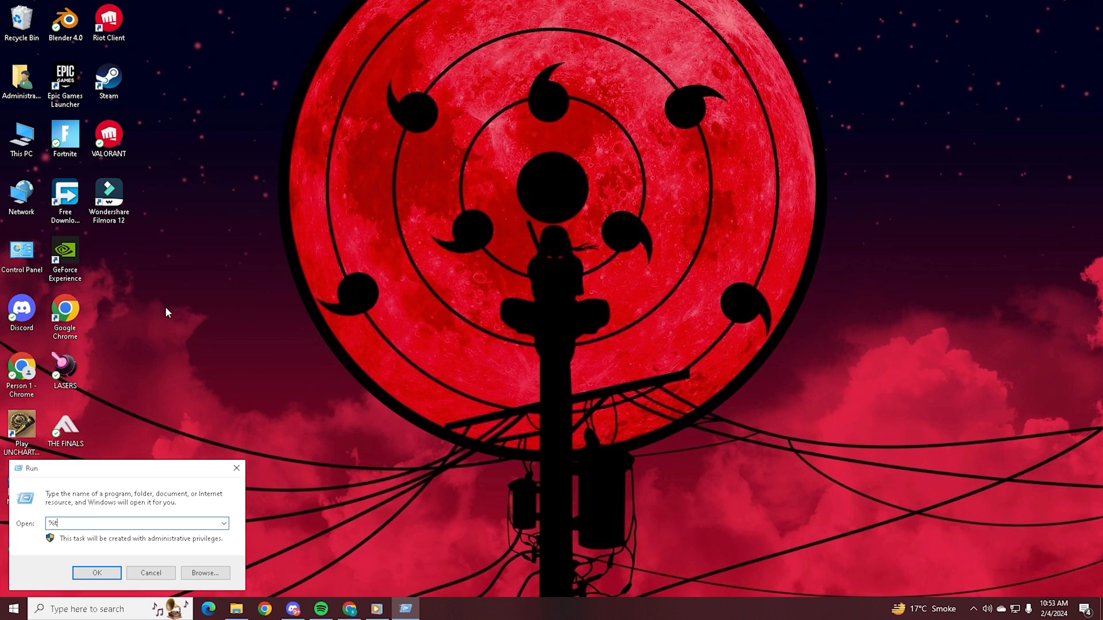
text(emp%)
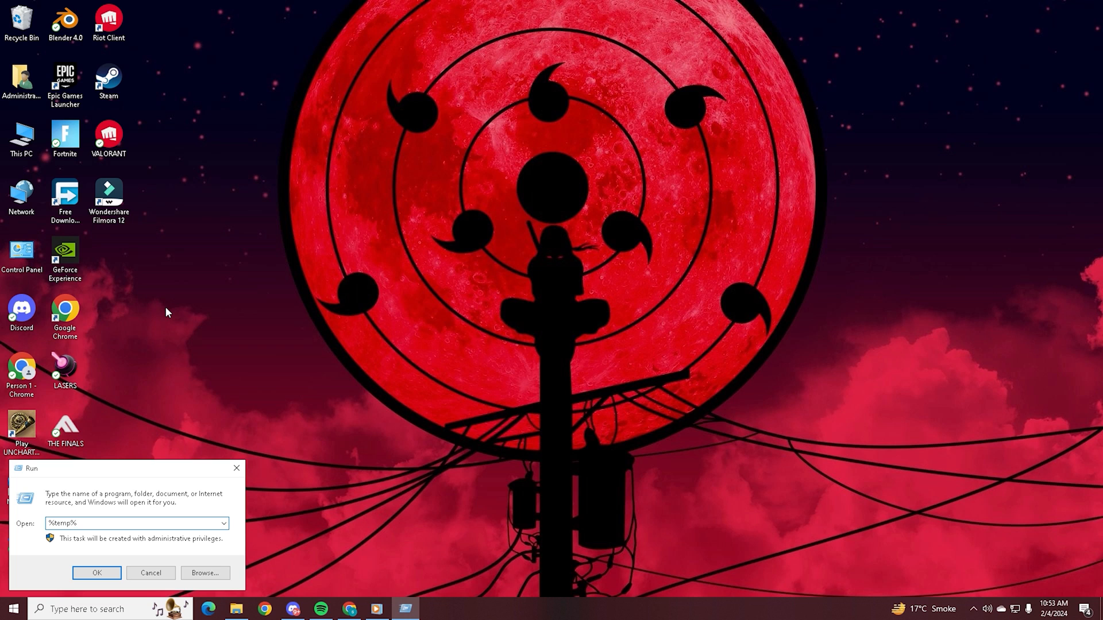
click(96, 572)
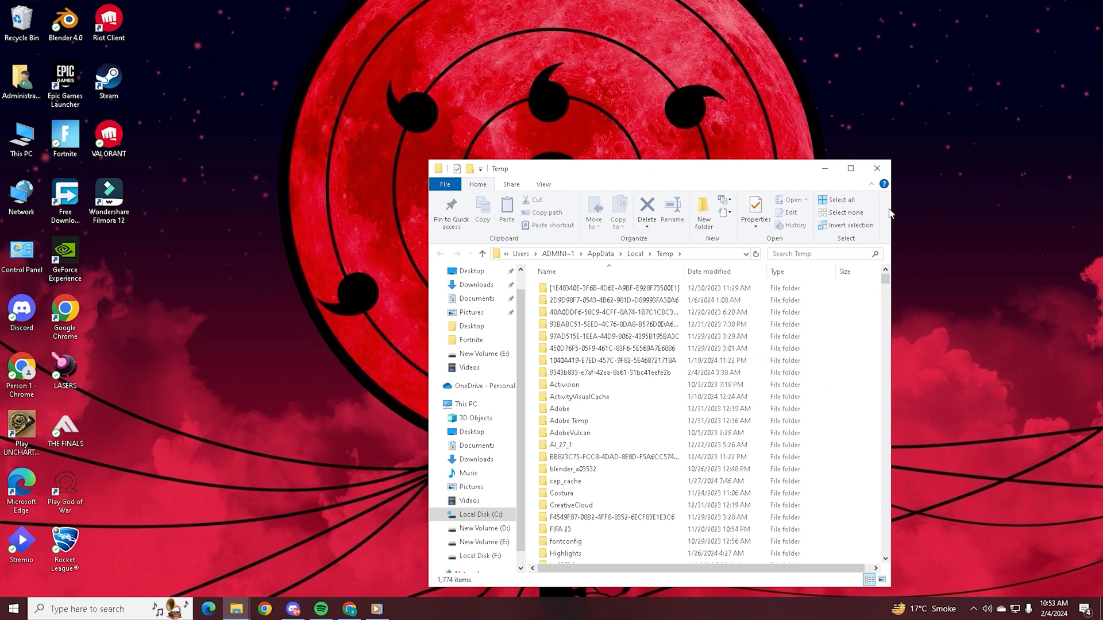
- Permanently delete all 1,774 Temp items, then go to This PC
click(850, 168)
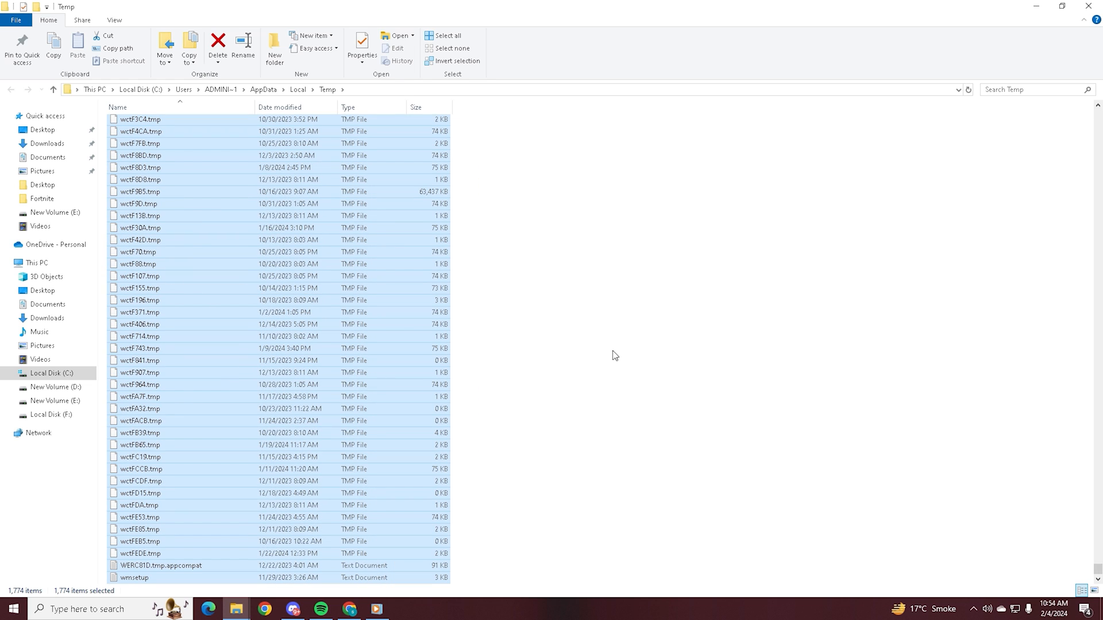
click(214, 44)
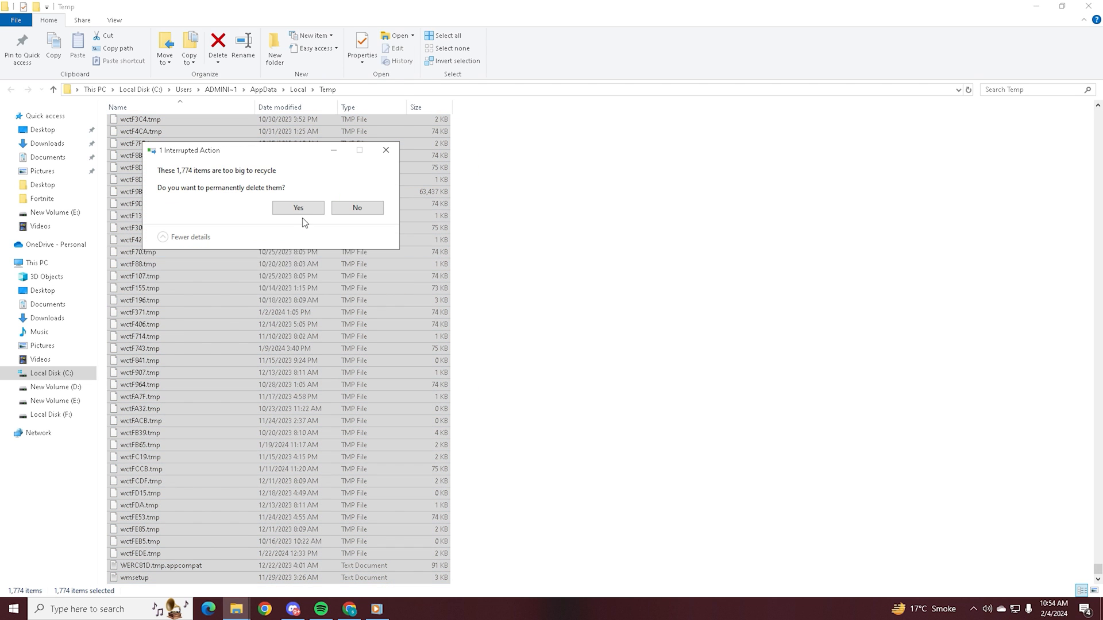
click(297, 207)
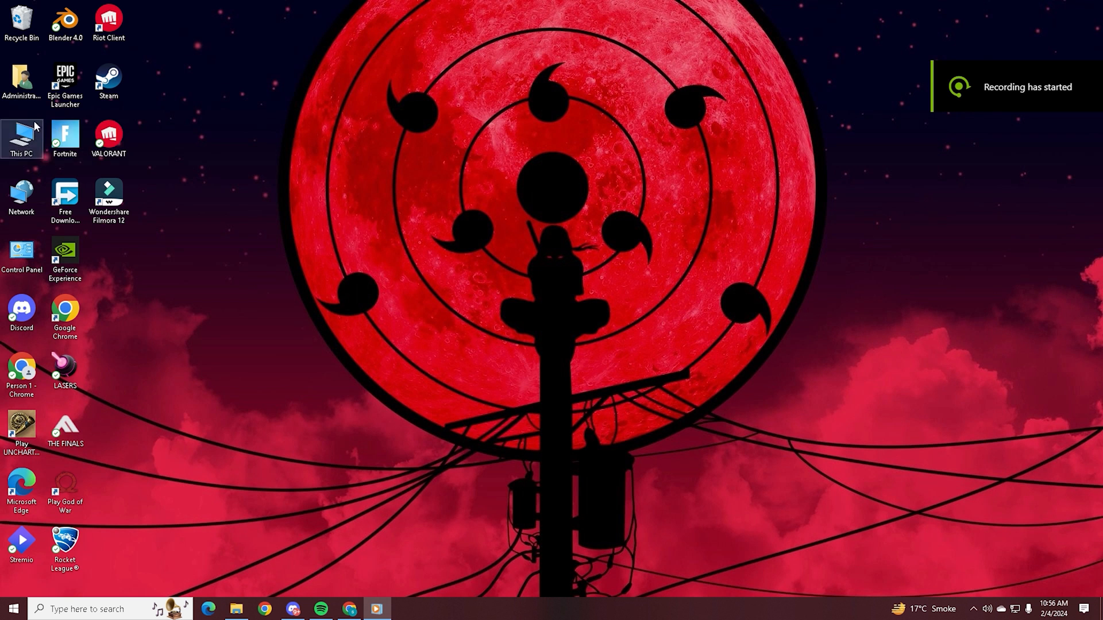
double_click(22, 134)
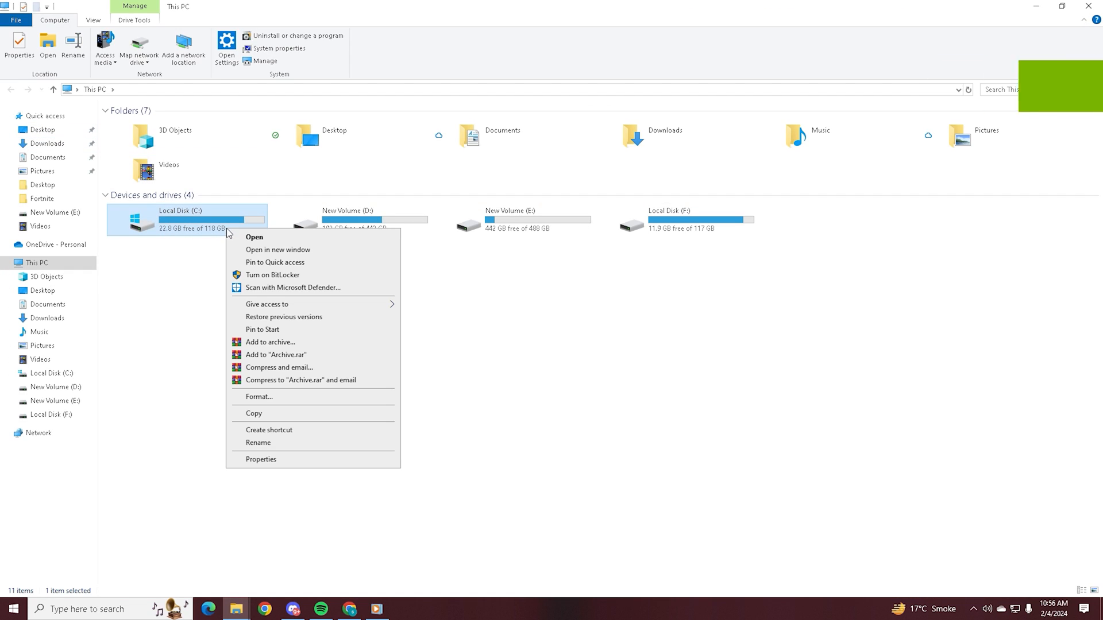
- From Local Disk (C:) Properties, scan Disk Cleanup, view More Options, and close without cleaning
click(261, 460)
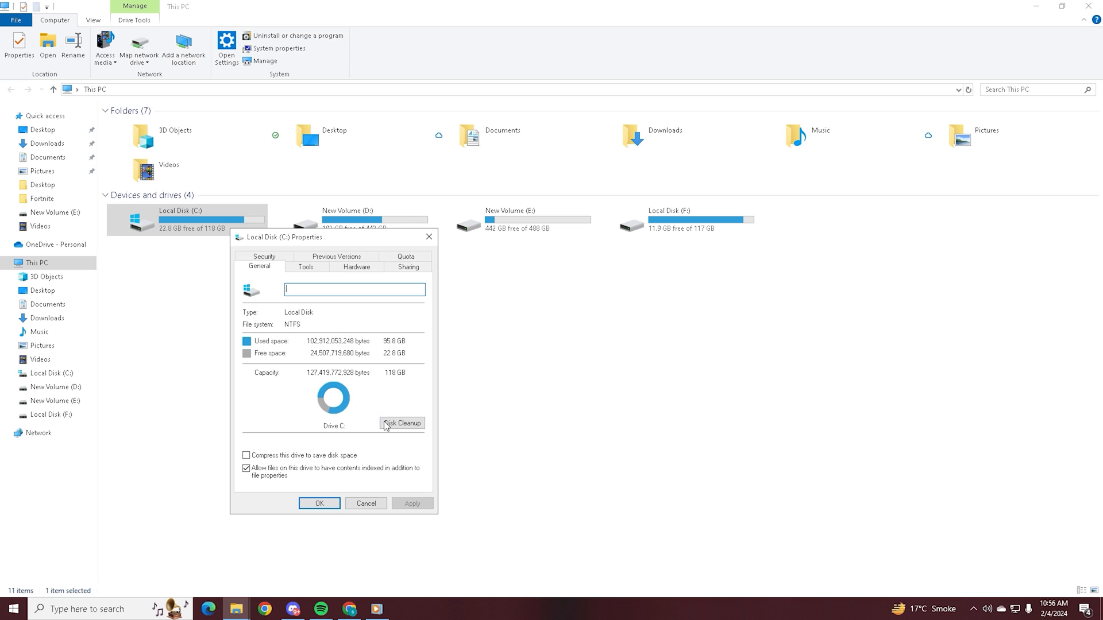
click(402, 422)
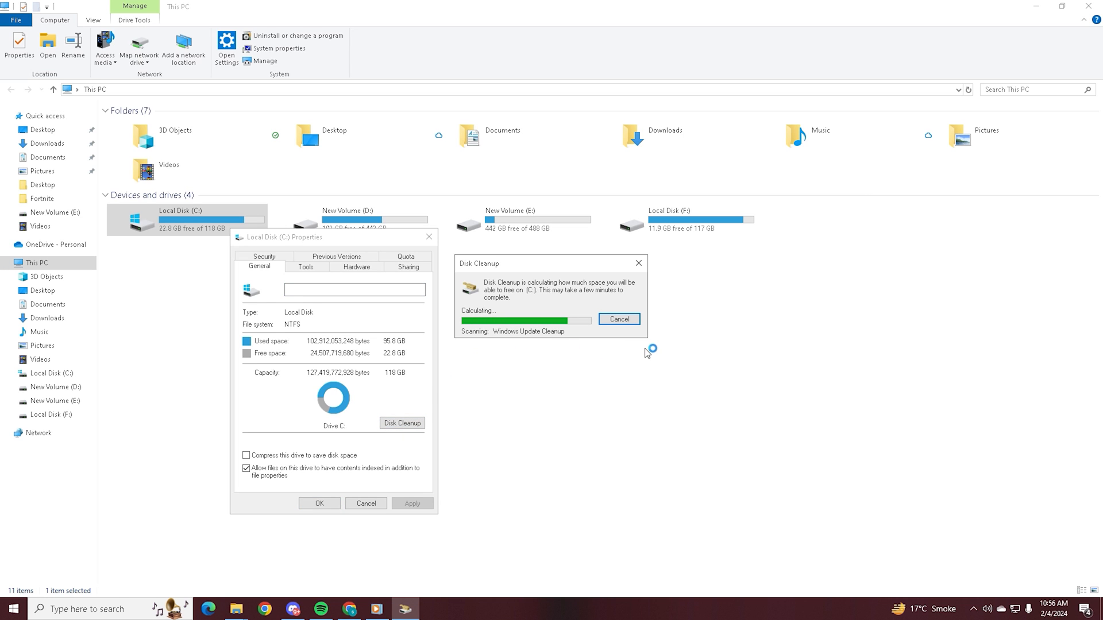
mouse_move(540, 344)
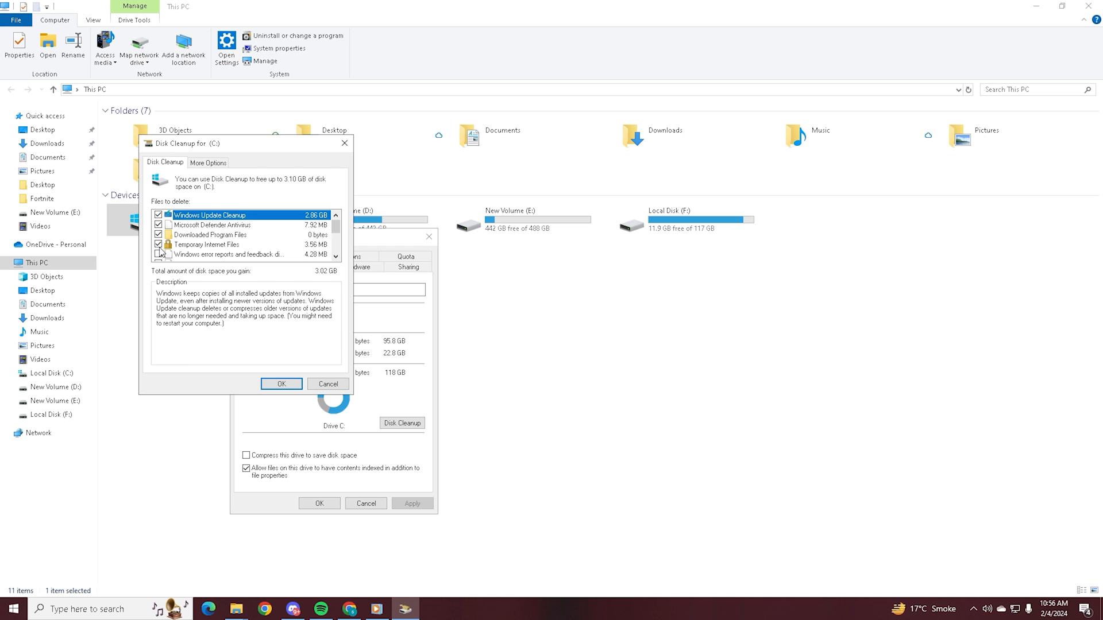
click(208, 163)
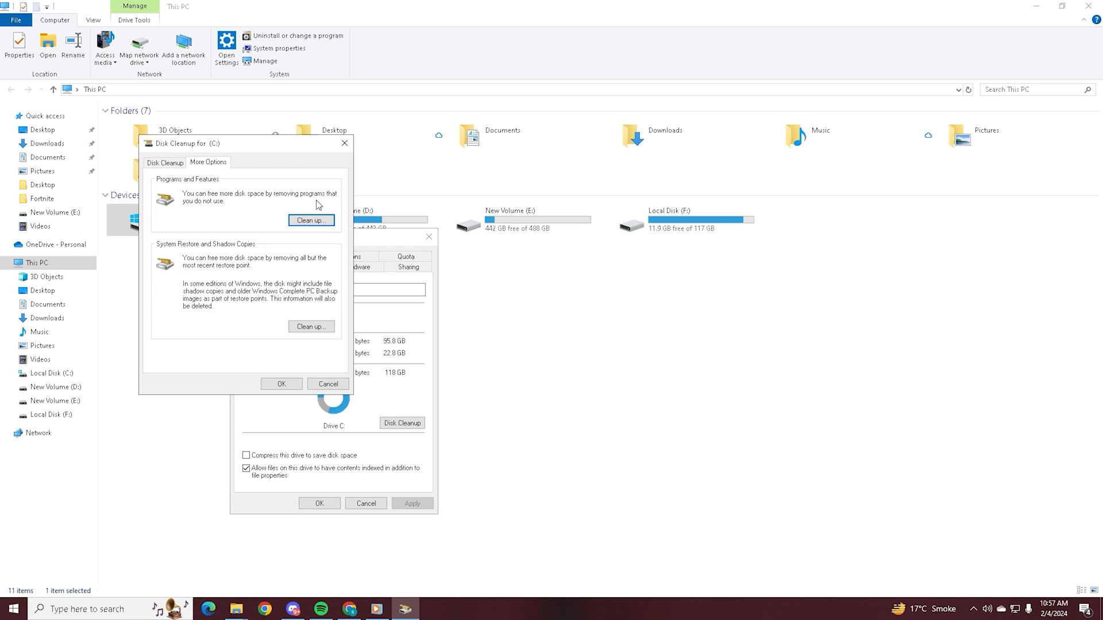
mouse_move(329, 143)
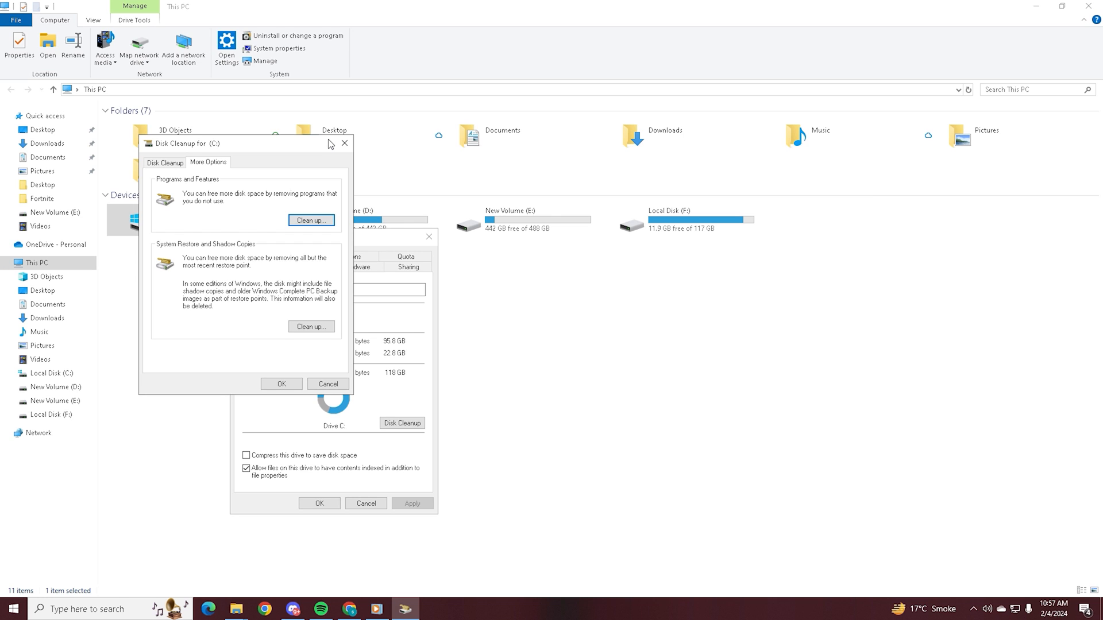
click(345, 143)
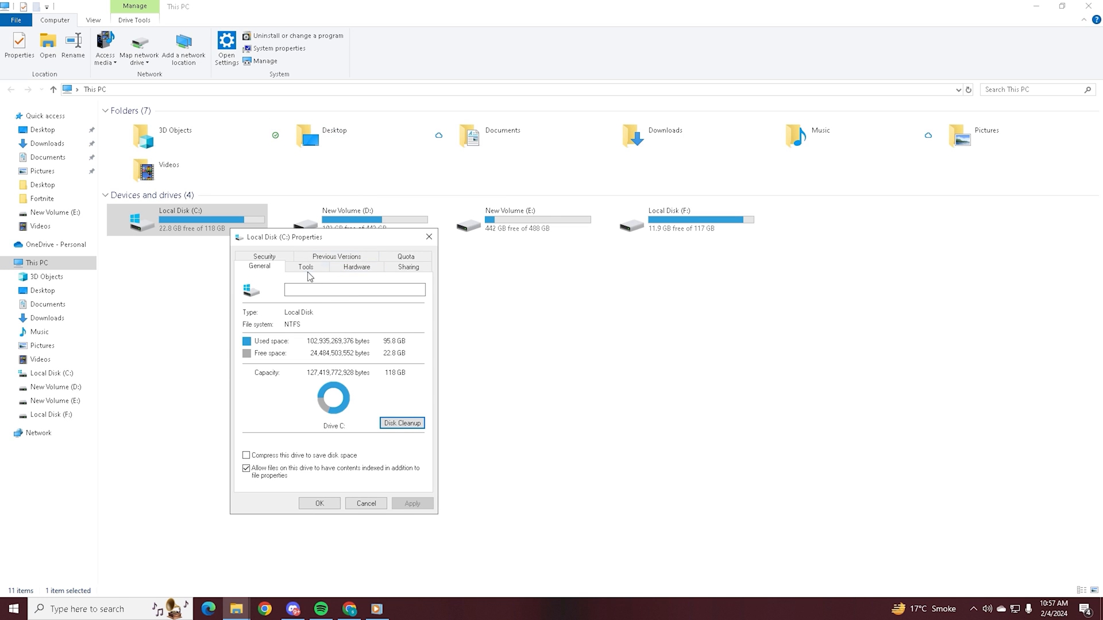
- From the C: Properties Tools, run Optimize Drives on drive C:
click(386, 318)
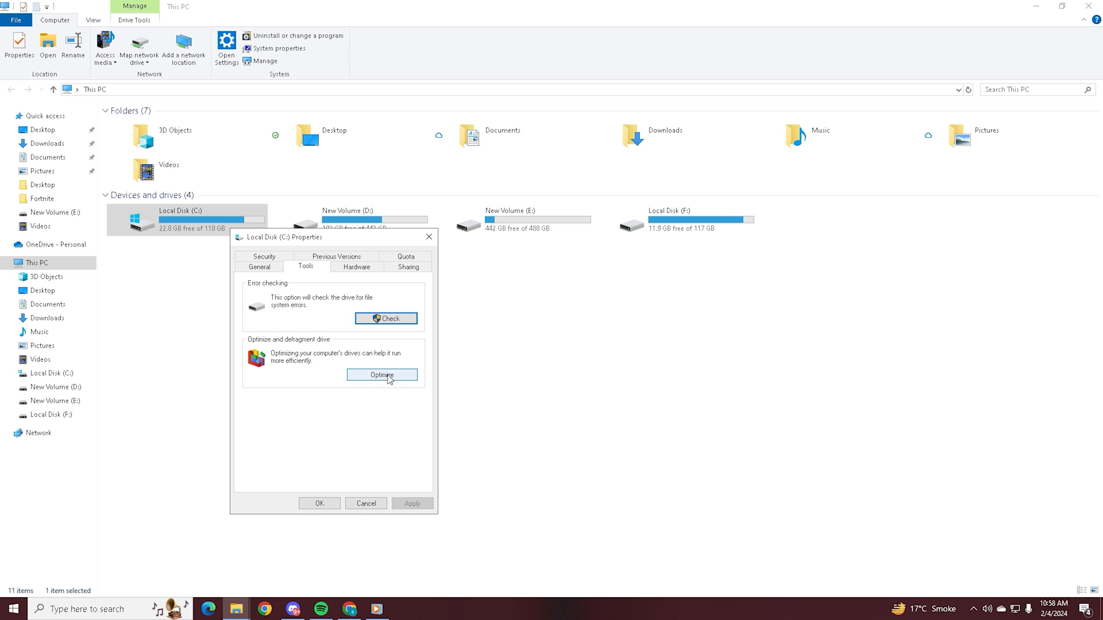
click(381, 374)
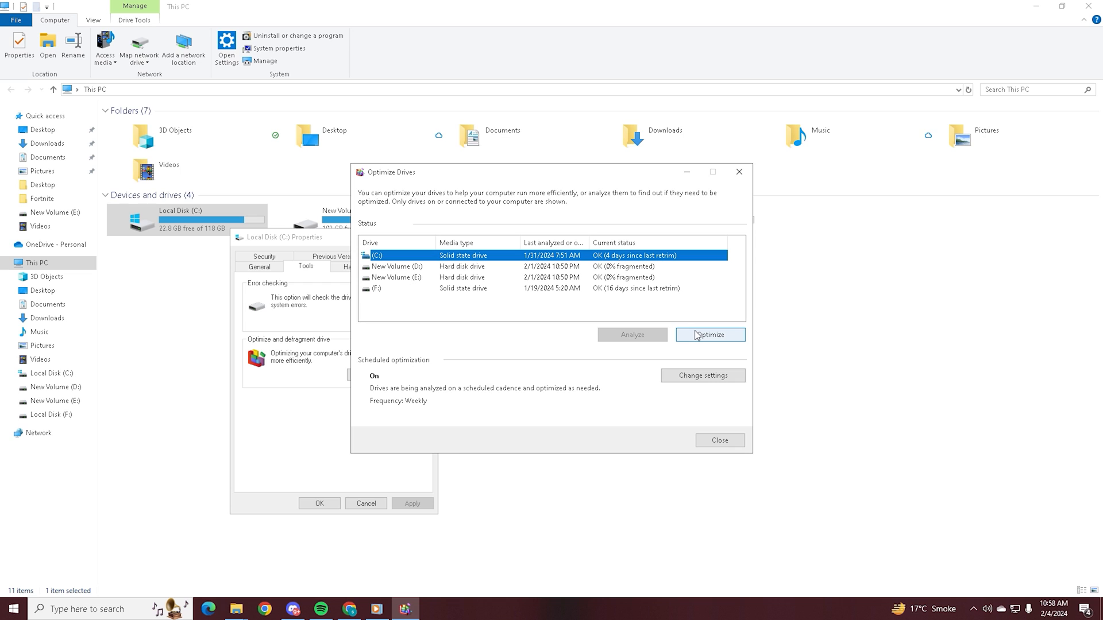
click(710, 335)
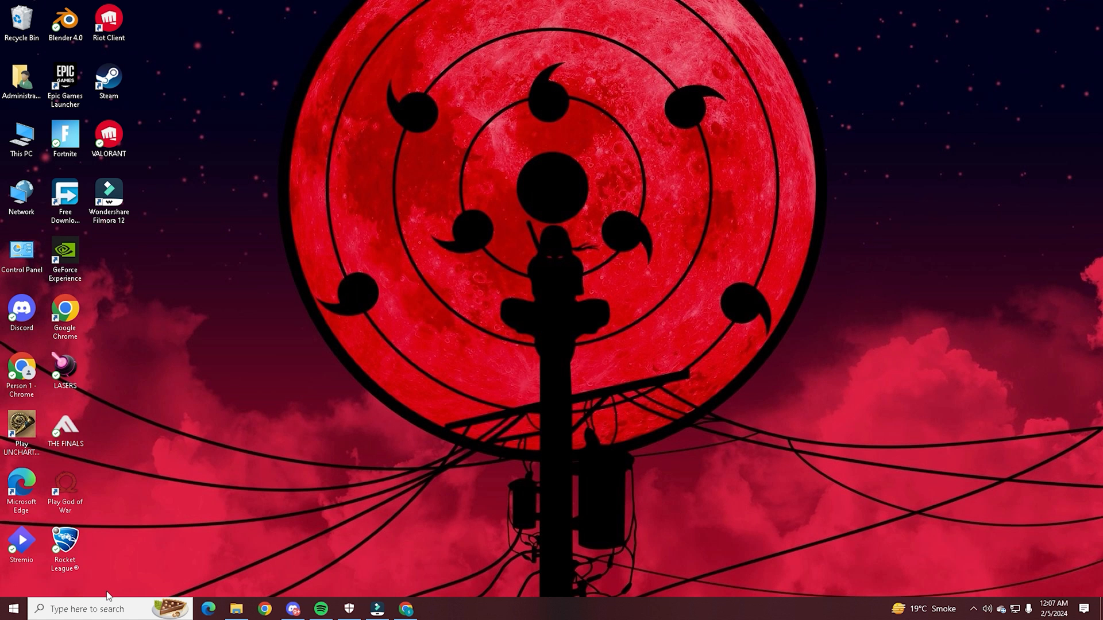
- Launch GeForce Experience from Start search and check the Drivers page
click(109, 609)
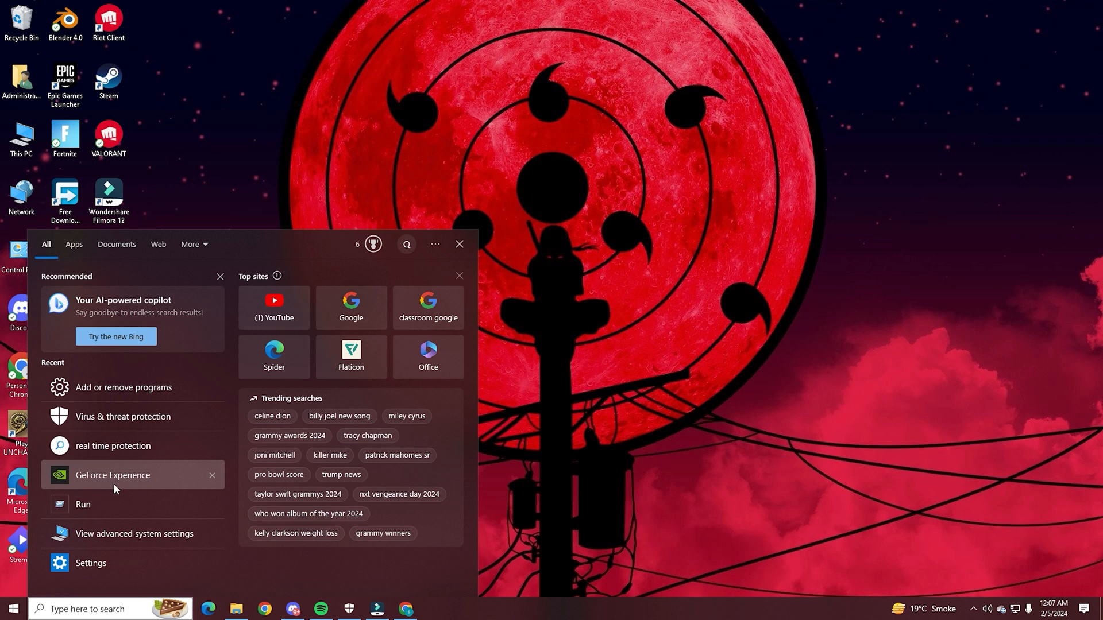
click(113, 475)
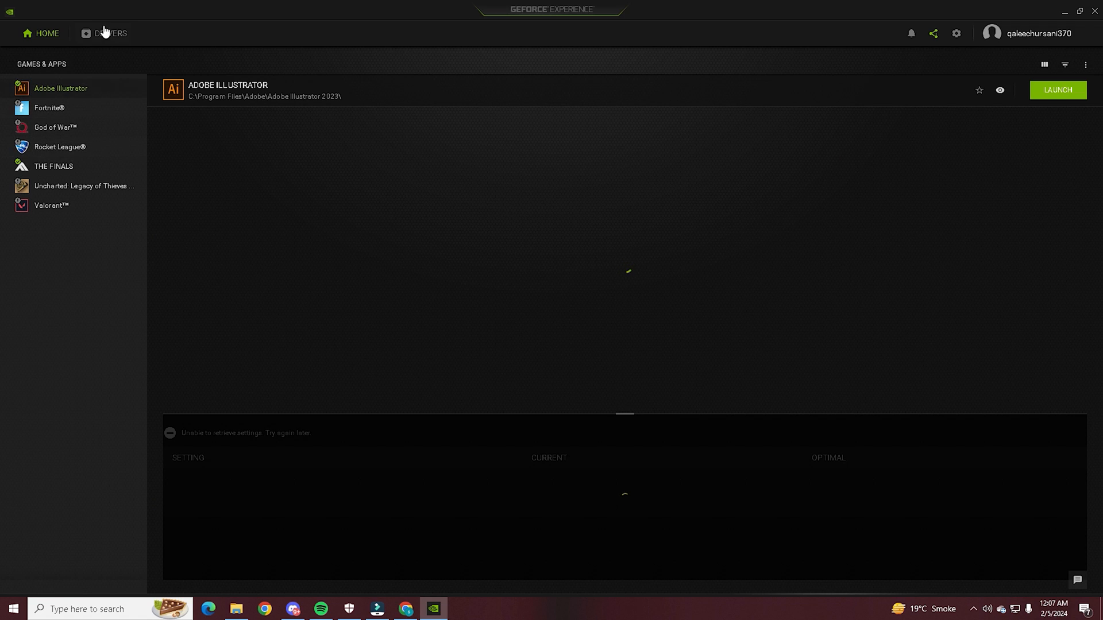
click(109, 33)
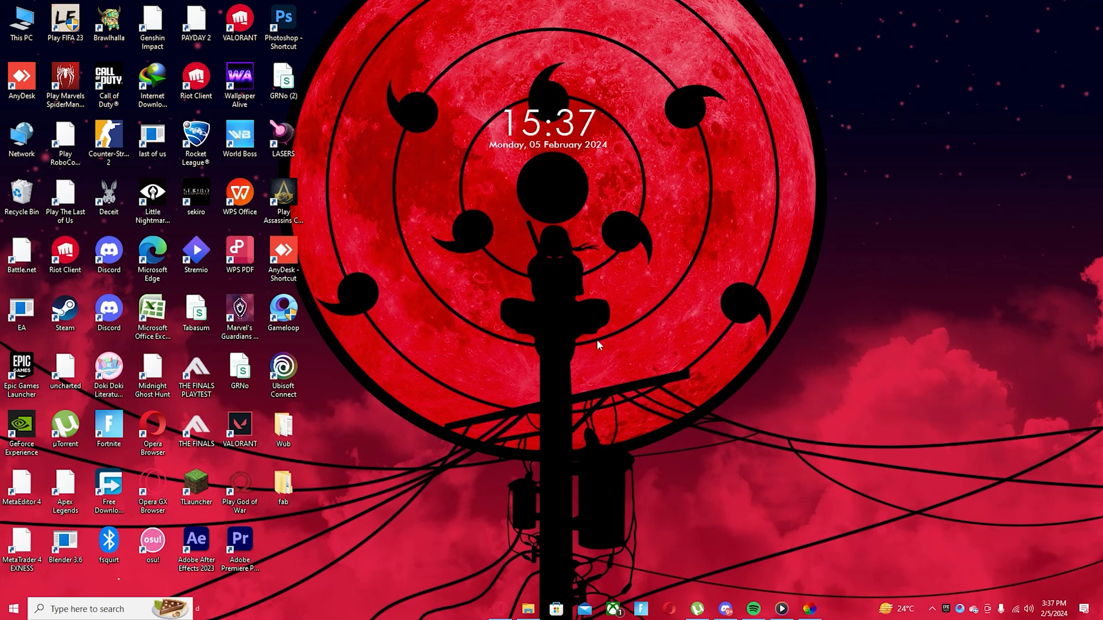
- Launch NVIDIA Control Panel from the desktop and set Image Scaling to On (GPU Scaling & Sharpening)
right_click(599, 344)
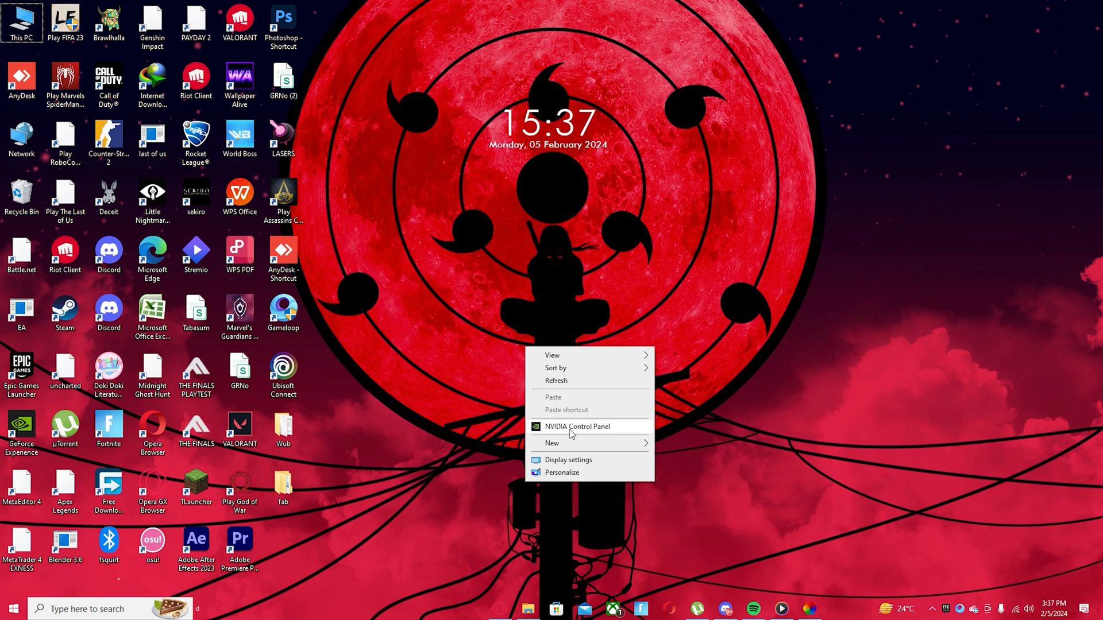
click(572, 434)
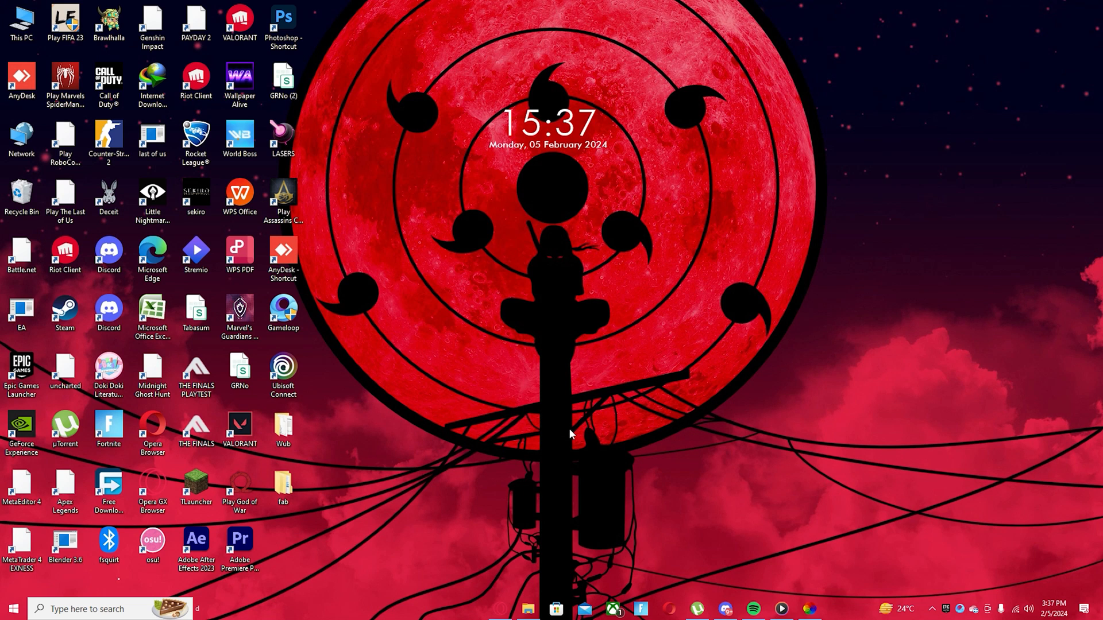
click(779, 609)
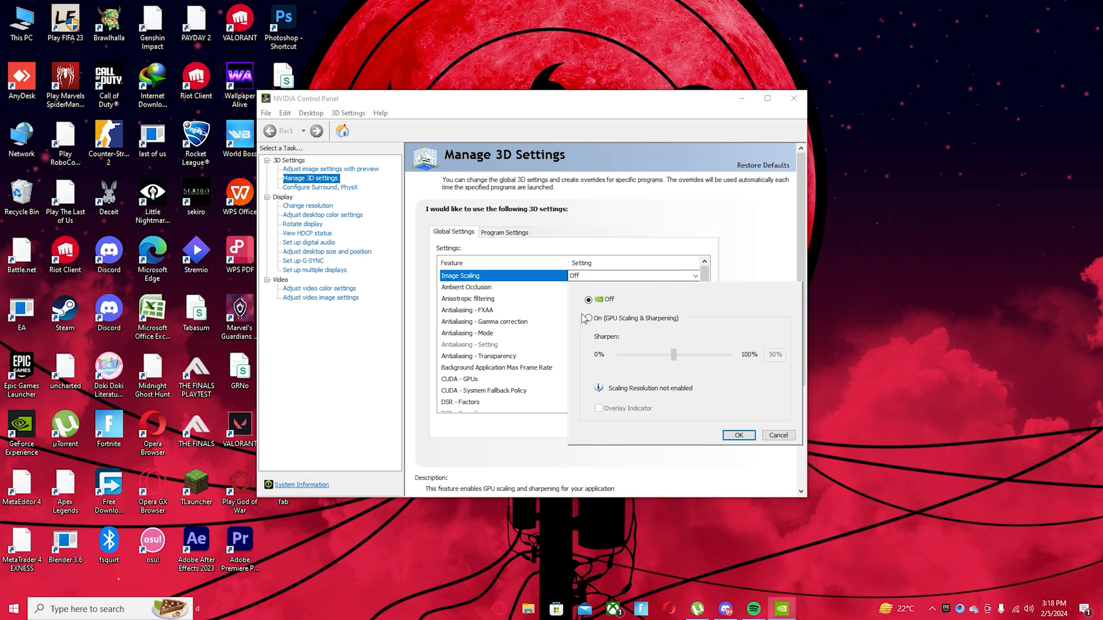
click(589, 318)
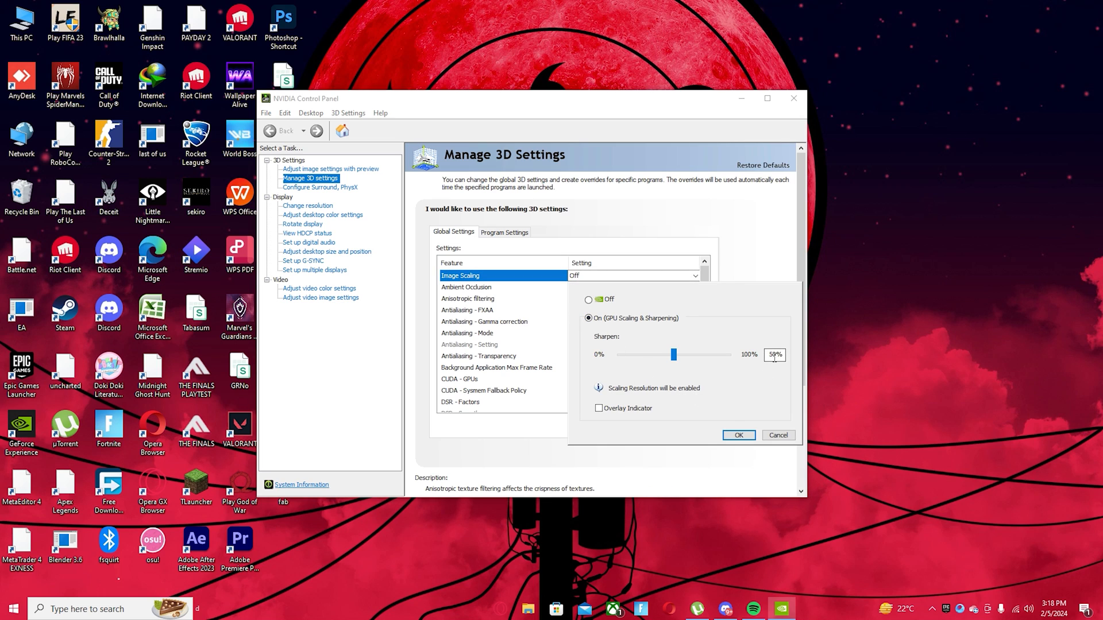
click(739, 435)
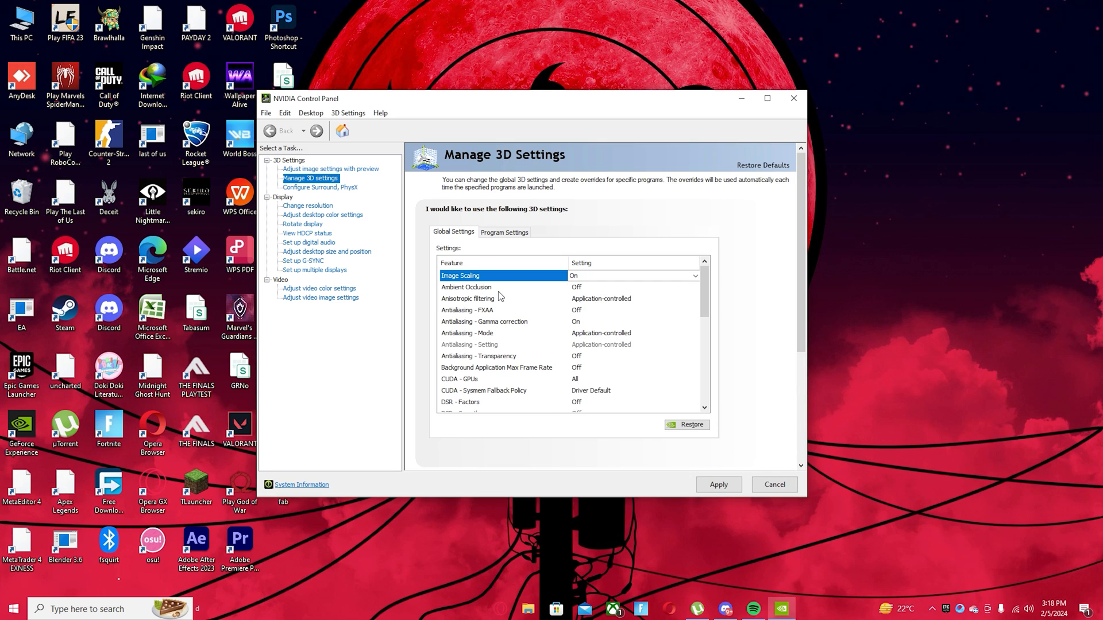
mouse_move(592, 303)
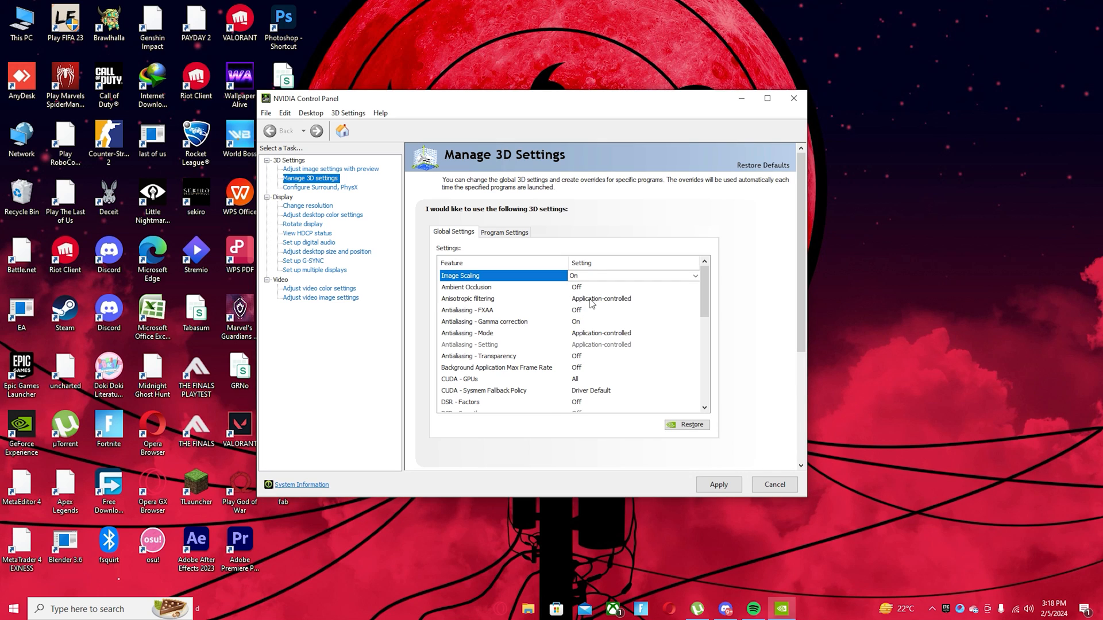
- Set Anisotropic filtering Off and Antialiasing Mode Off, scrolling to the lower global settings
click(468, 298)
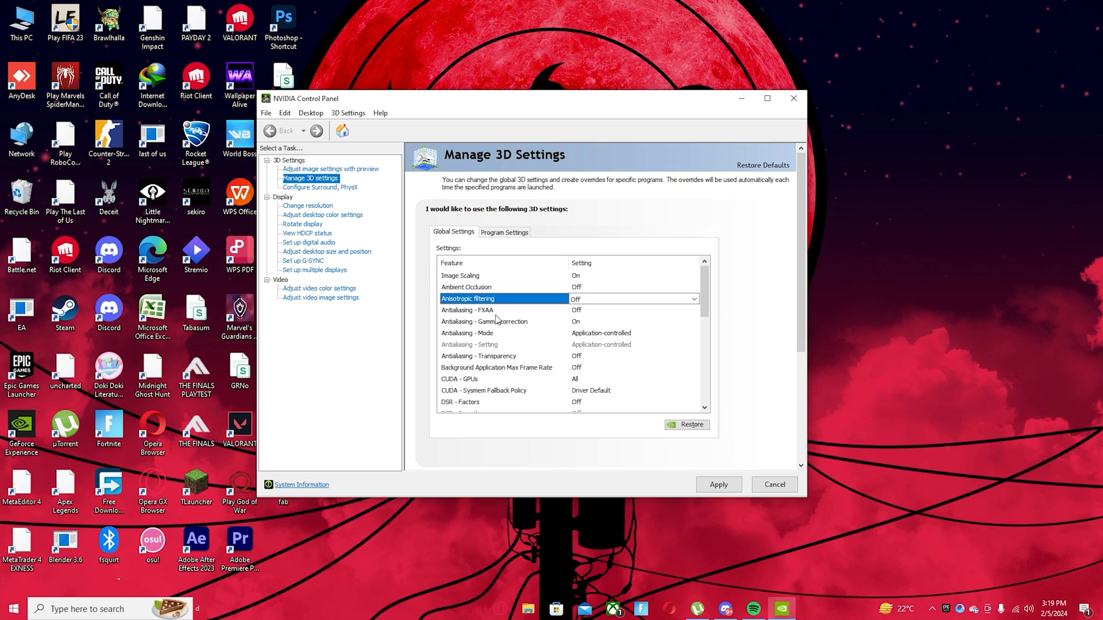
mouse_move(581, 327)
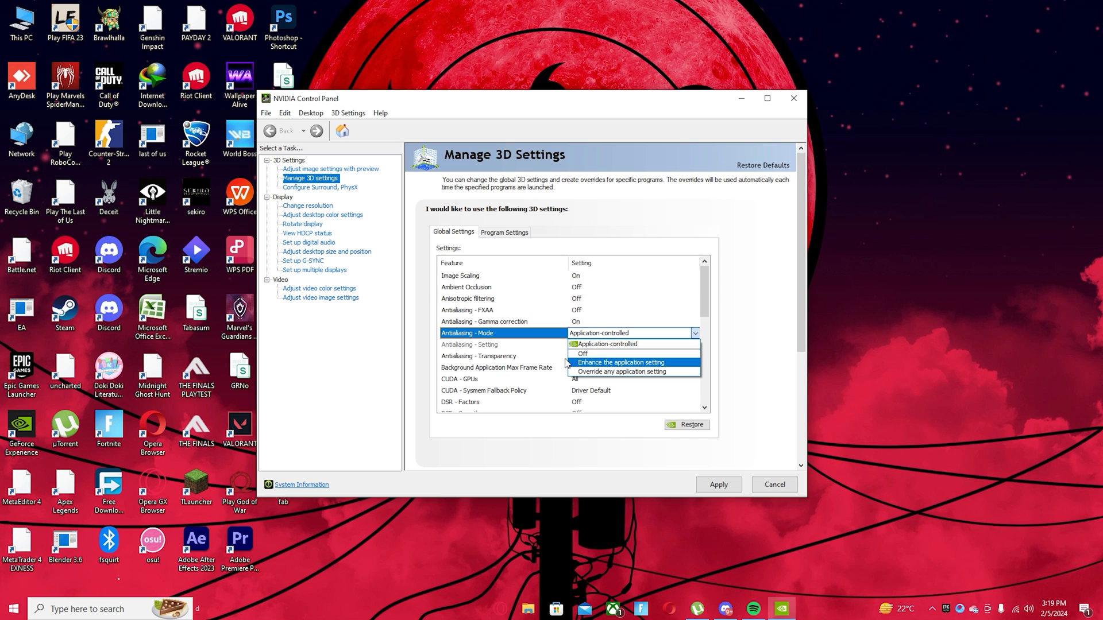
click(581, 353)
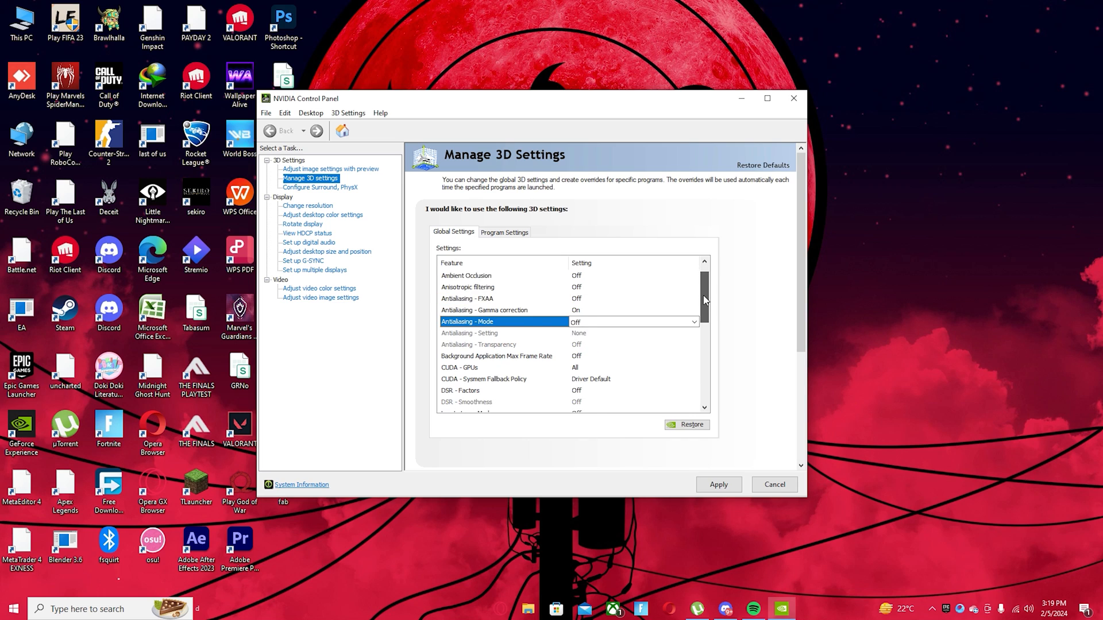
scroll(down, 3)
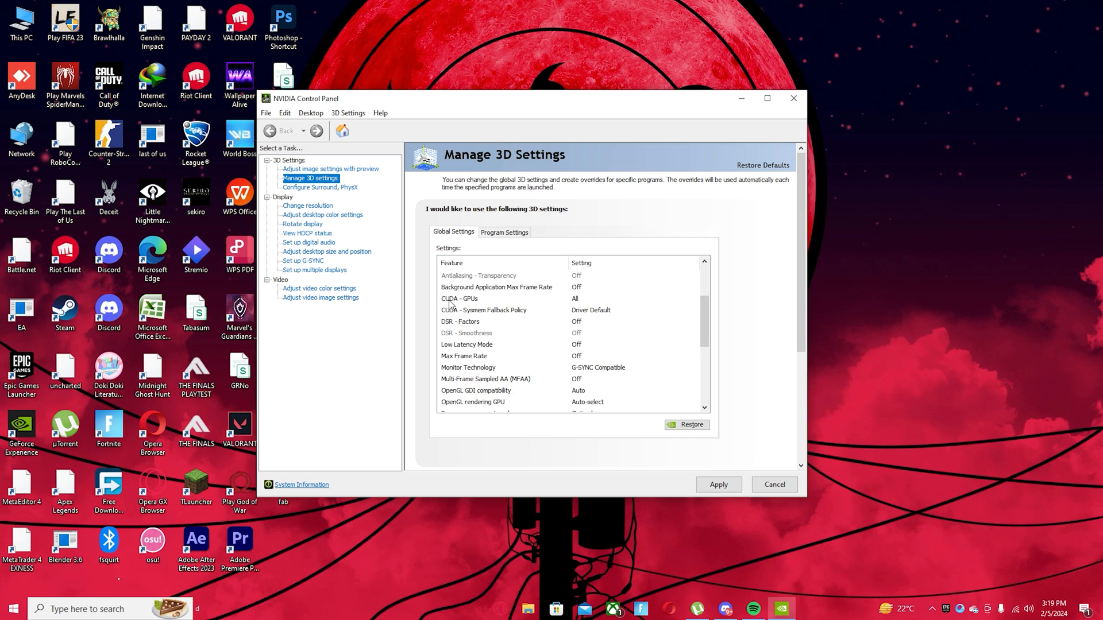
mouse_move(555, 331)
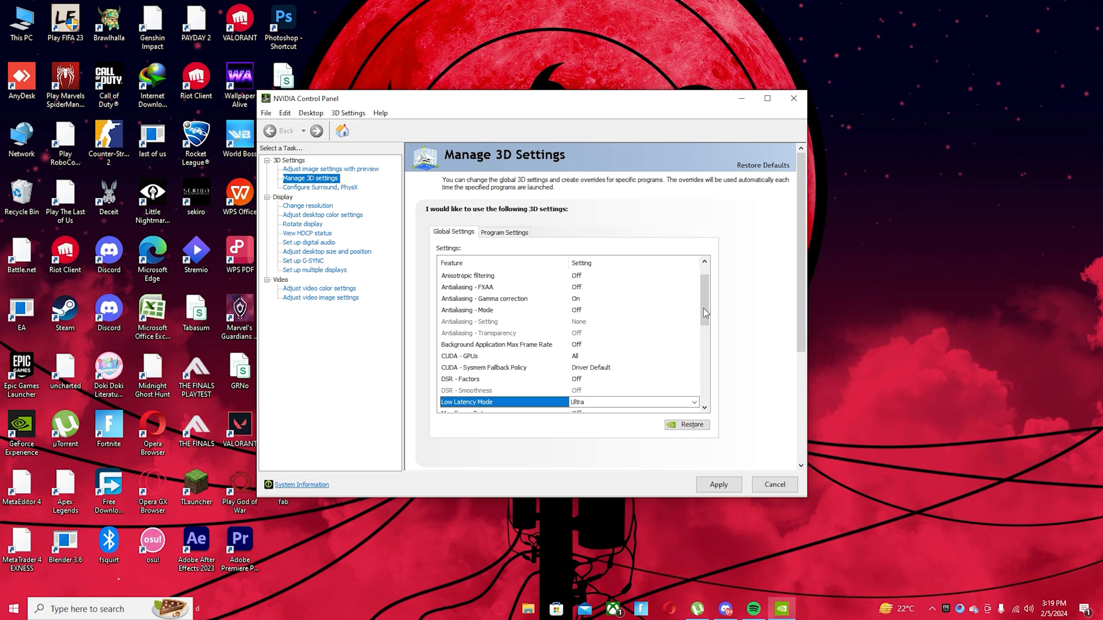
scroll(down, 3)
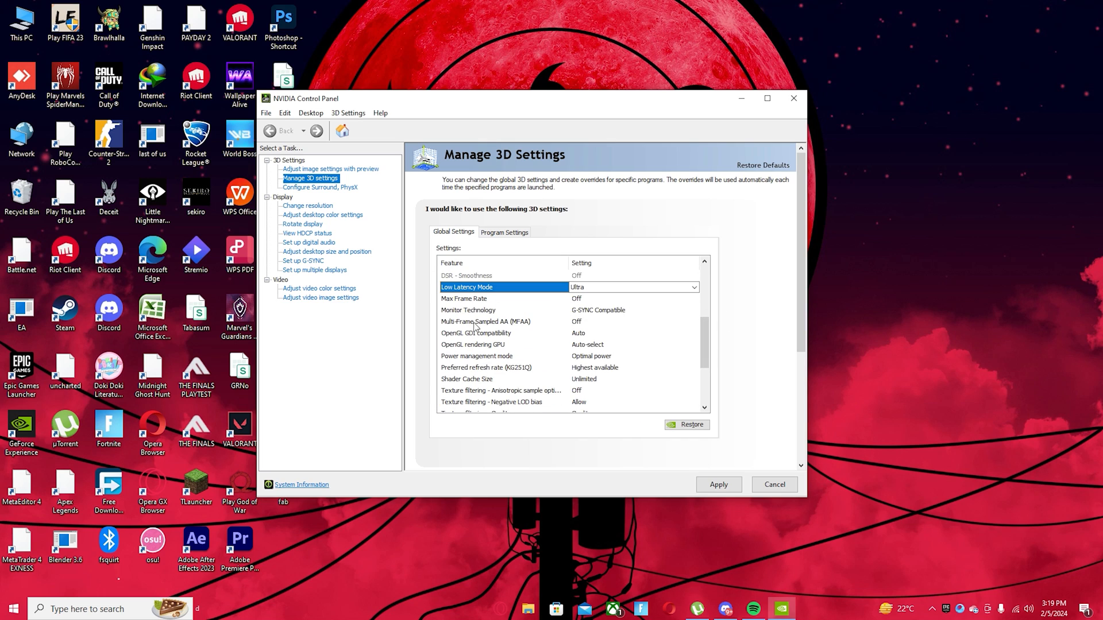
mouse_move(467, 340)
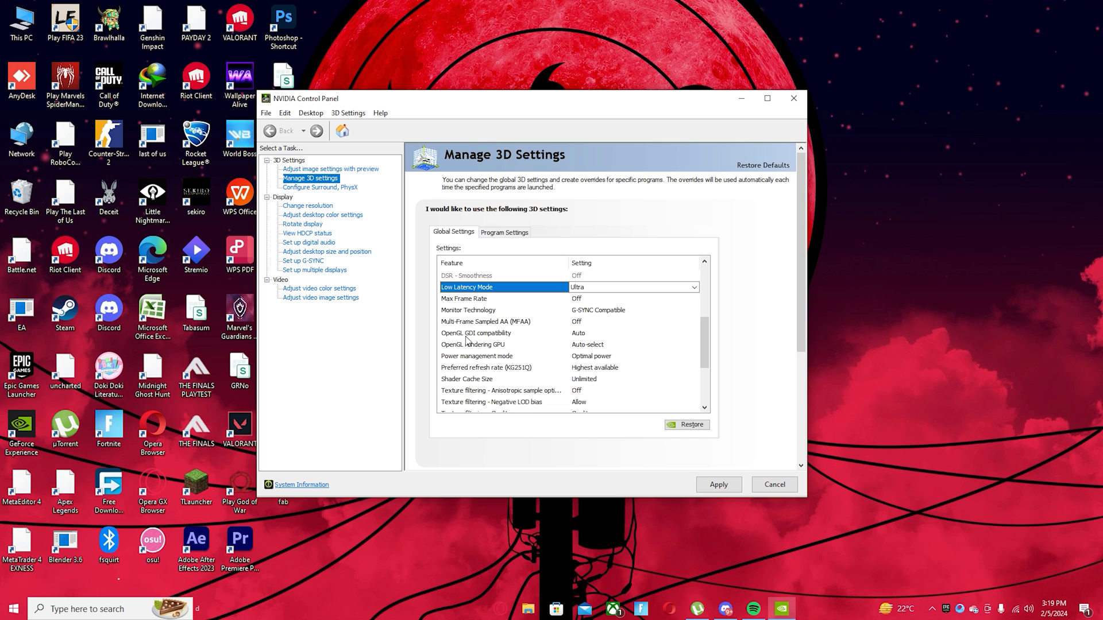
mouse_move(492, 352)
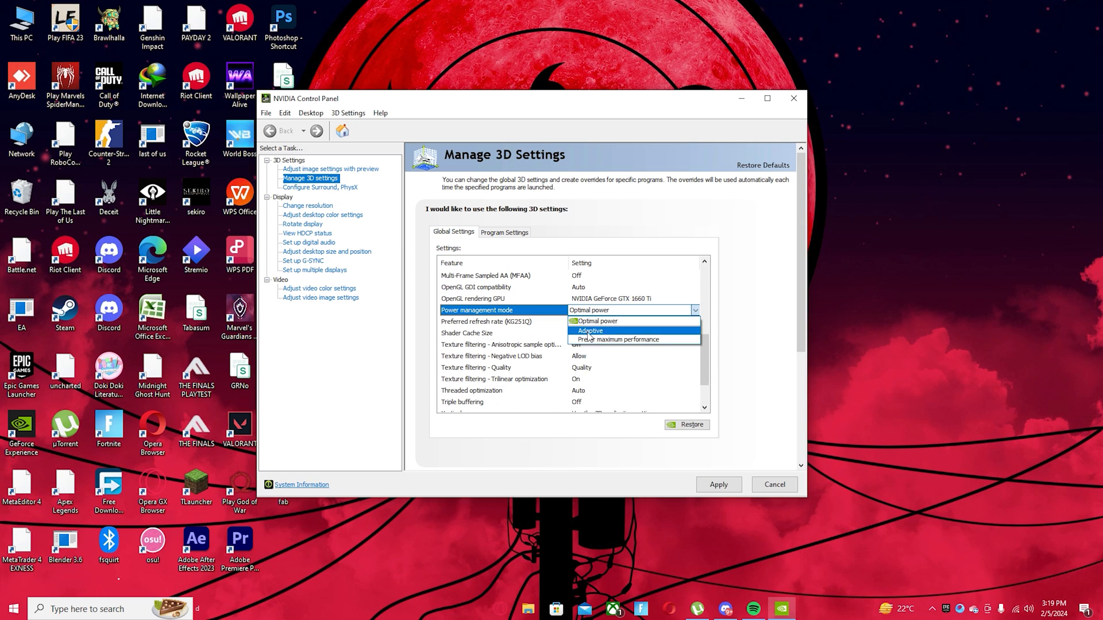
- Set Power management to Prefer maximum performance and Texture filtering Quality to High performance
click(618, 339)
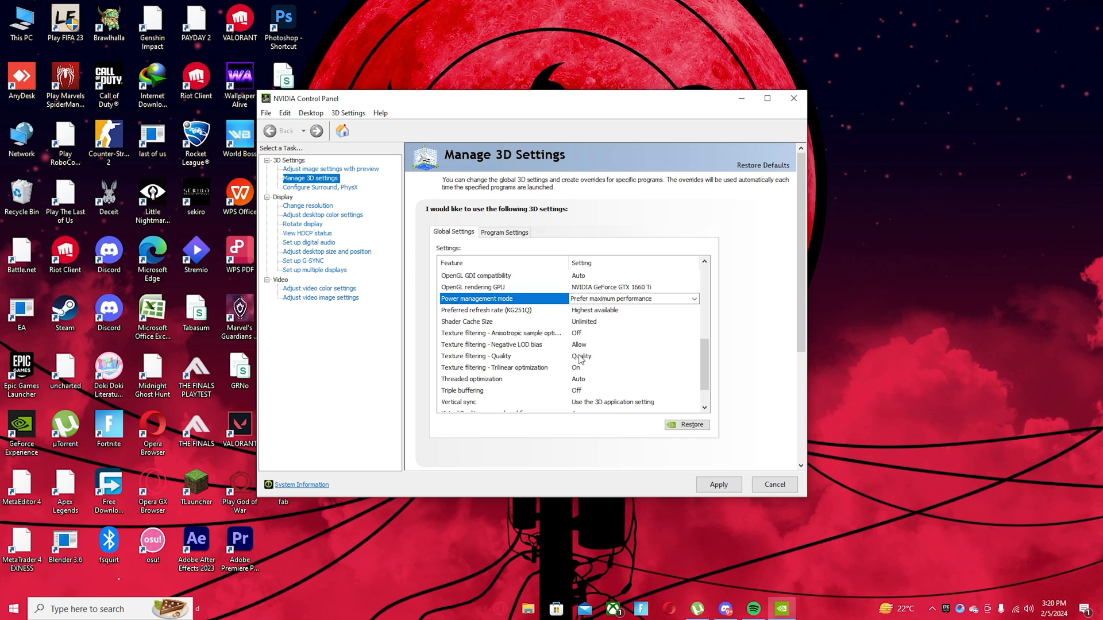
click(476, 356)
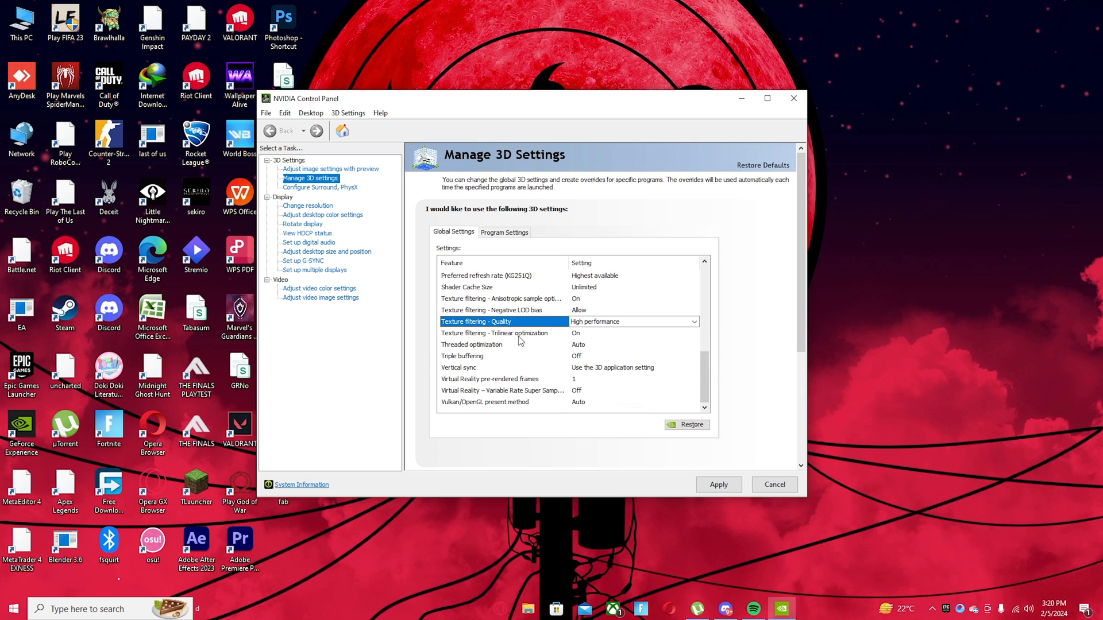
mouse_move(583, 351)
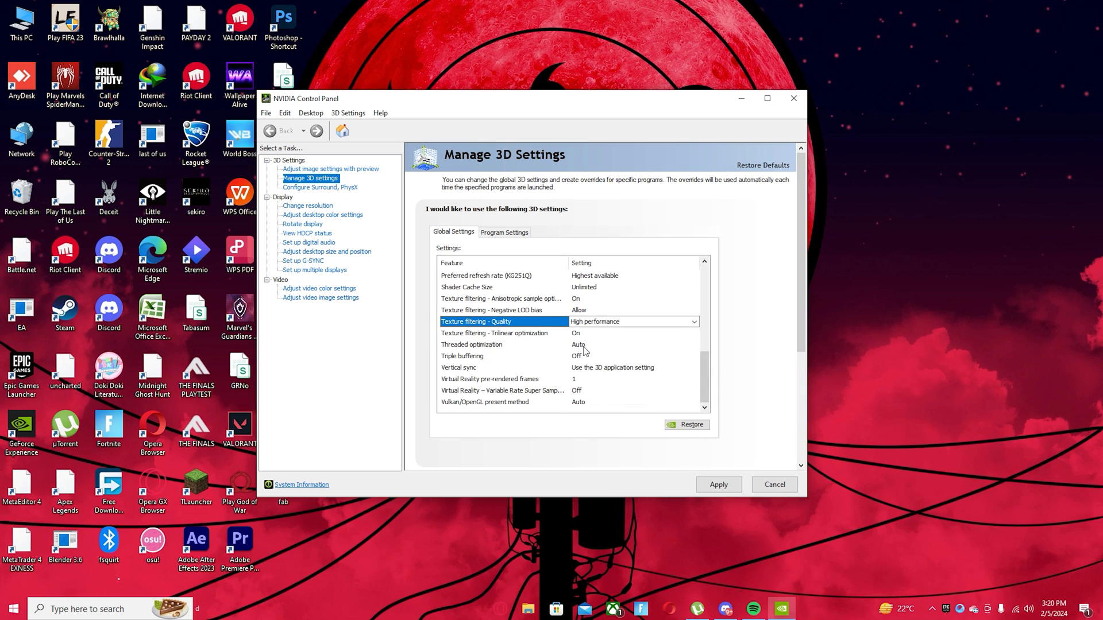
mouse_move(487, 379)
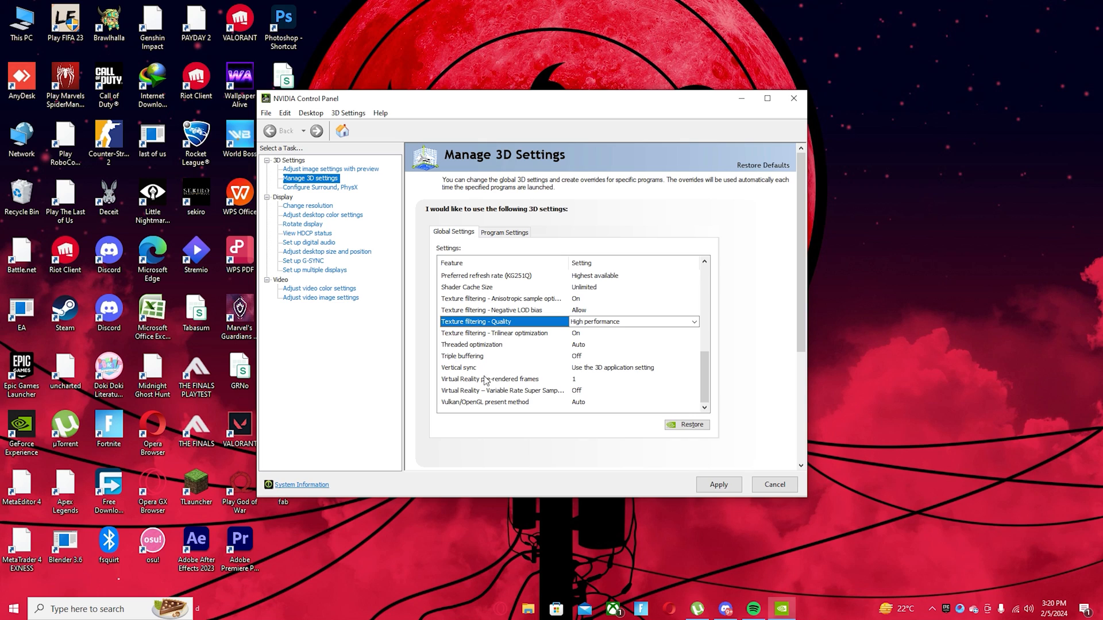
click(458, 368)
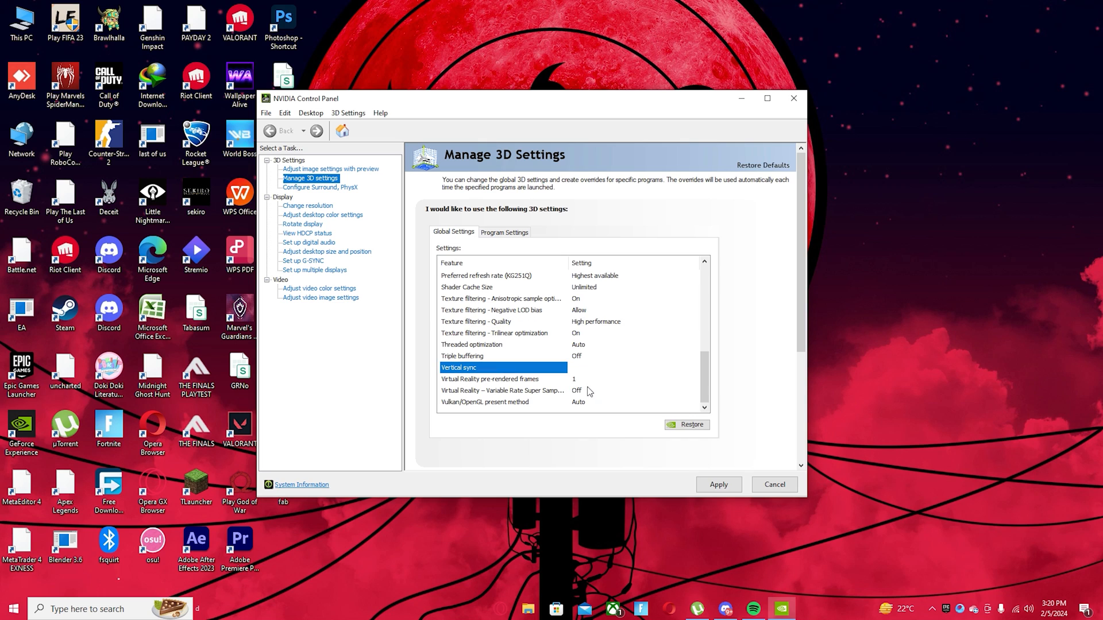
click(633, 368)
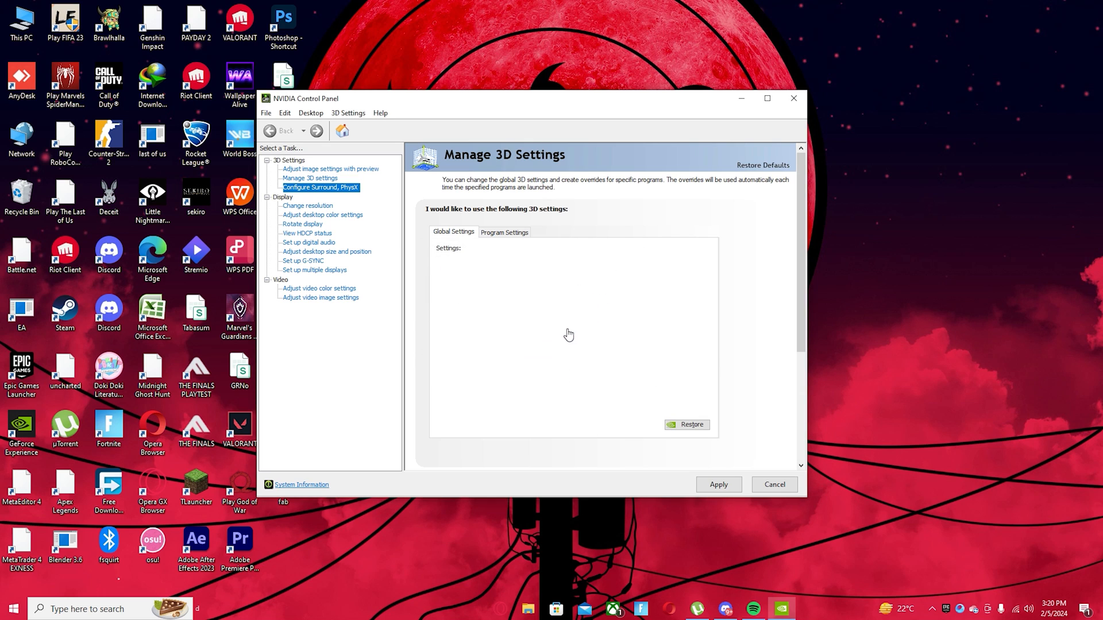
- Set the PhysX processor to NVIDIA GeForce GTX 1660 Ti
click(320, 187)
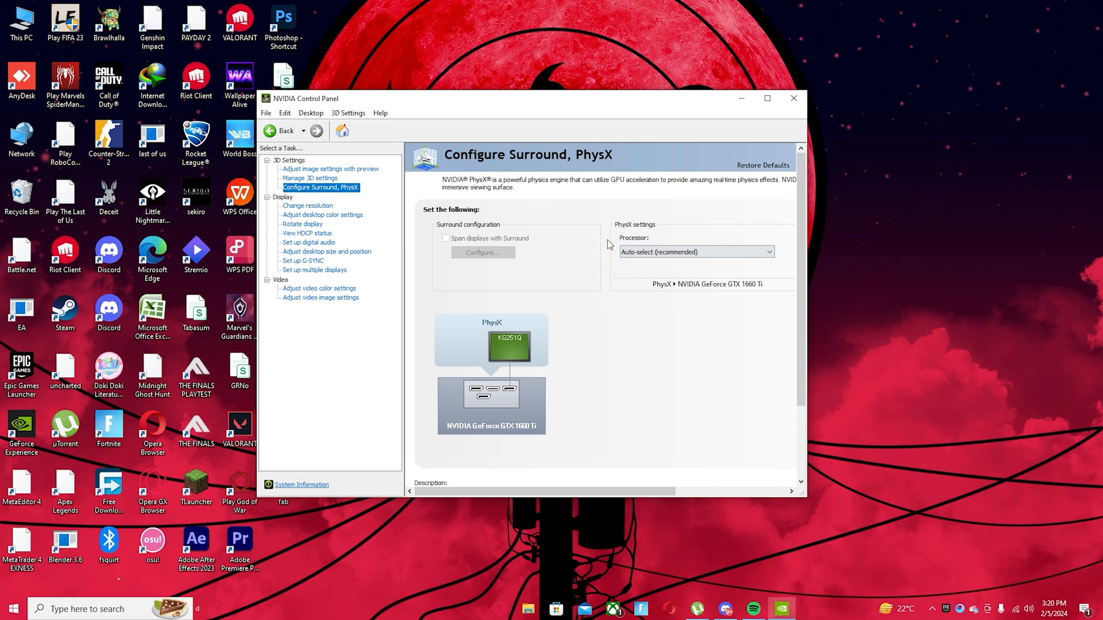
click(696, 252)
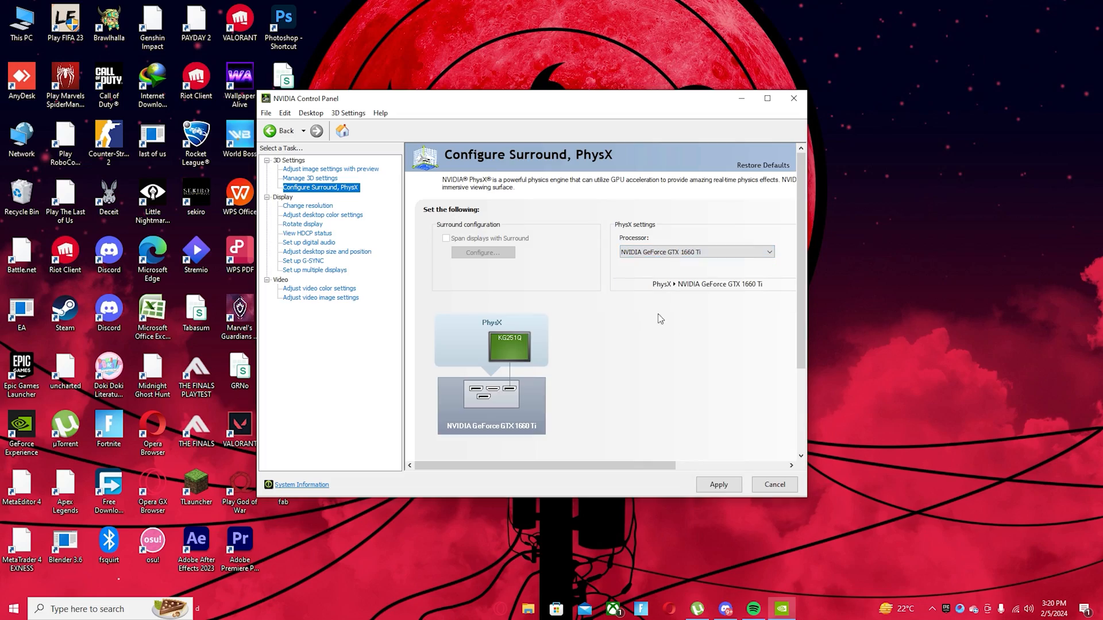
mouse_move(699, 342)
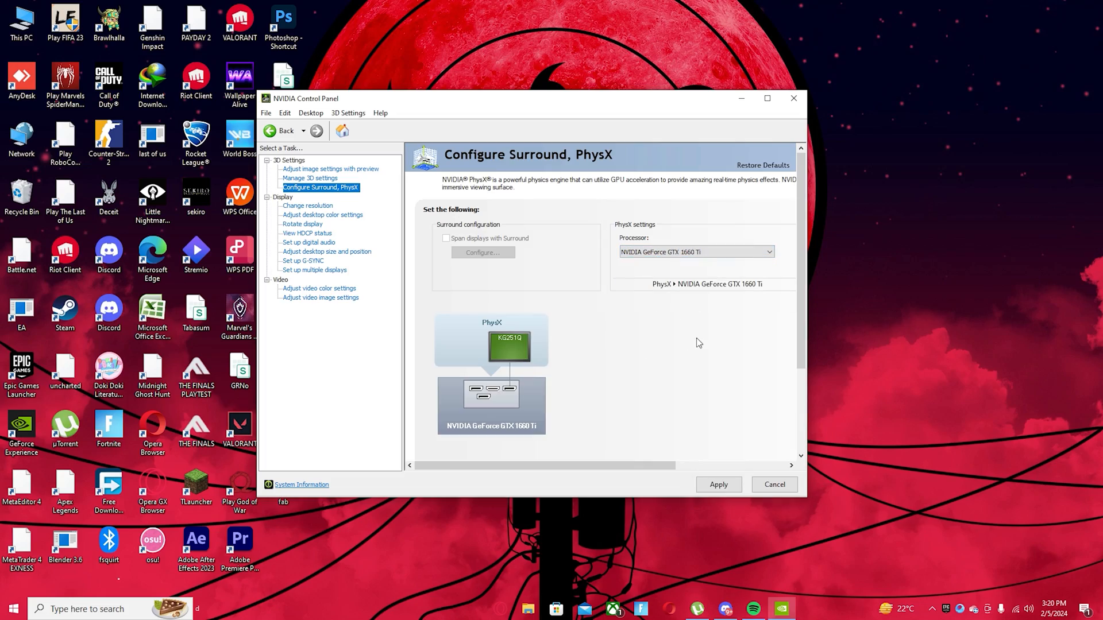